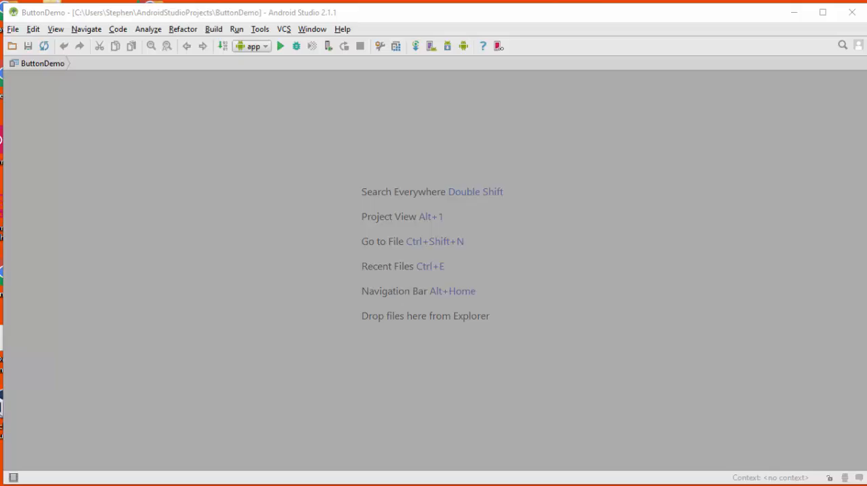
mouse_move(125, 188)
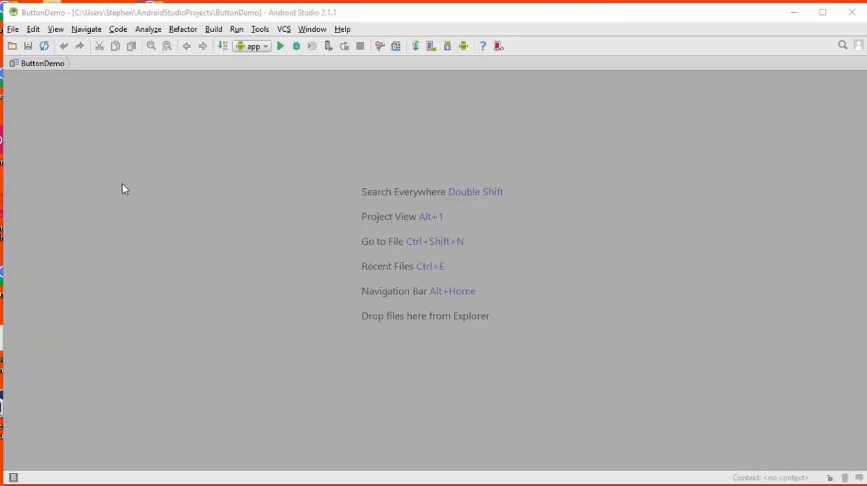
mouse_move(15, 68)
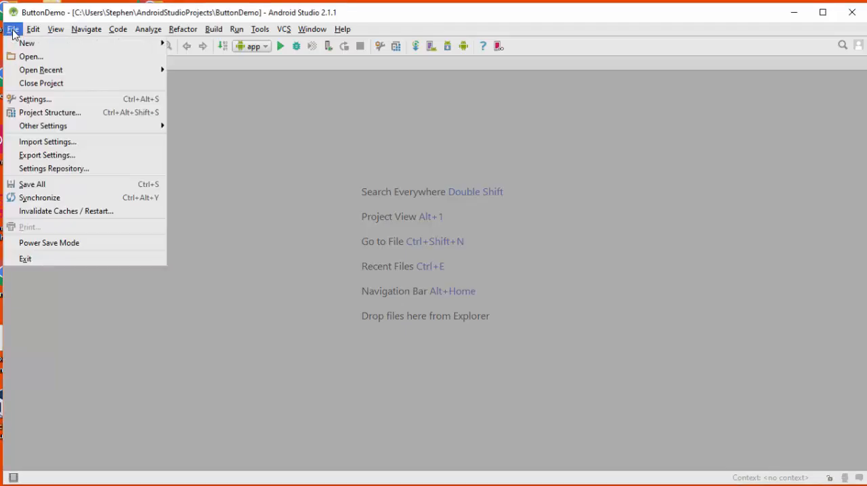
Start a new project and begin naming it Temperature Converter
left_click(27, 42)
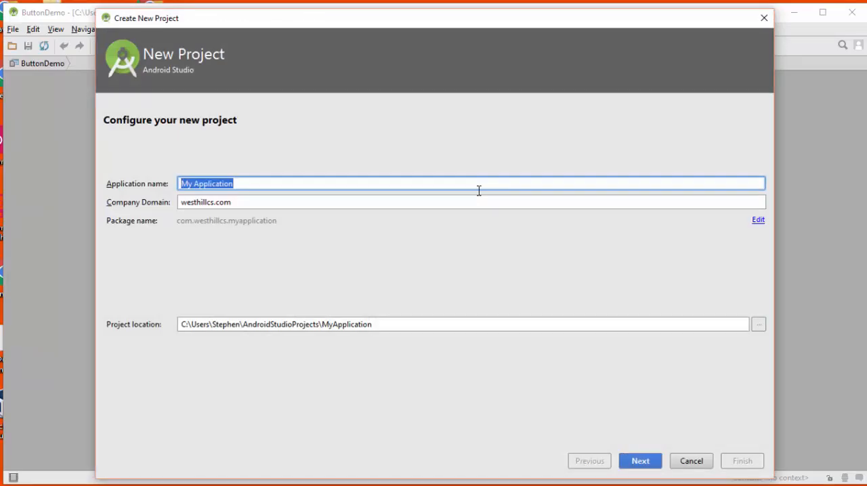
type("Temperature Converter")
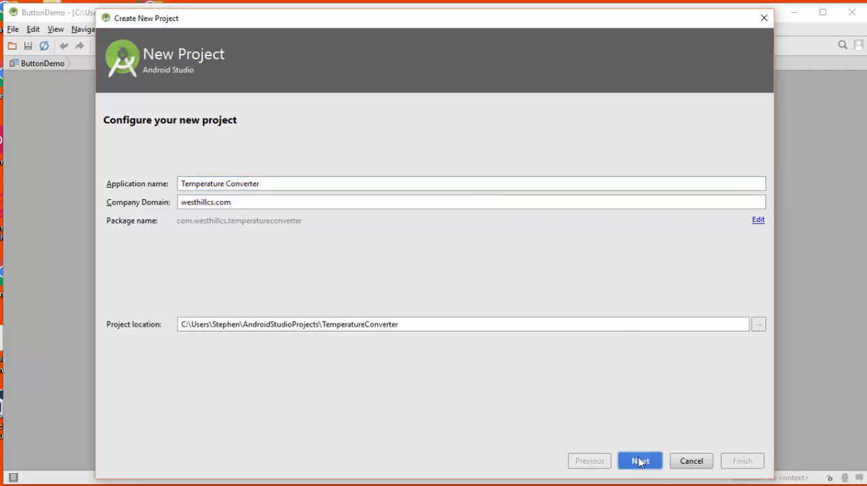
Accept the project name, then keep Phone and Tablet at minimum API 15 and continue
left_click(639, 461)
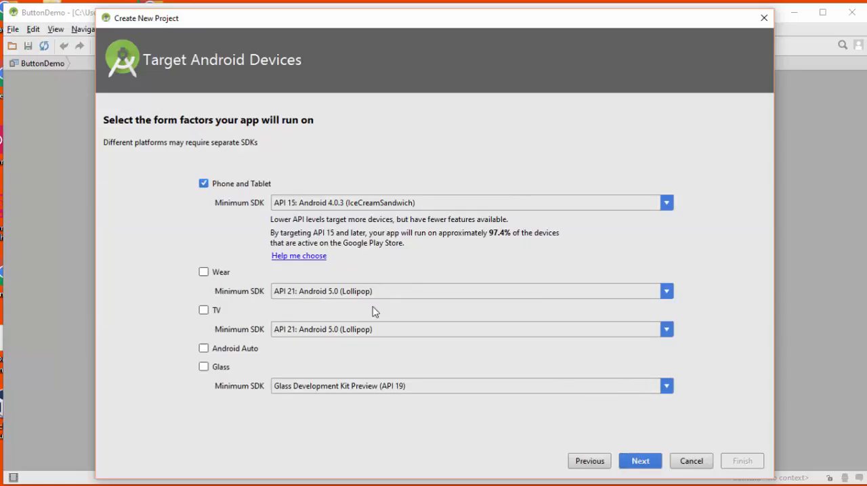
mouse_move(403, 206)
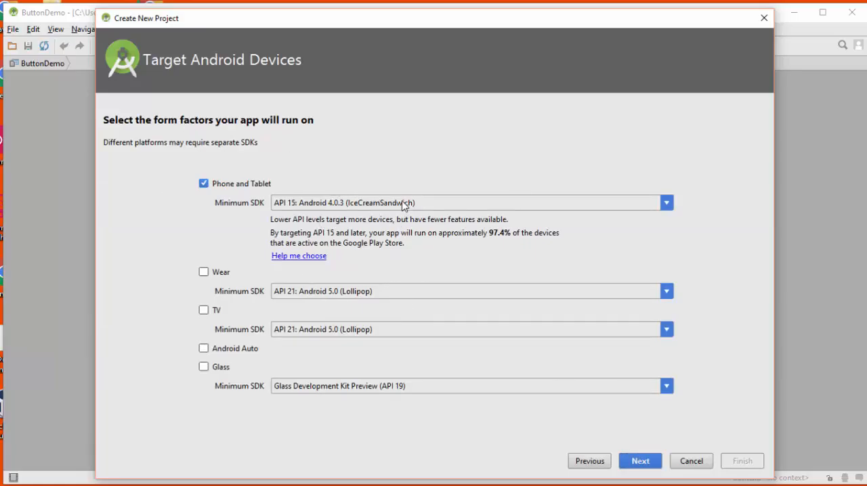
mouse_move(417, 258)
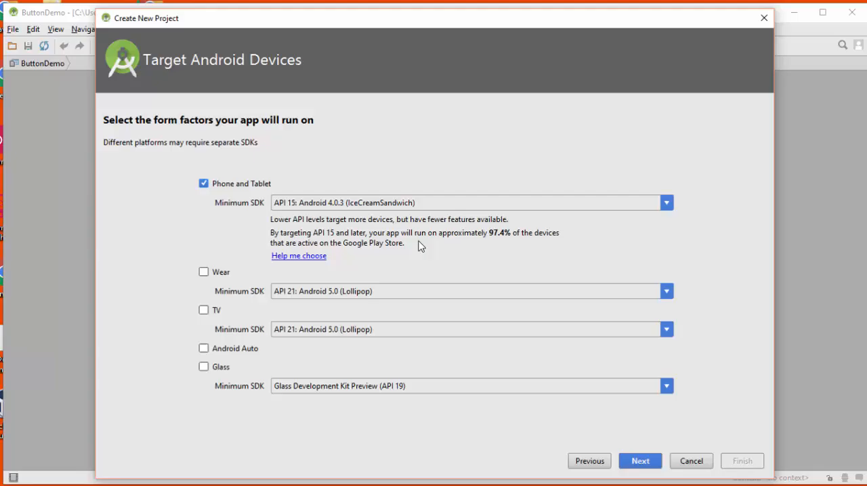
mouse_move(401, 218)
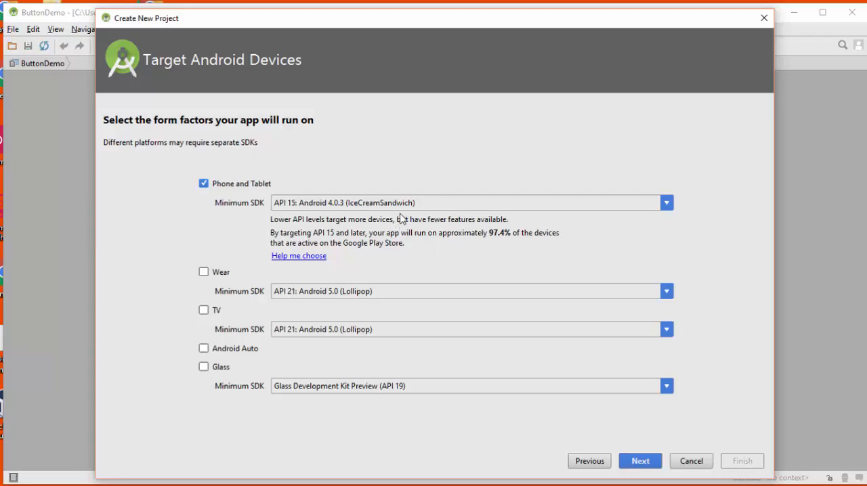
mouse_move(405, 247)
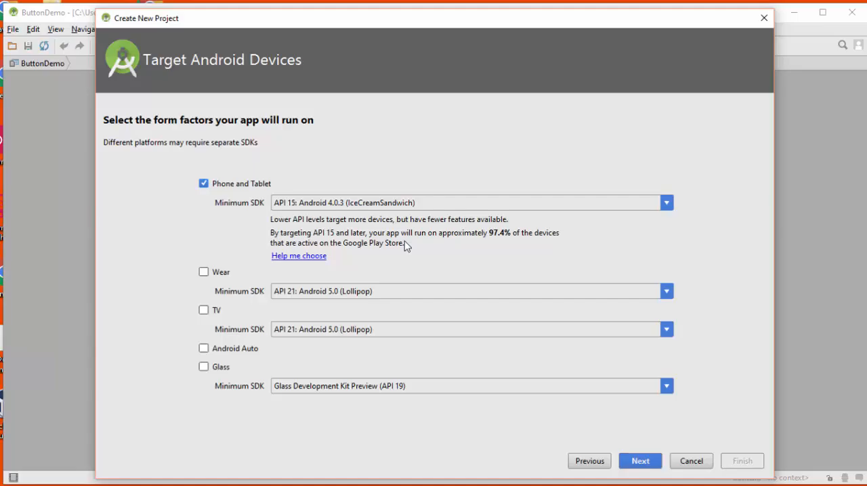
mouse_move(380, 215)
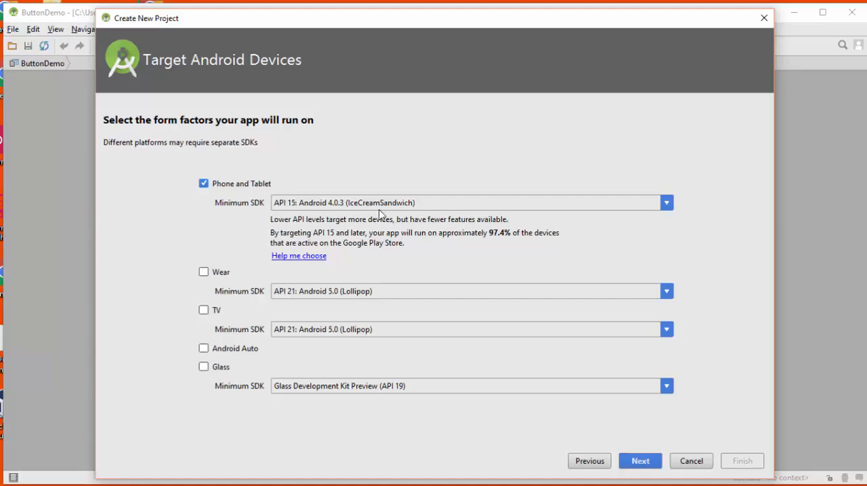
mouse_move(417, 254)
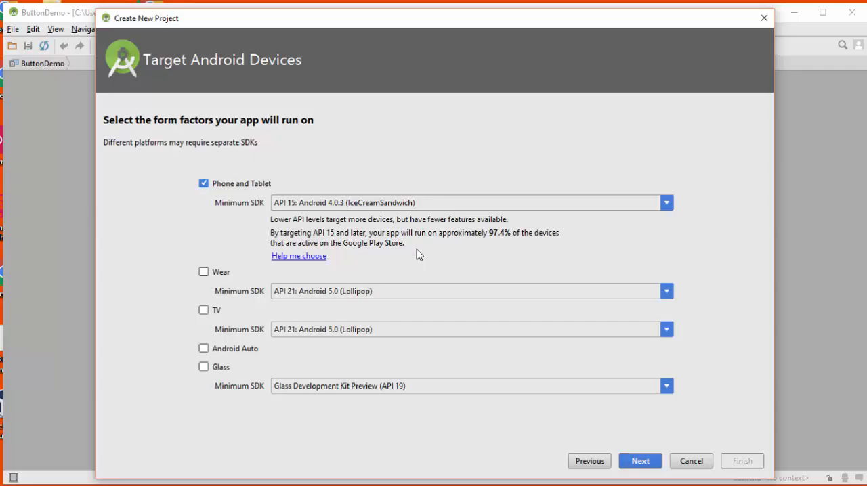
mouse_move(399, 301)
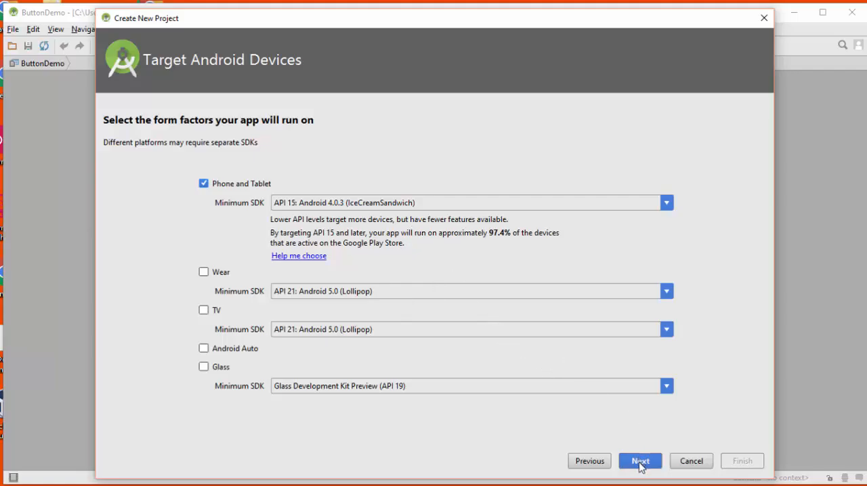
left_click(640, 461)
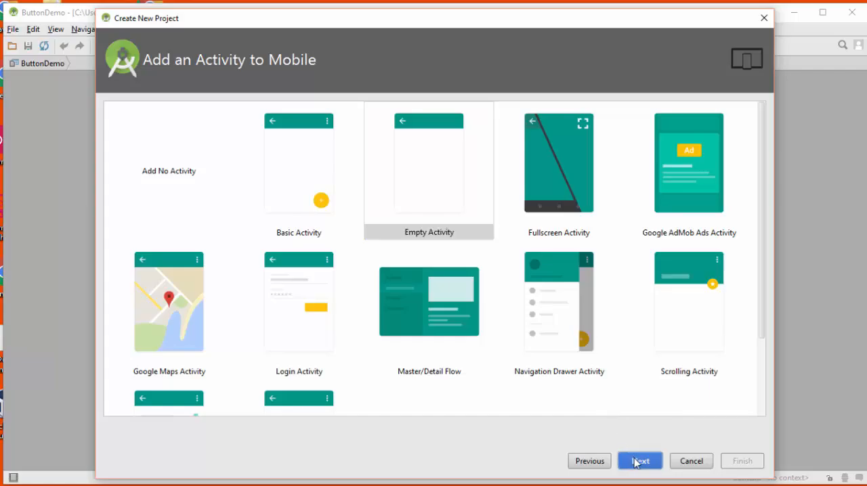
Choose Empty Activity and name it ConvertTemperatureActivity
left_click(639, 461)
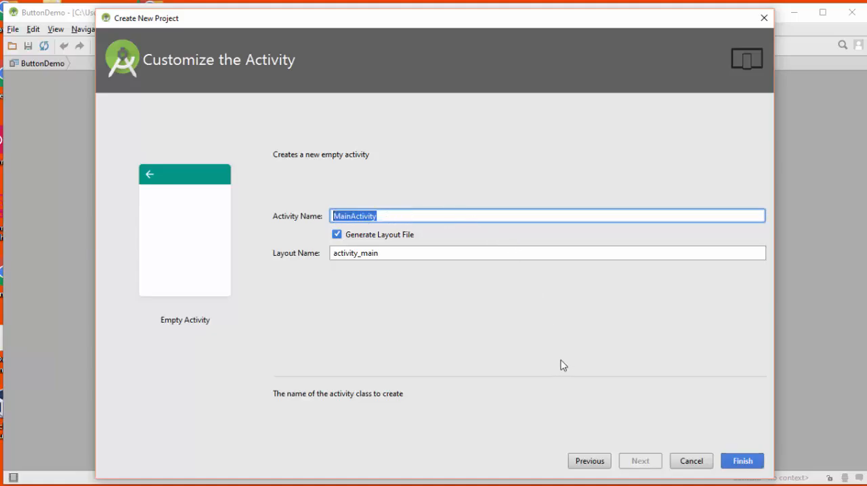
mouse_move(553, 366)
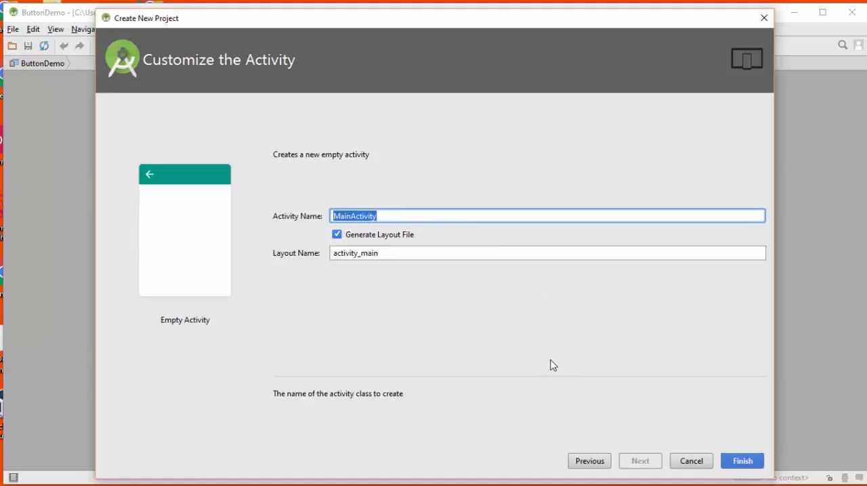
type("C")
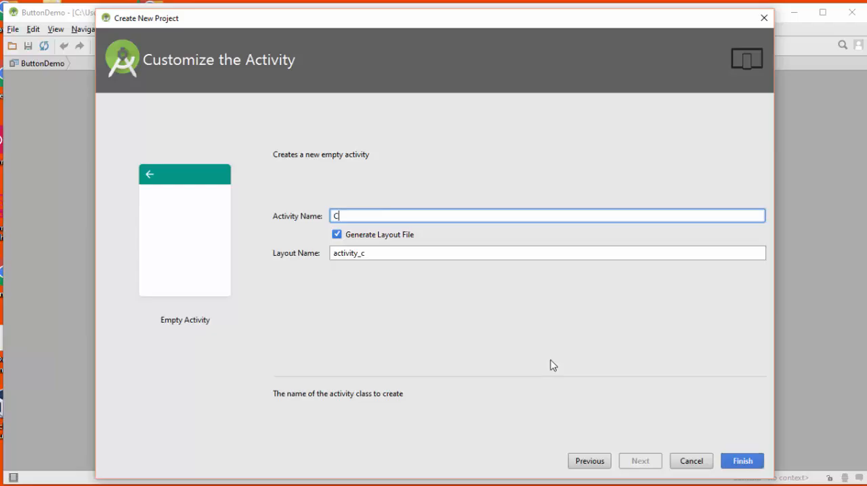
type("onve")
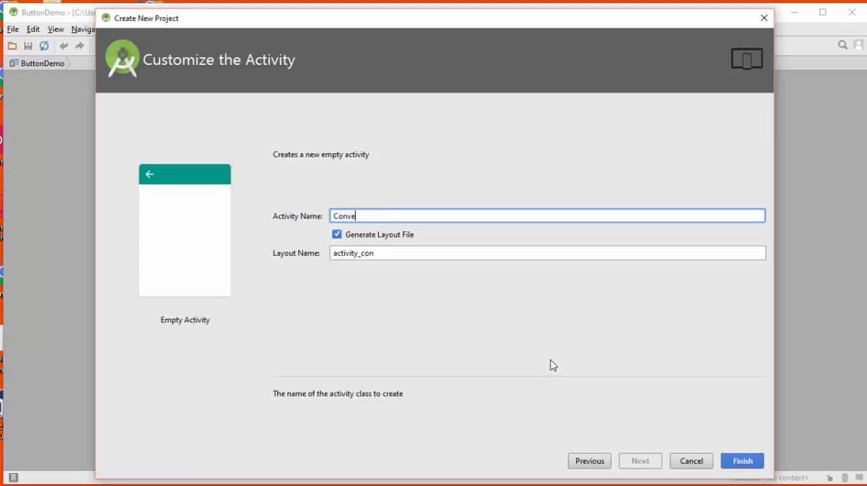
type("rt")
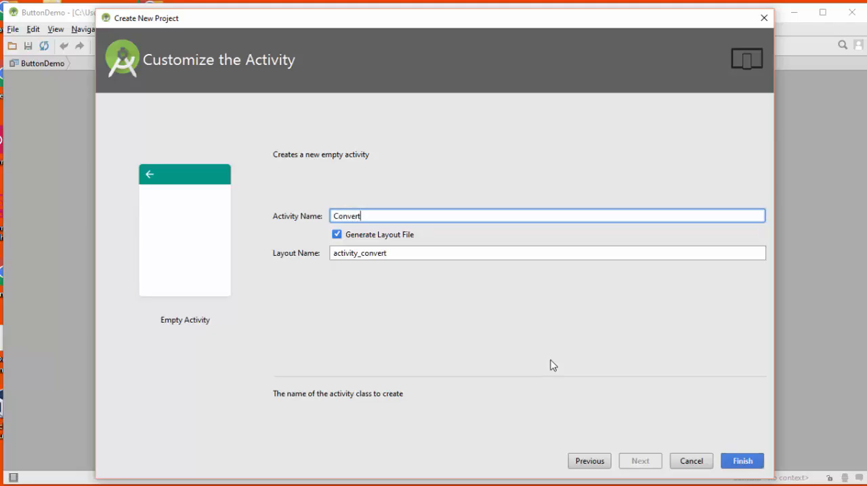
type("TemperatureA")
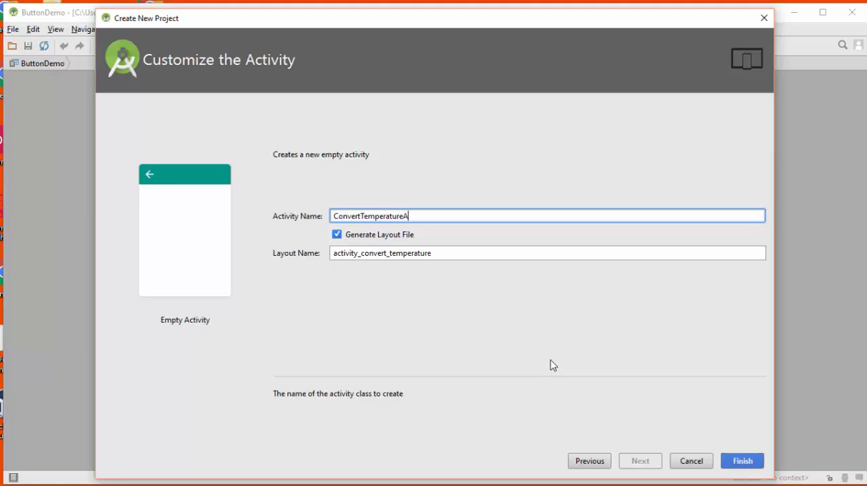
type("ctivity")
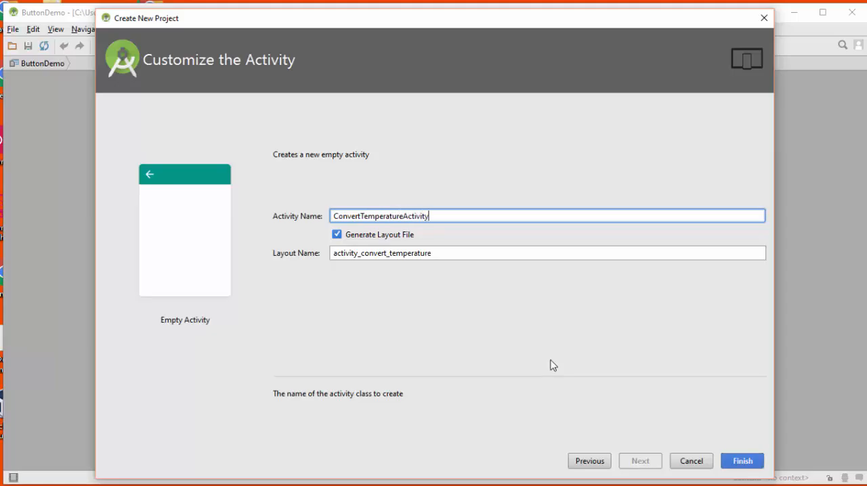
mouse_move(736, 398)
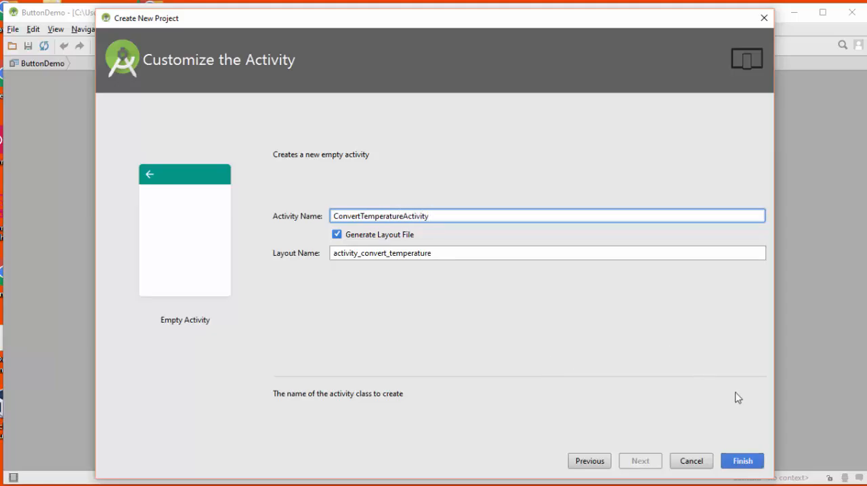
Finish the wizard so Android Studio builds the TemperatureConverter Gradle project
left_click(742, 461)
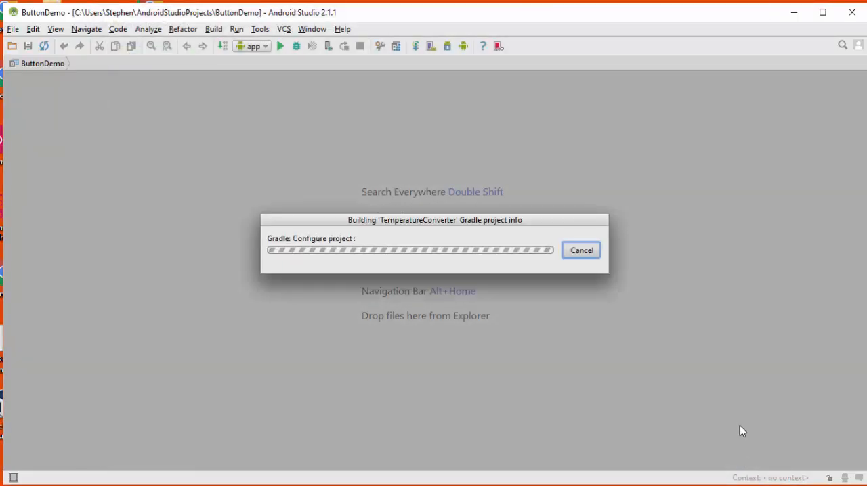
mouse_move(625, 364)
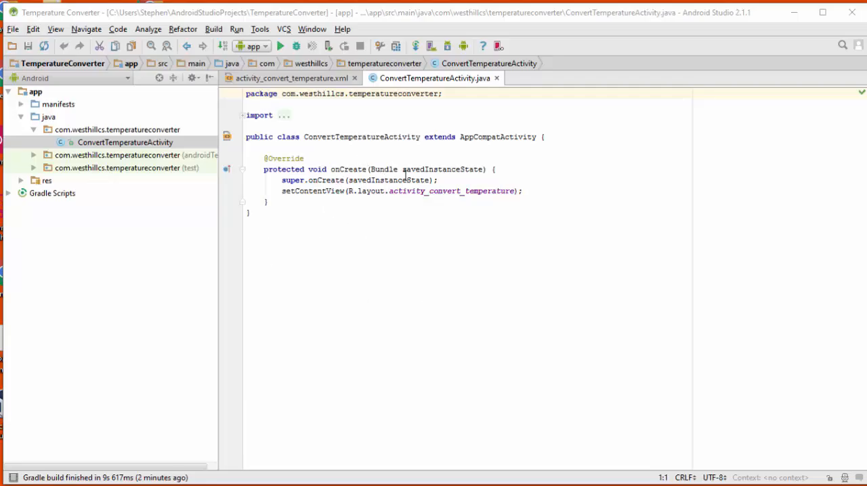
mouse_move(450, 249)
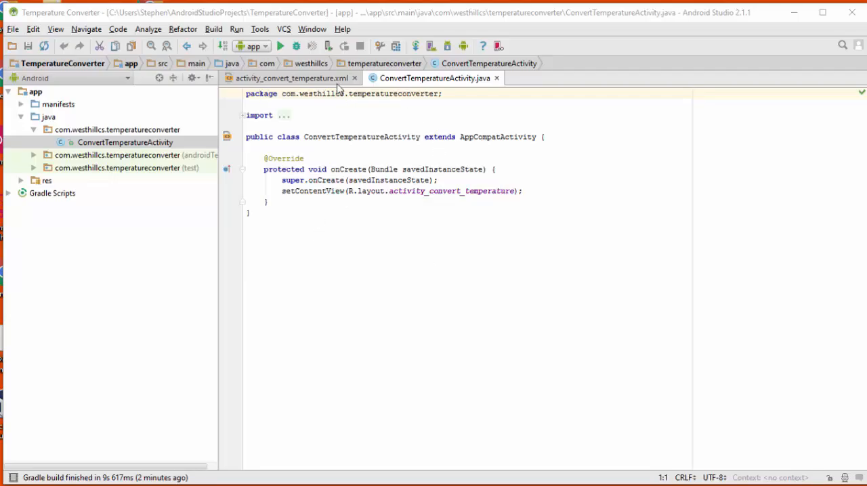
mouse_move(418, 162)
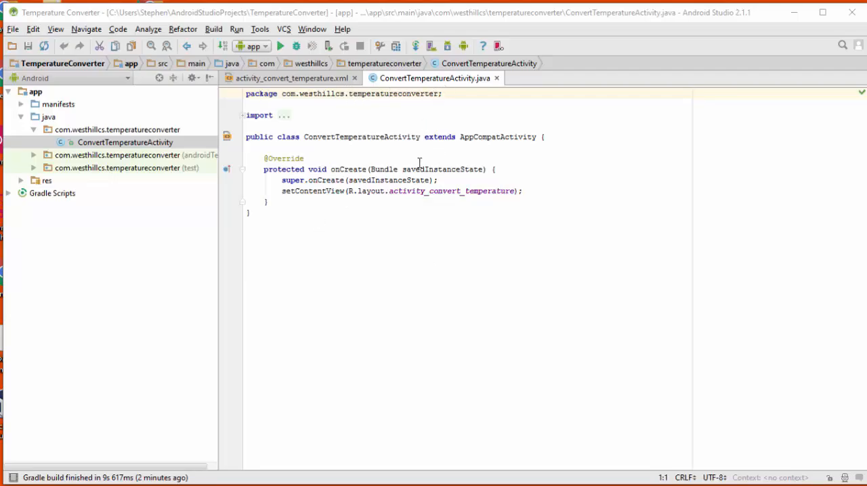
mouse_move(368, 200)
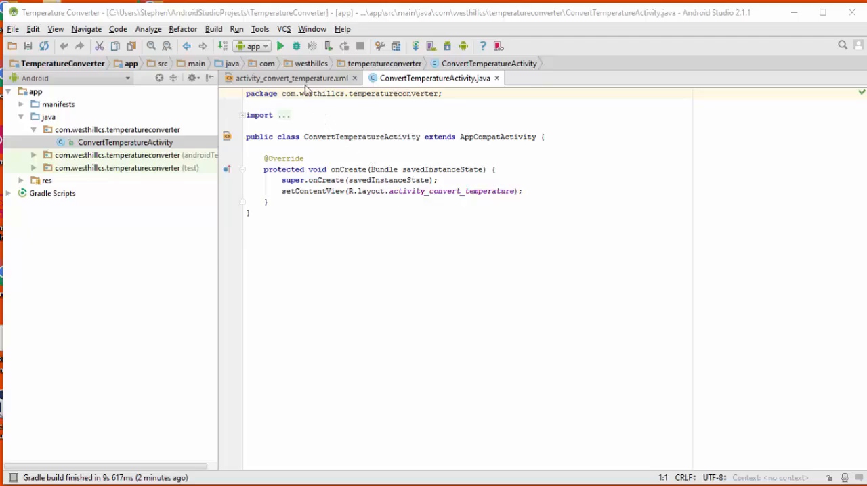
mouse_move(292, 78)
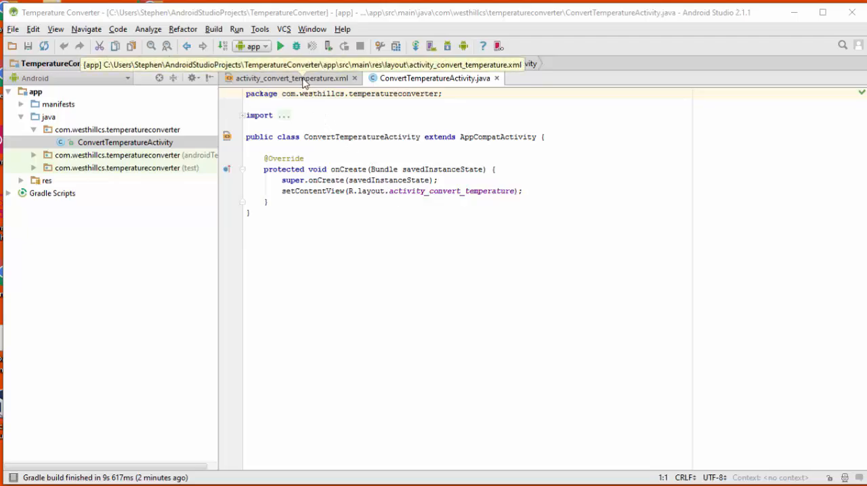
Delete the default Hello World! TextView from activity_convert_temperature, leaving an empty RelativeLayout
left_click(291, 79)
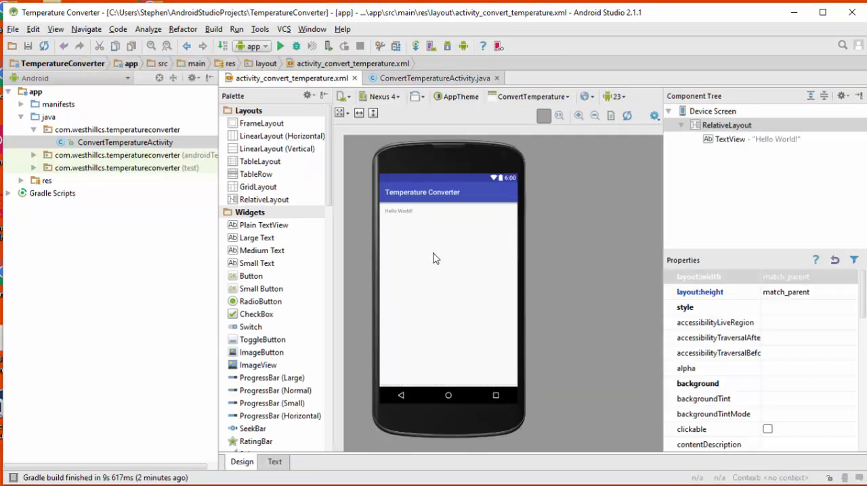
mouse_move(465, 266)
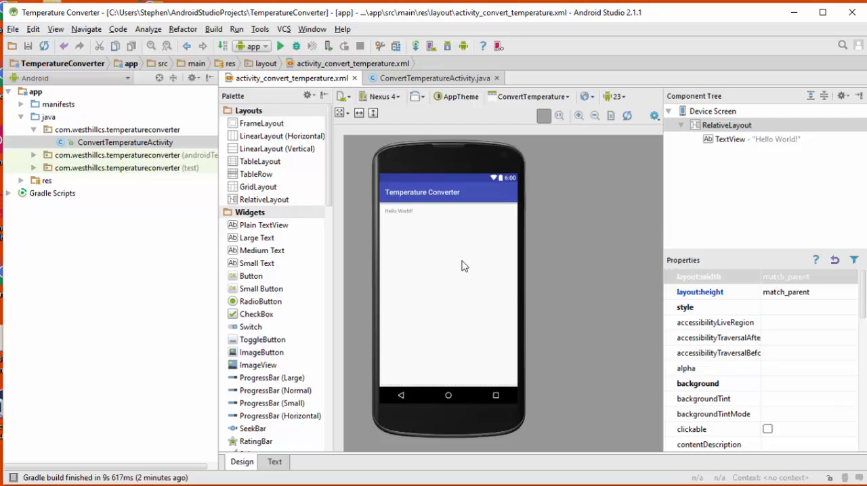
mouse_move(474, 263)
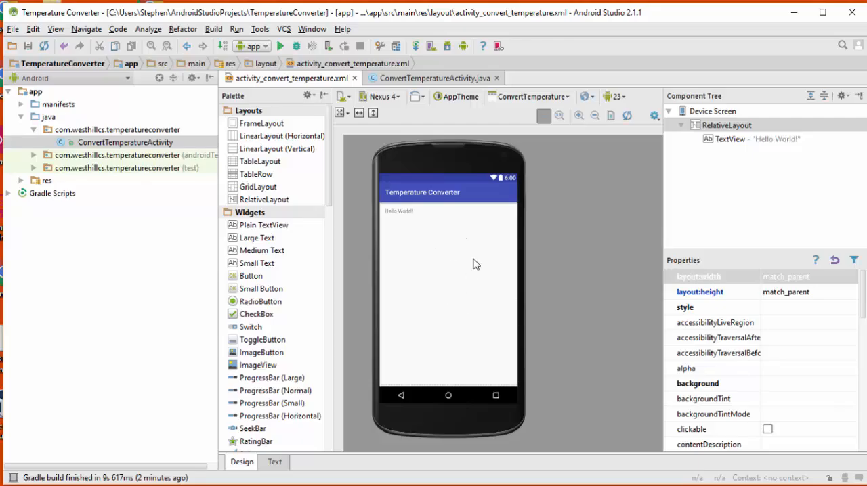
mouse_move(433, 237)
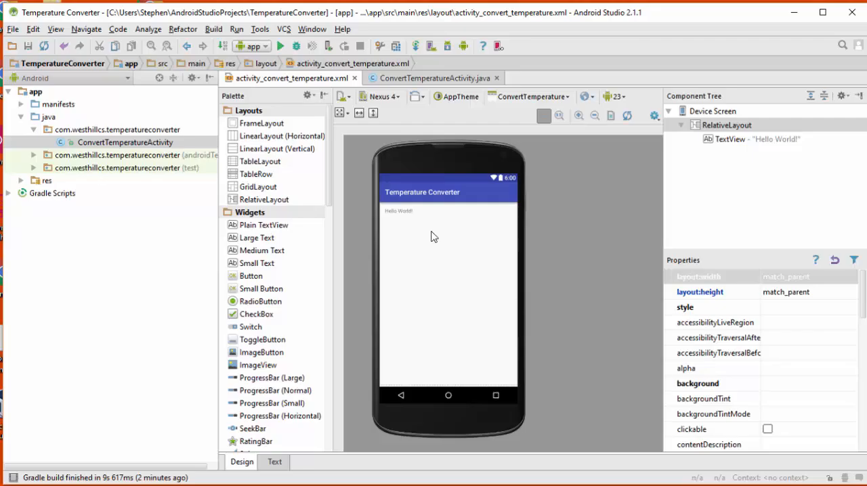
mouse_move(467, 277)
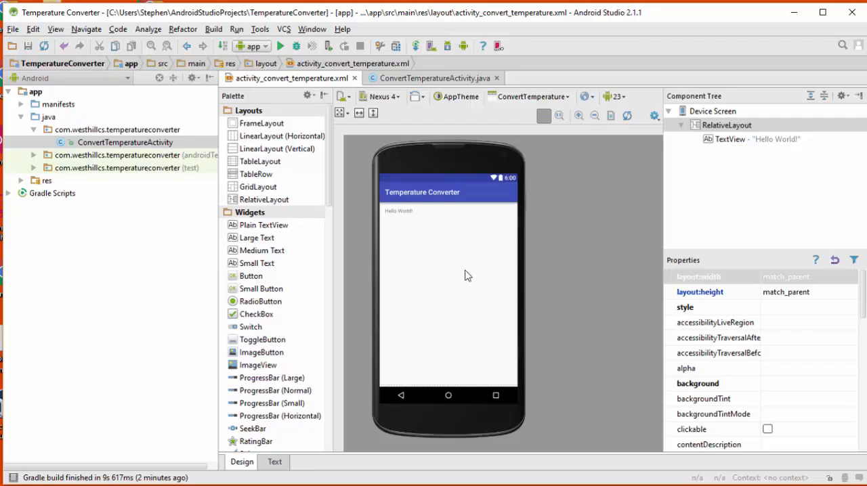
mouse_move(742, 219)
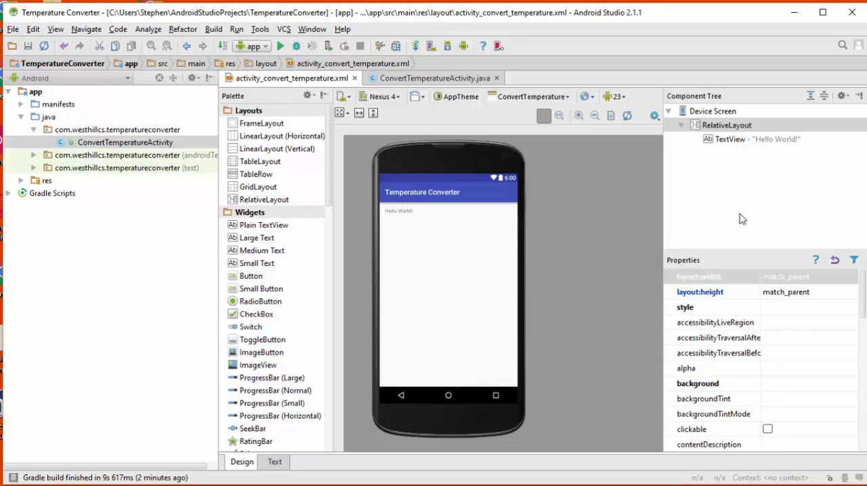
mouse_move(711, 172)
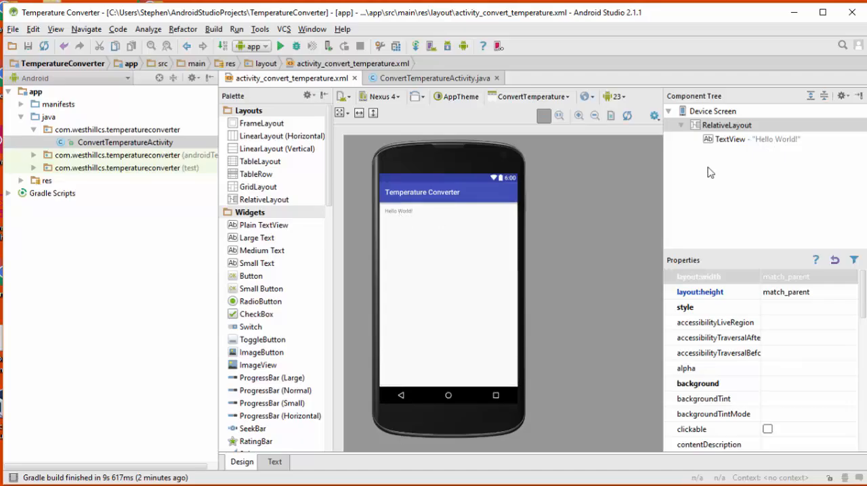
right_click(730, 138)
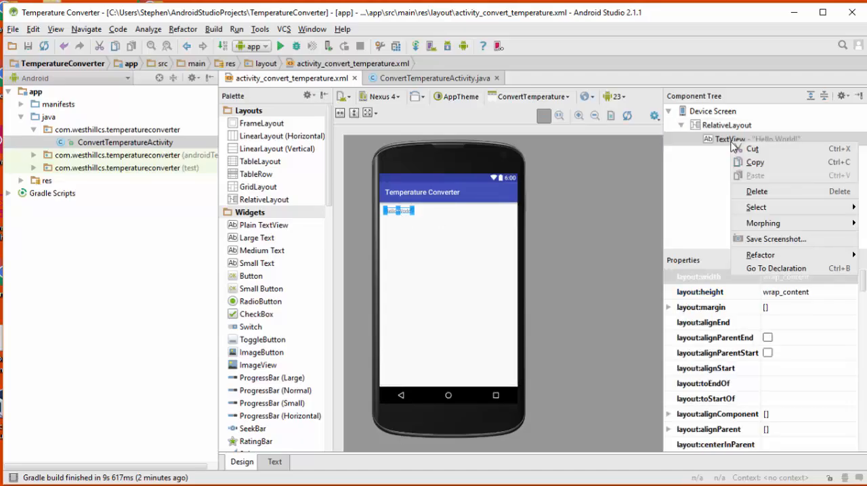
left_click(756, 191)
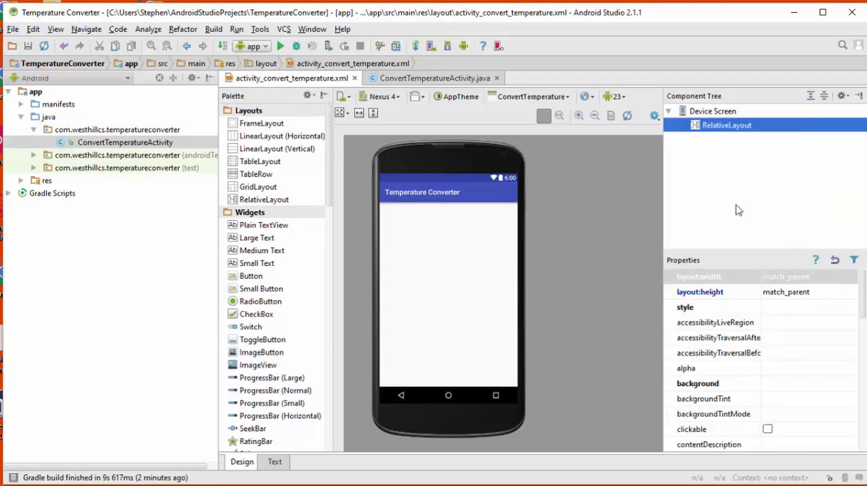
mouse_move(571, 272)
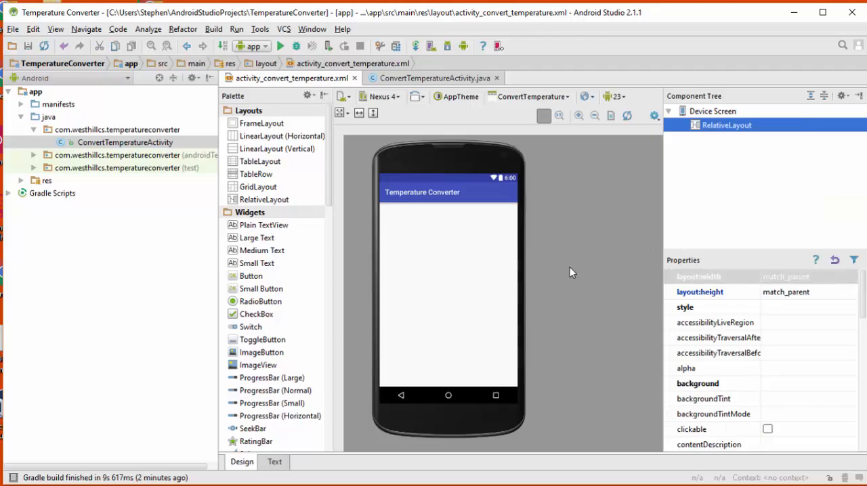
mouse_move(433, 257)
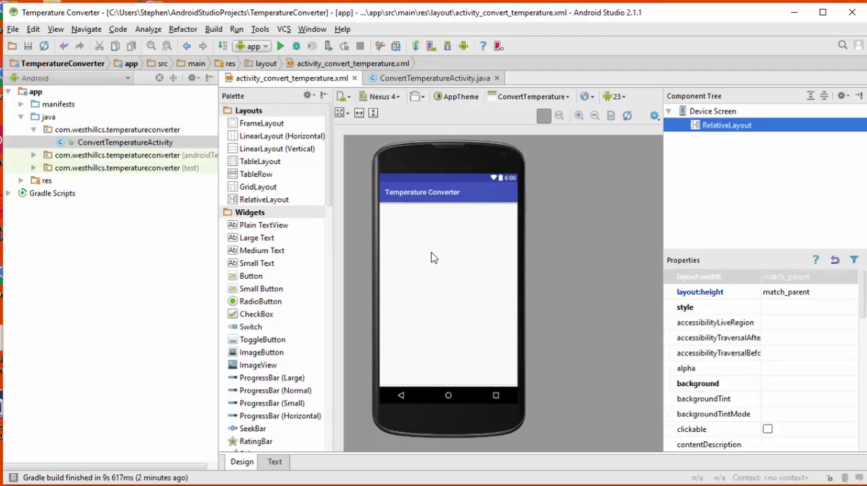
mouse_move(460, 270)
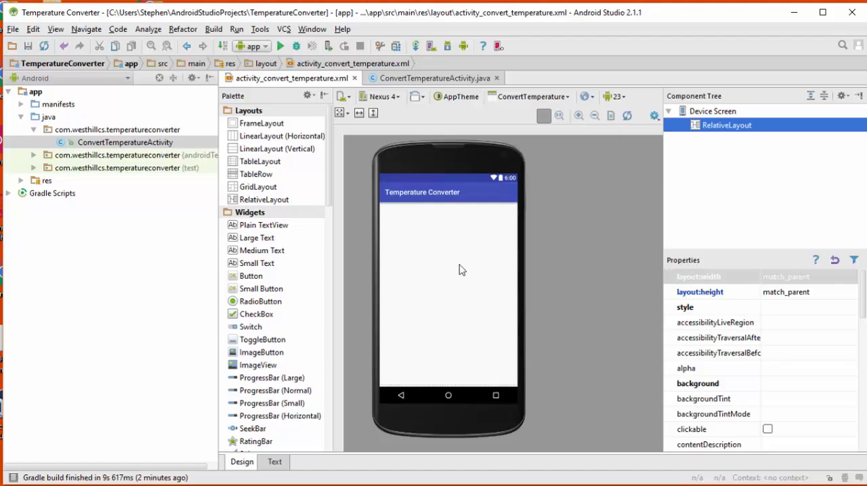
mouse_move(219, 260)
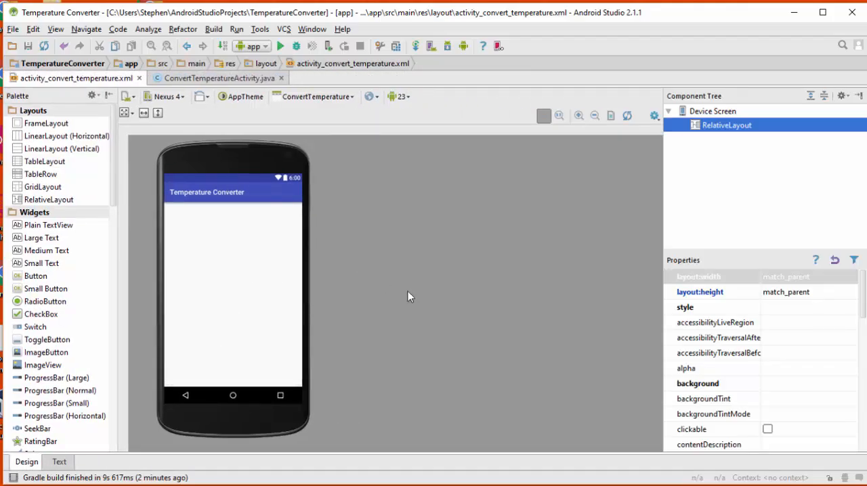
mouse_move(441, 333)
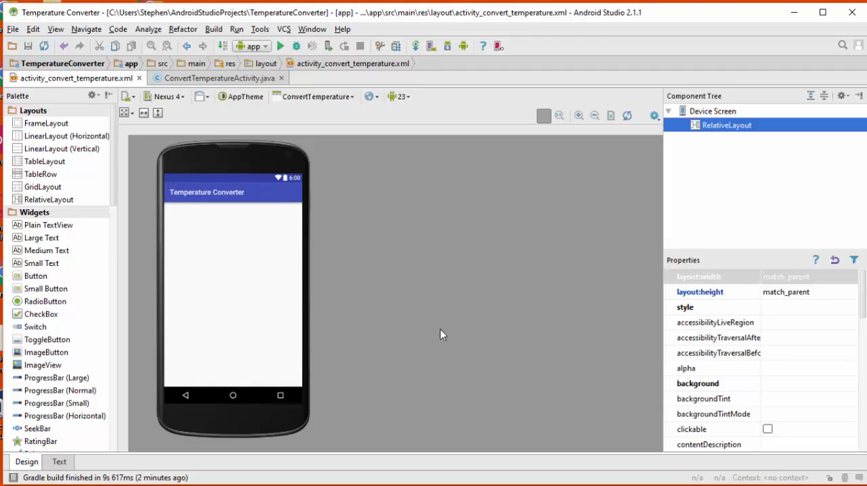
mouse_move(44, 217)
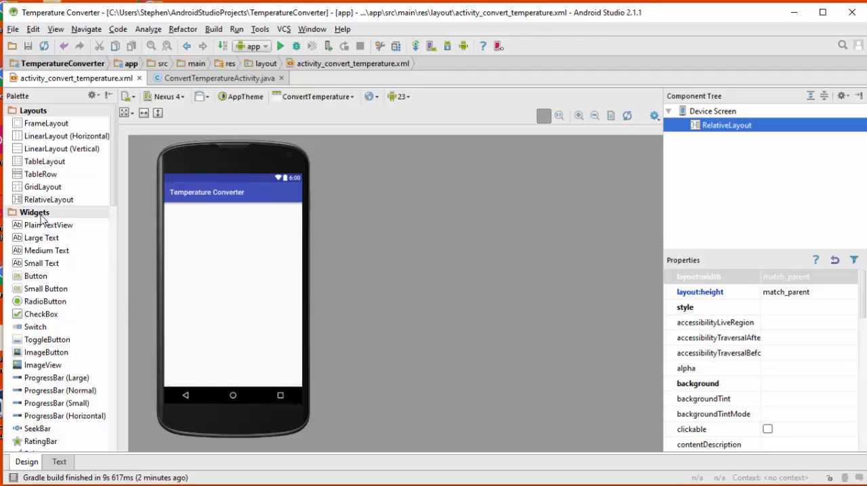
mouse_move(215, 229)
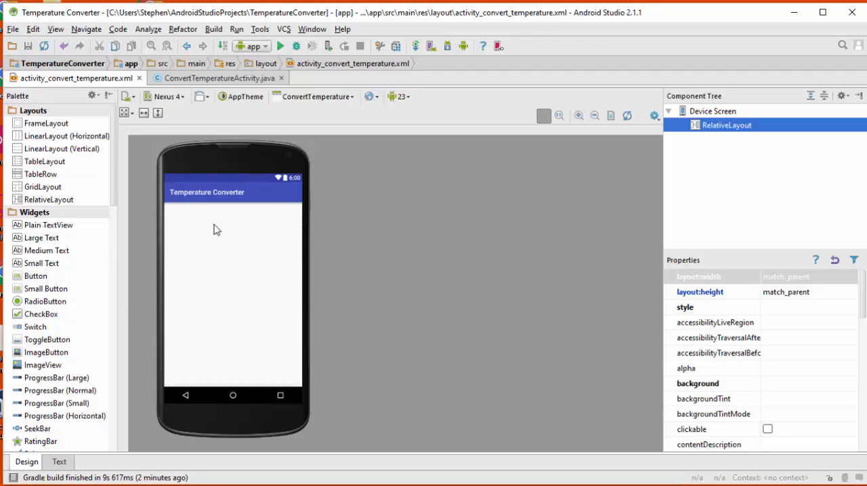
mouse_move(225, 244)
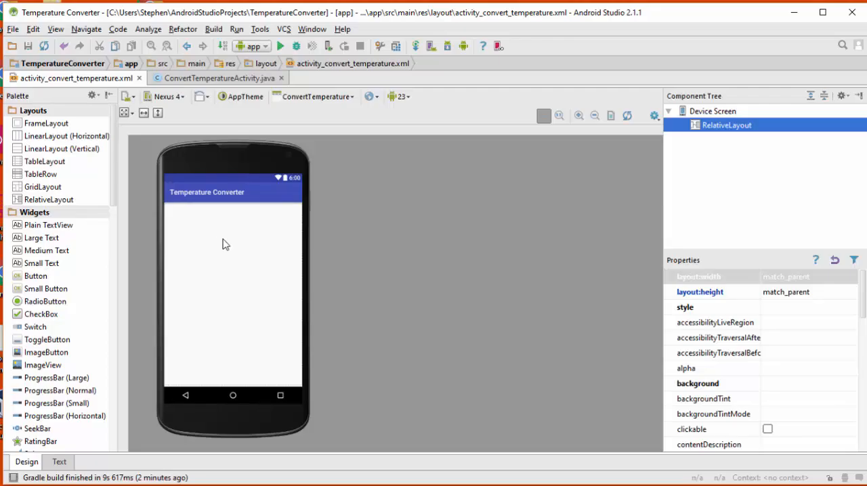
mouse_move(203, 221)
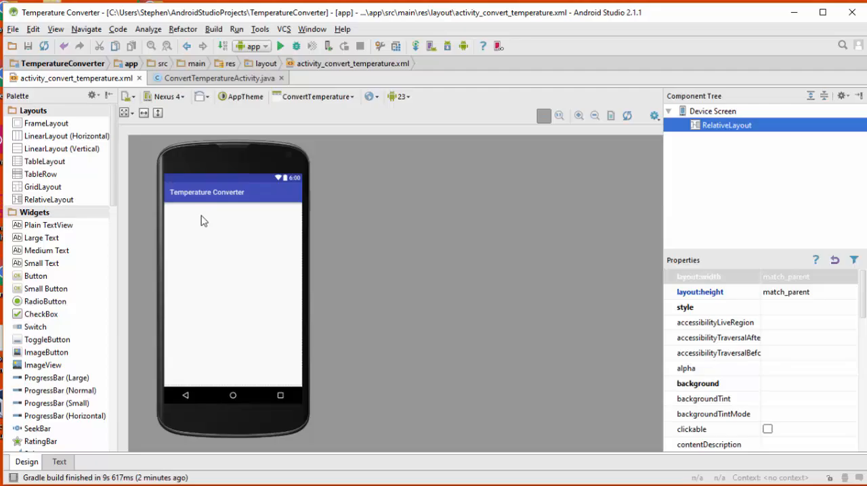
mouse_move(206, 249)
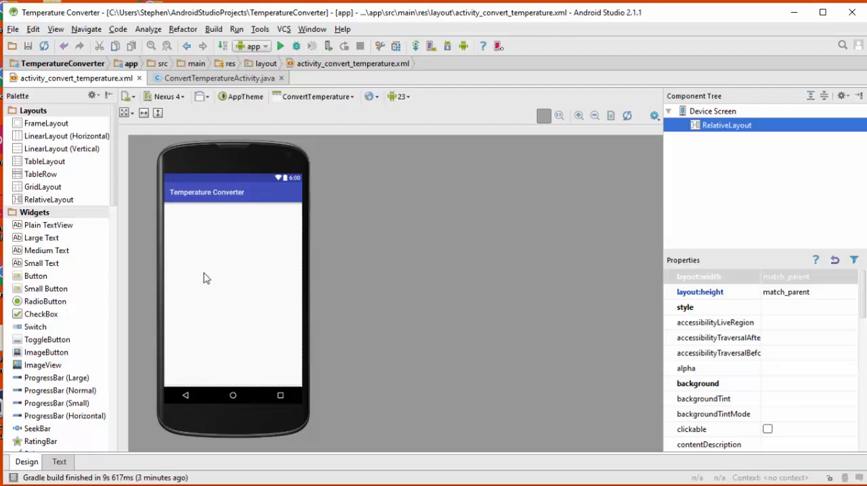
mouse_move(220, 276)
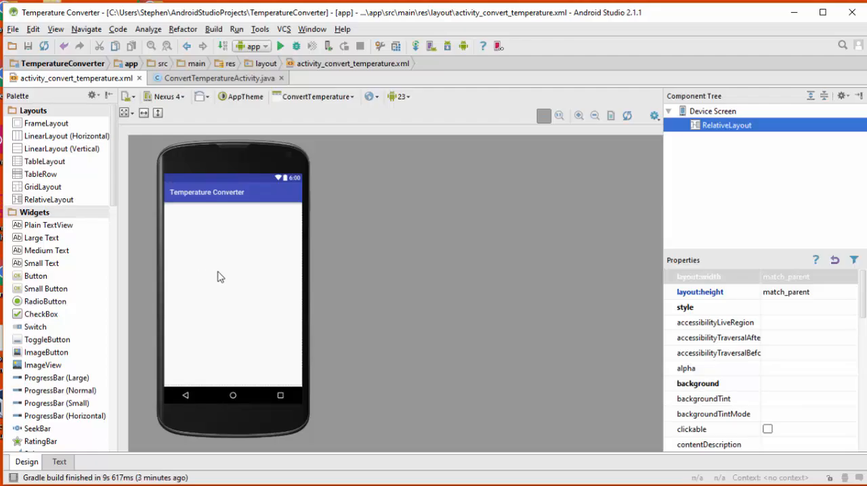
mouse_move(125, 264)
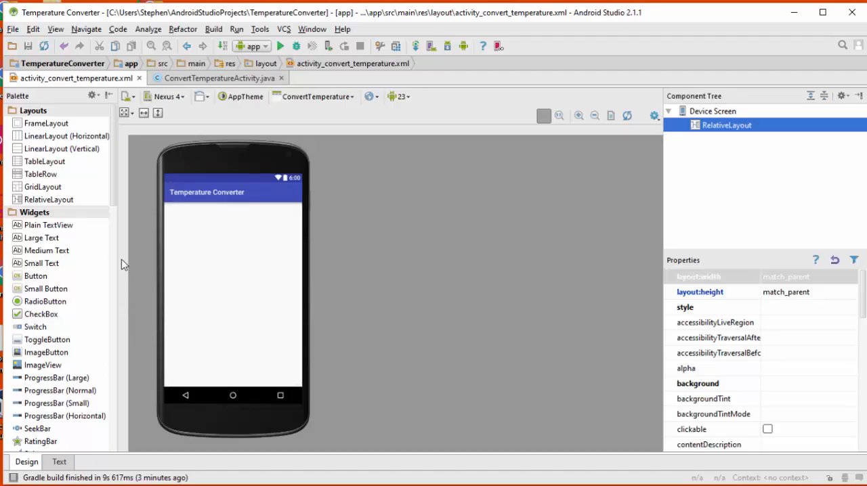
Place a Number (Decimal) field at the top-left and a Button below it
scroll("down", 3)
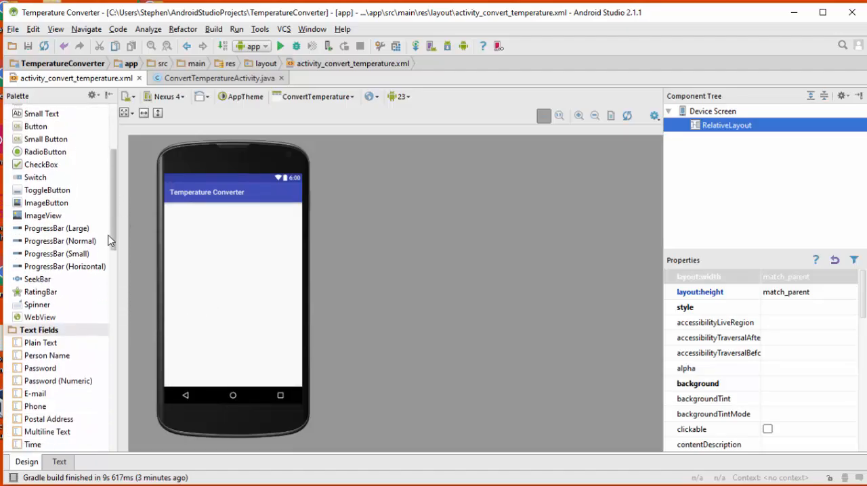
scroll("down", 3)
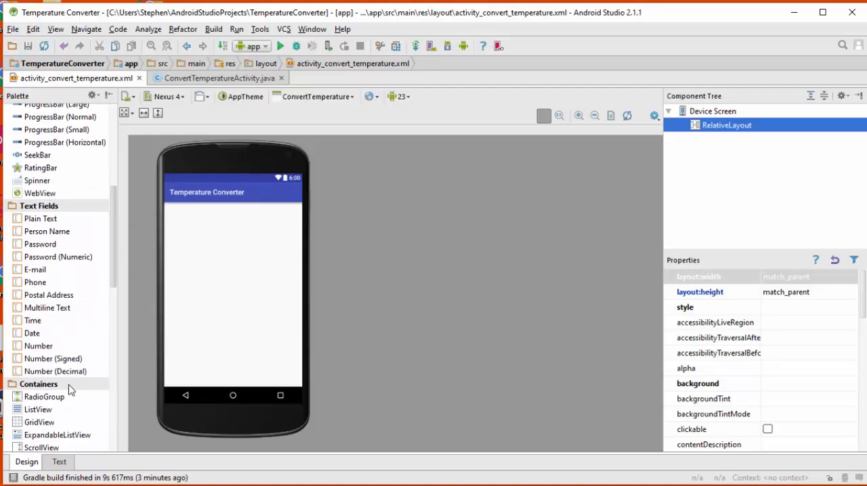
mouse_move(41, 366)
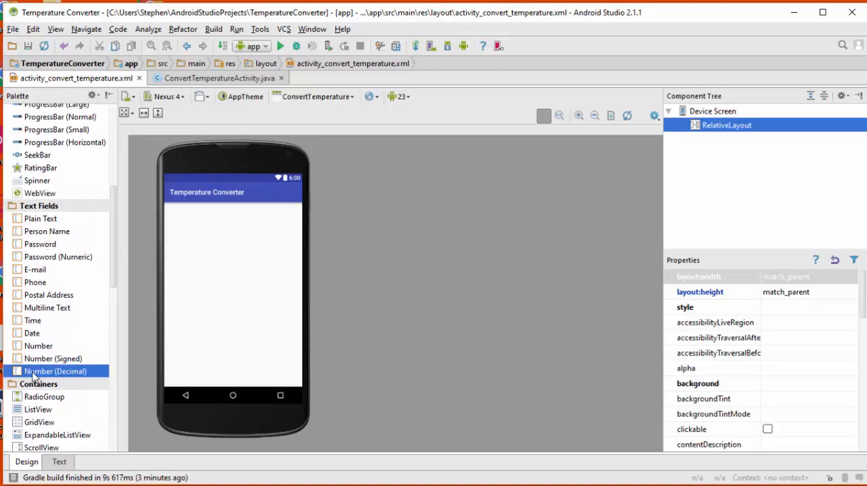
left_click_drag(54, 371, 196, 223)
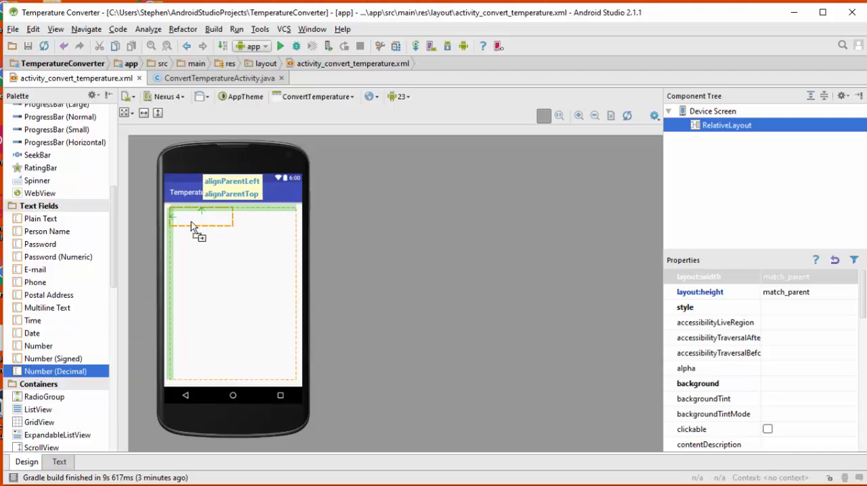
left_click_drag(55, 371, 208, 216)
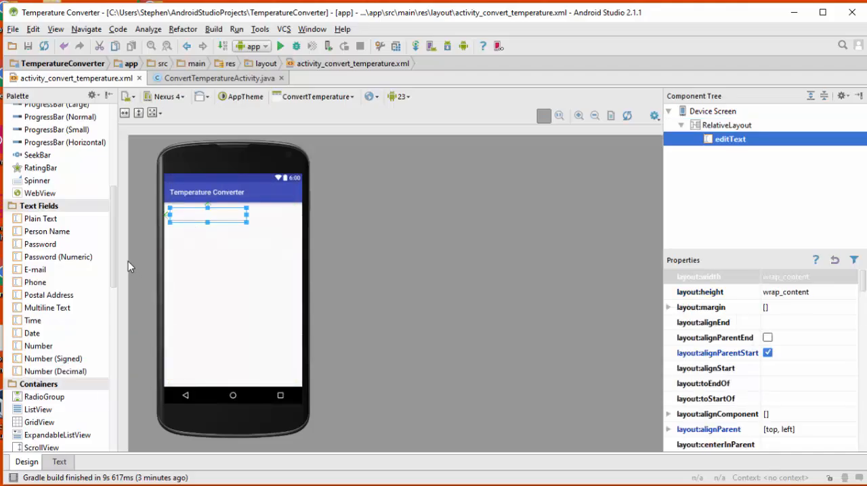
scroll("up", 3)
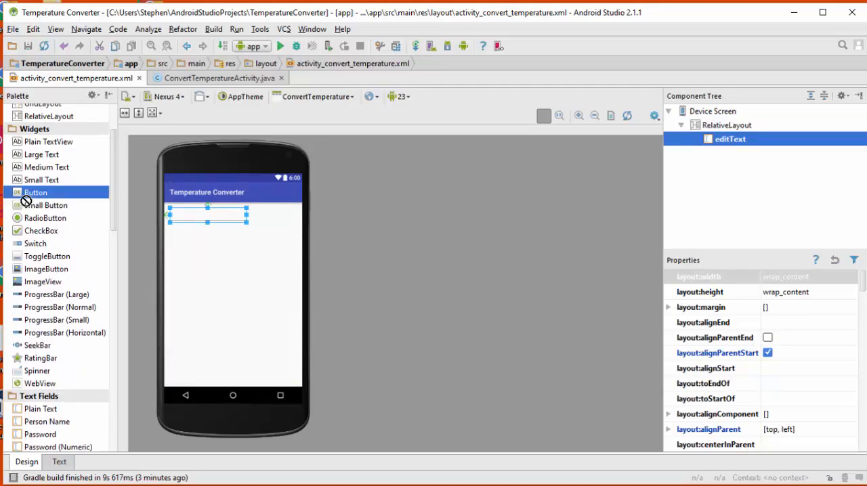
left_click_drag(35, 193, 209, 264)
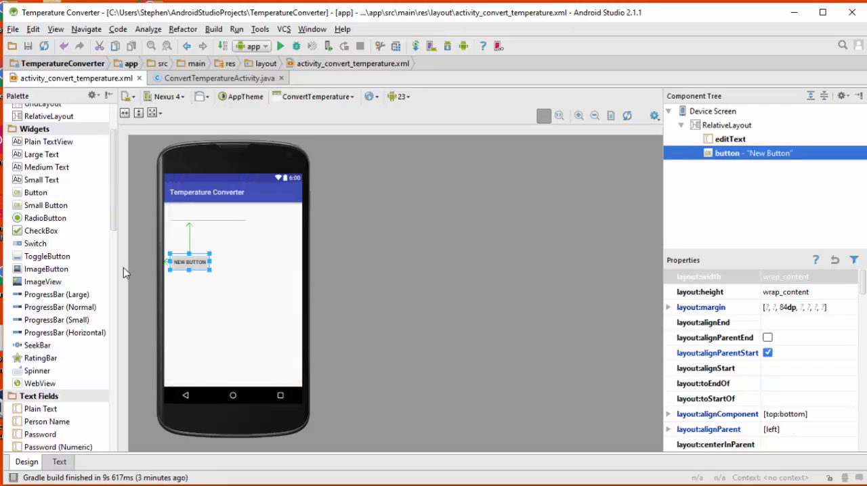
Add a second Number (Decimal) field beneath the button
scroll("down", 3)
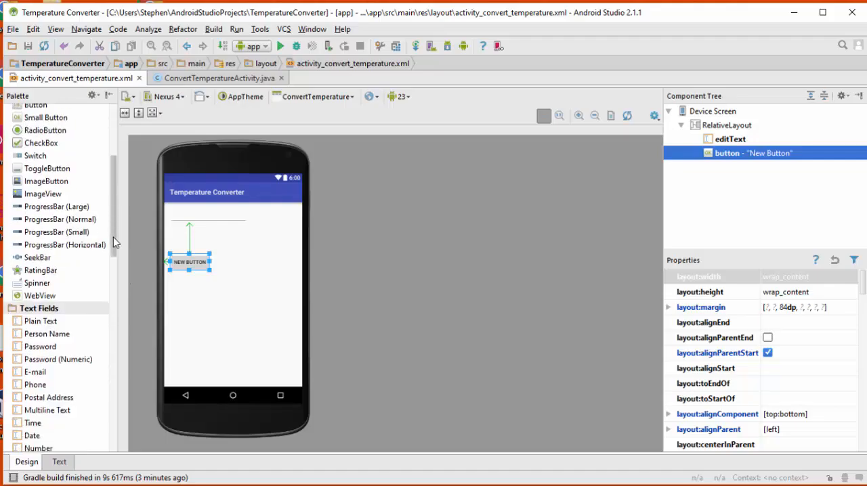
scroll("down", 3)
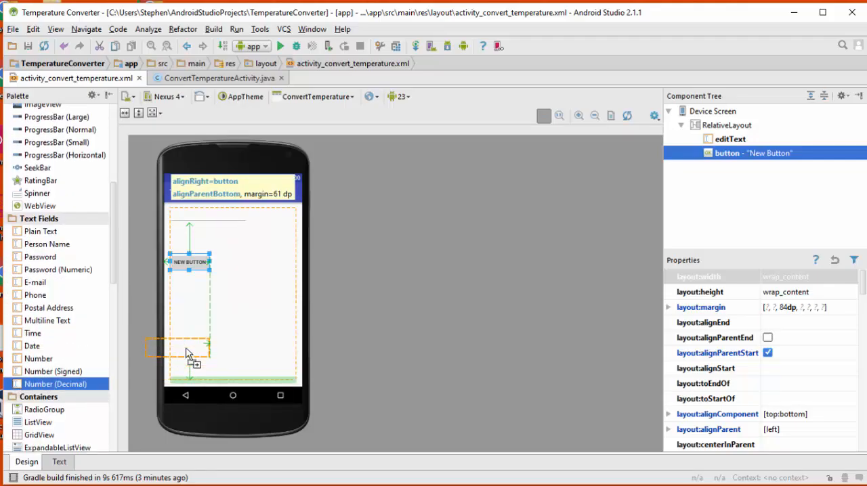
left_click_drag(179, 347, 201, 318)
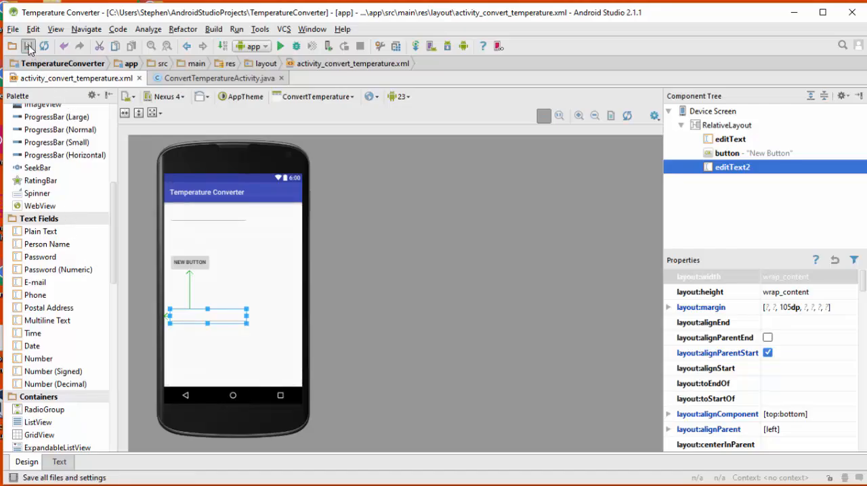
mouse_move(30, 46)
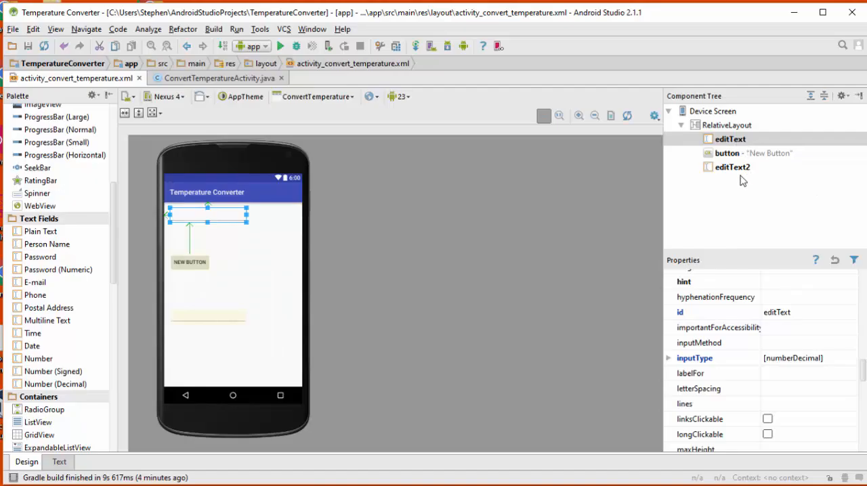
mouse_move(269, 299)
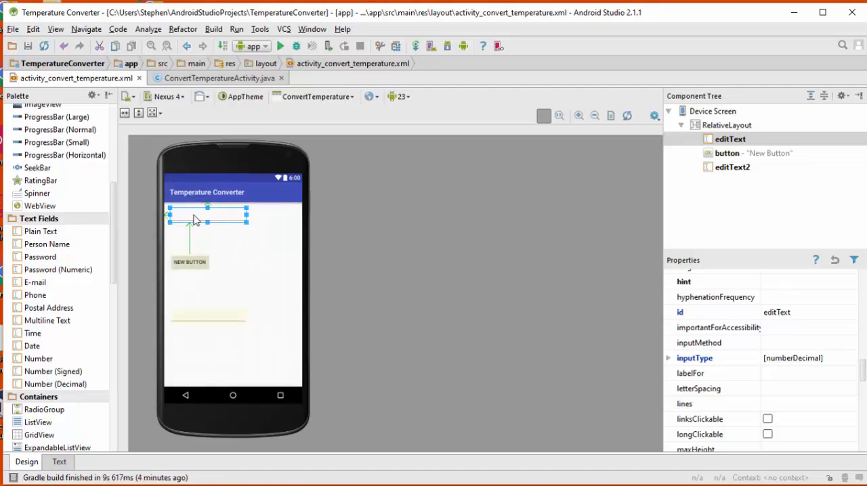
mouse_move(215, 220)
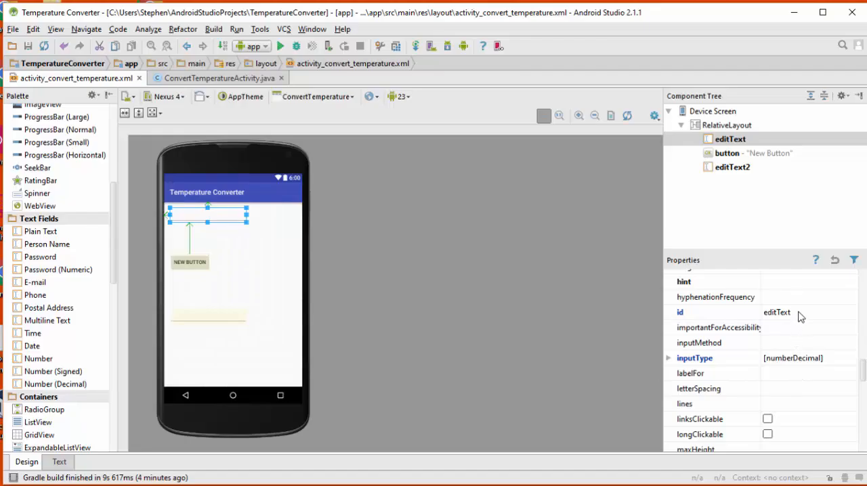
Set the first text field's id to centigrade_et
double_click(777, 311)
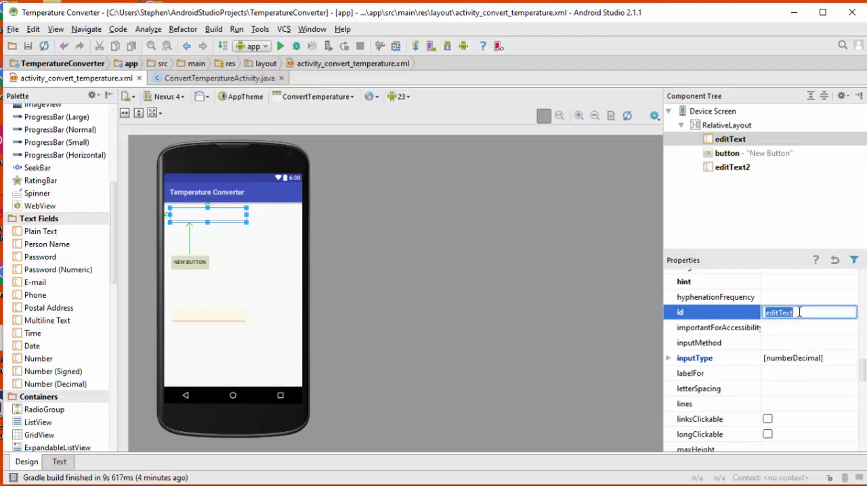
type("centigrade")
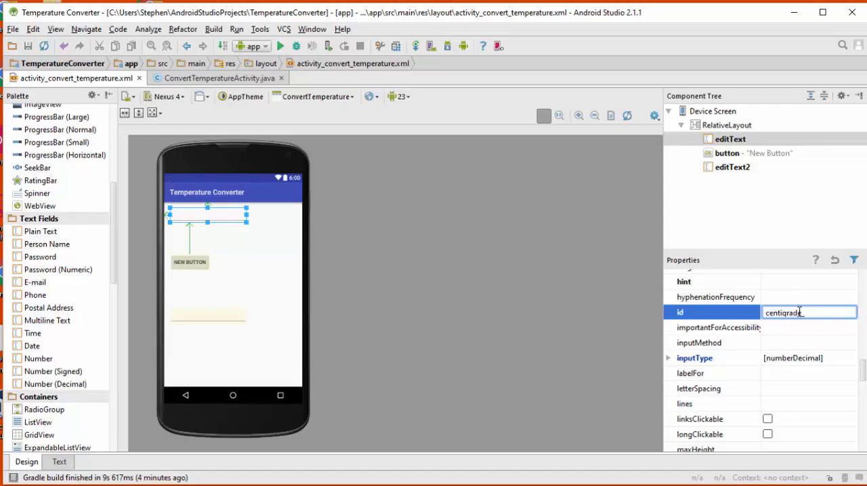
type("_et")
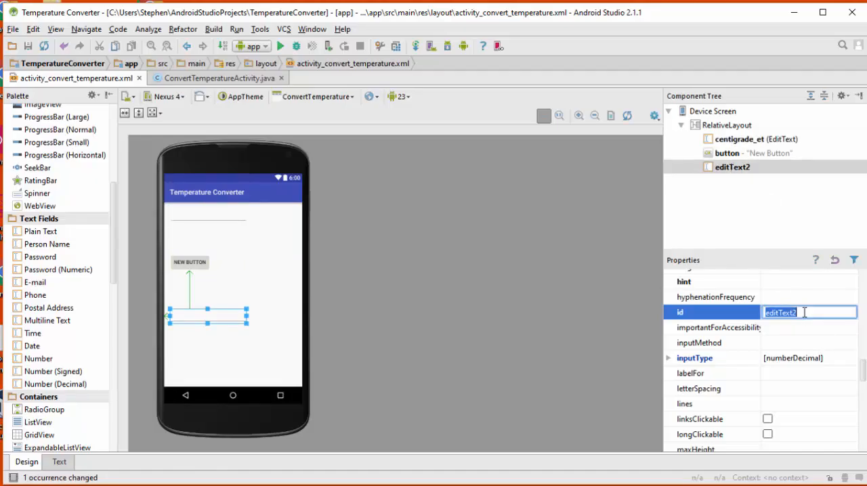
Set the second text field's id to fahrenheit_et
type("f")
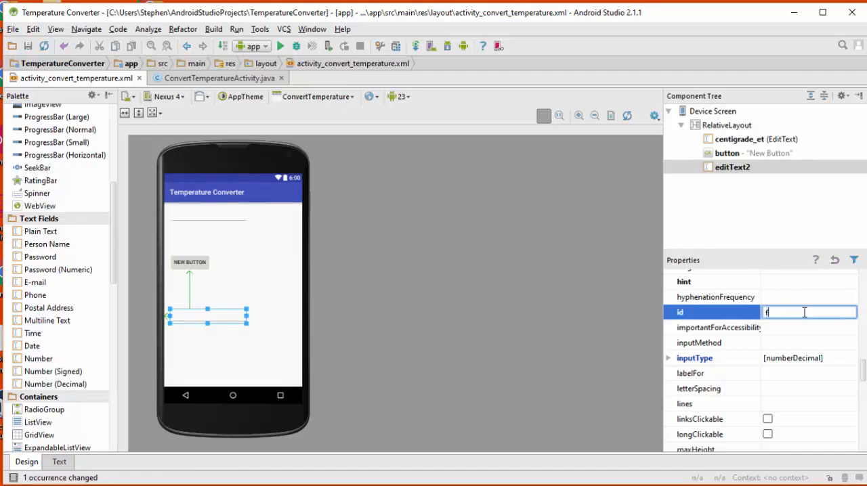
type("ahrenh")
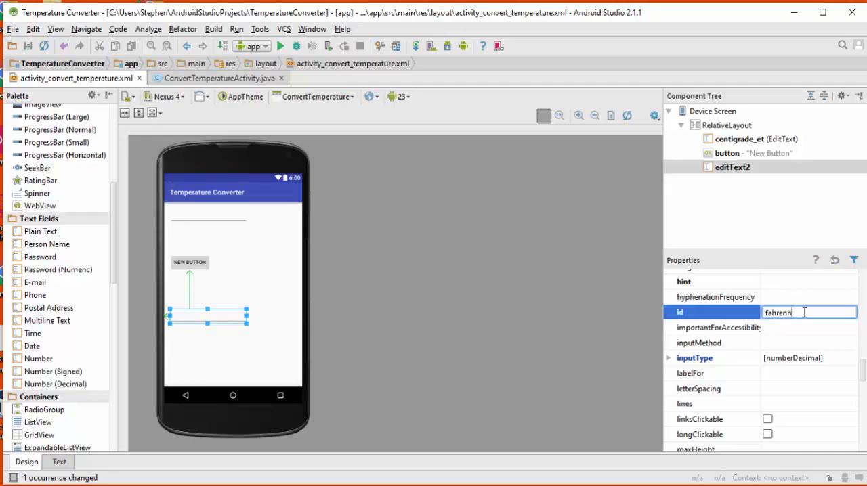
type("eit")
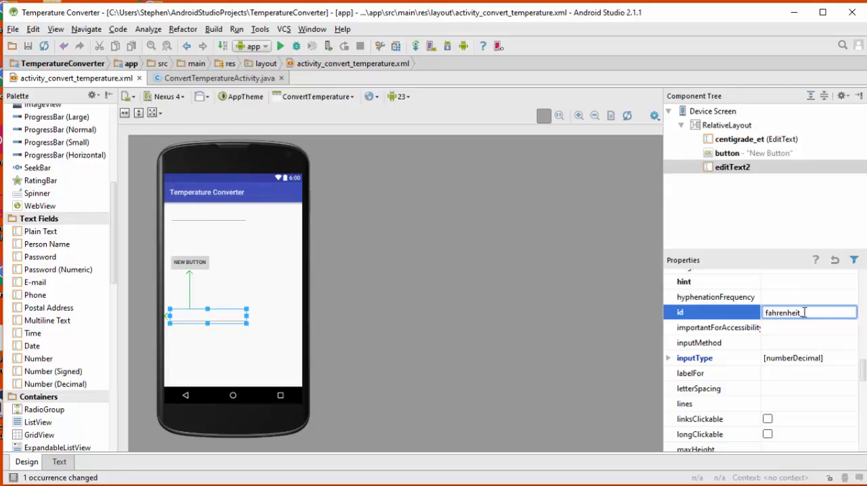
type("_et")
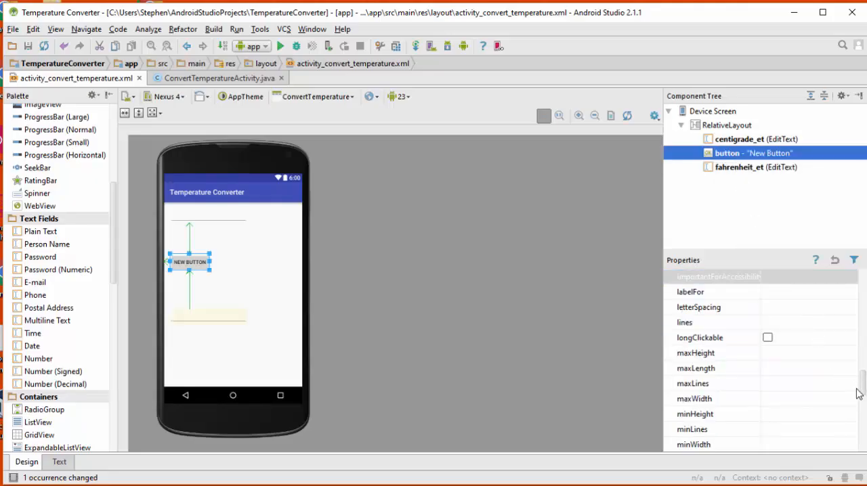
Set the button's id to convert_b and its text to CONVERT
scroll("down", 3)
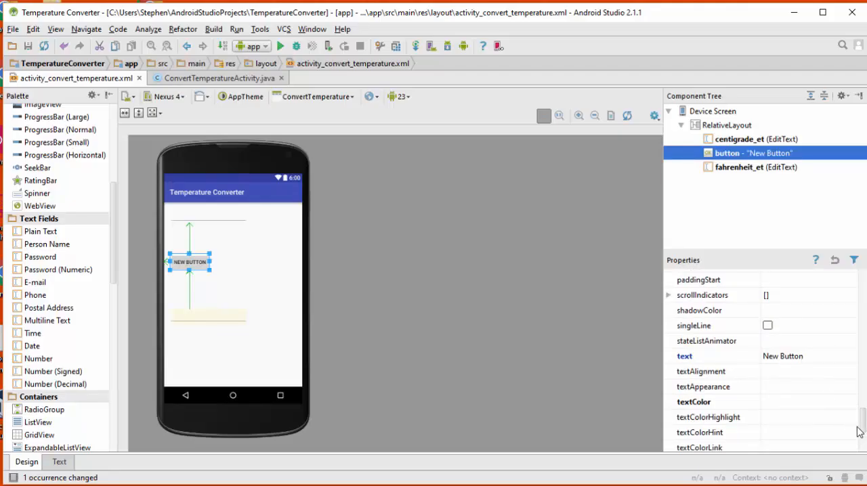
scroll("up", 3)
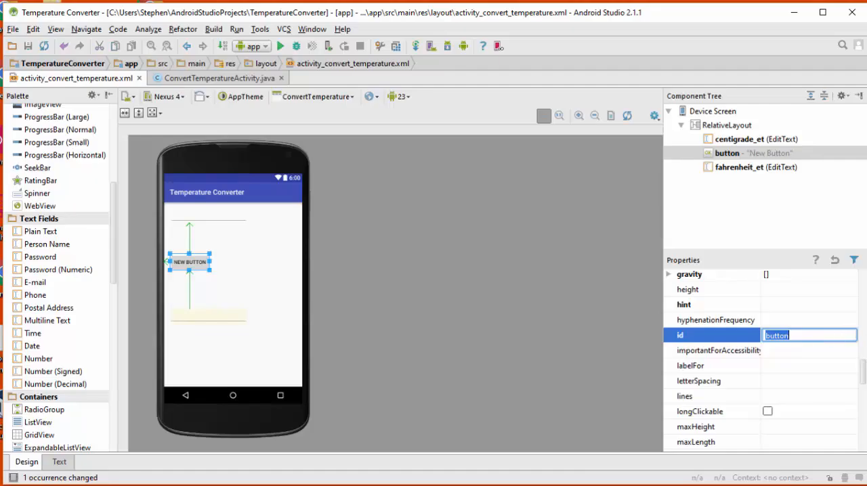
type("conver")
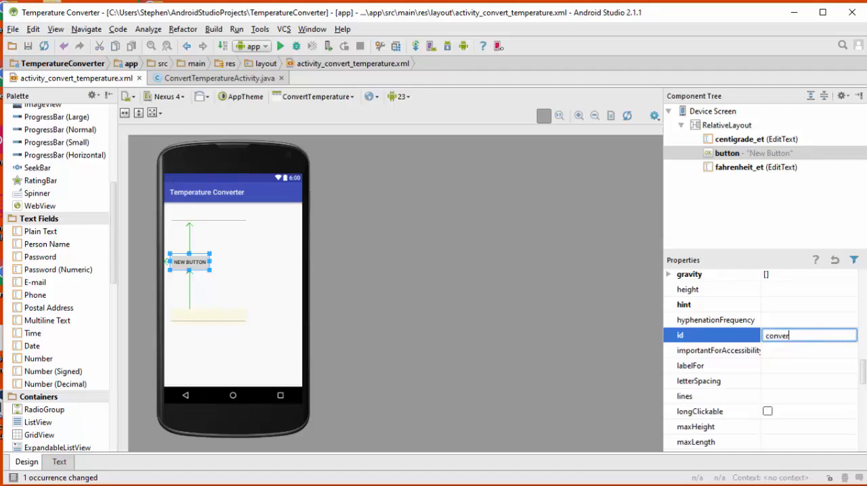
type("t_b")
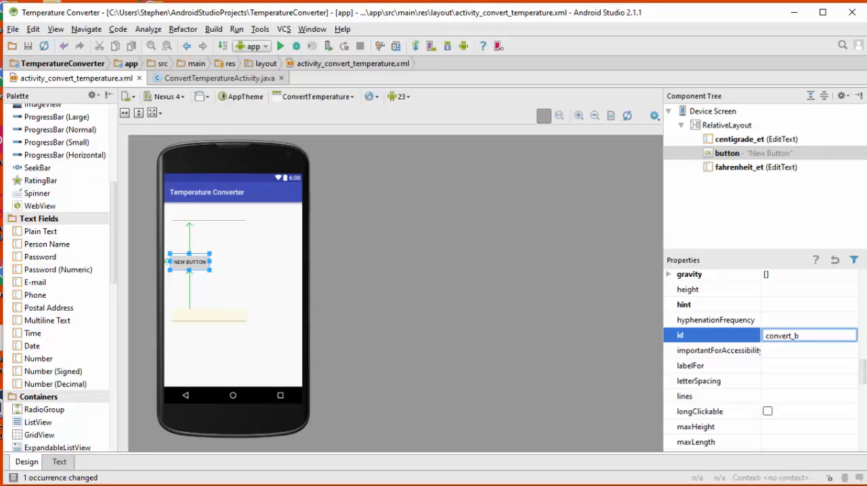
scroll("down", 3)
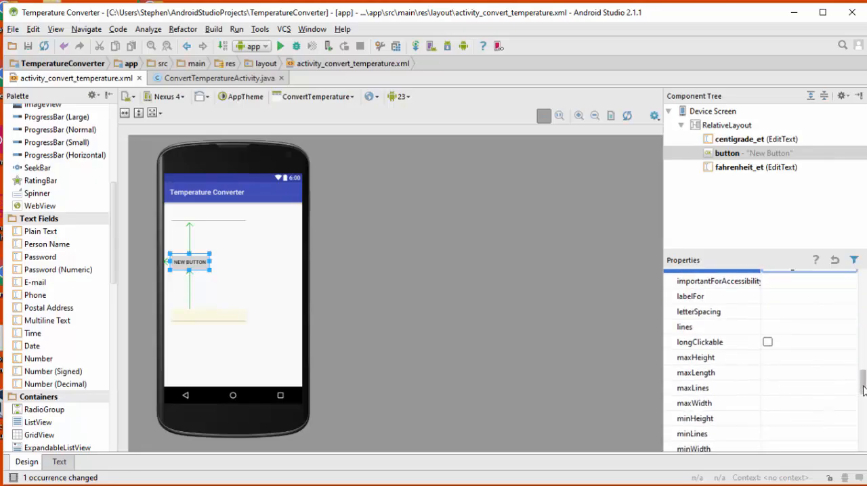
scroll("down", 3)
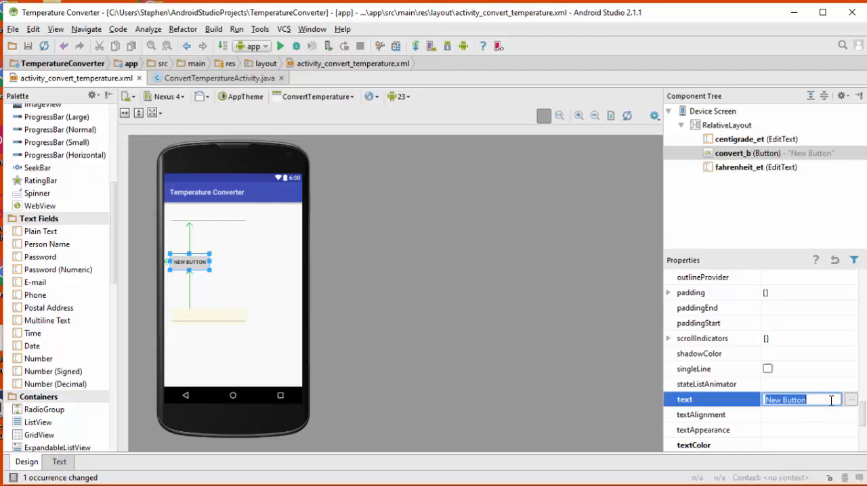
type("CONVERT")
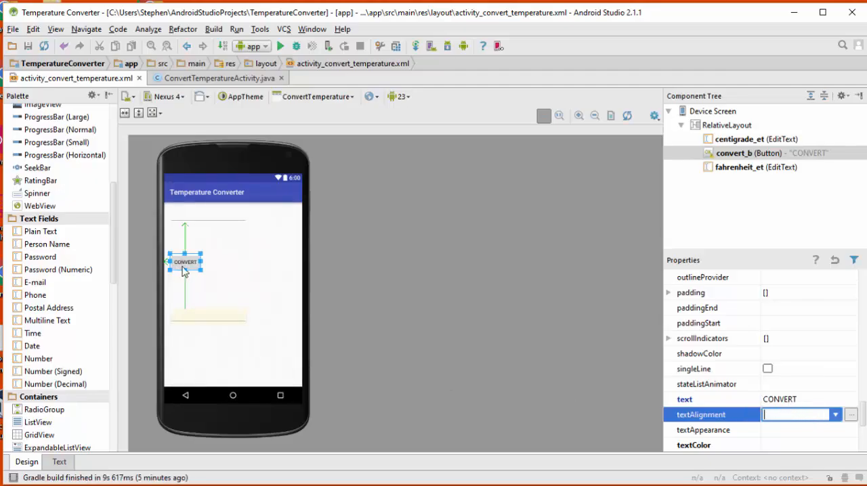
mouse_move(280, 309)
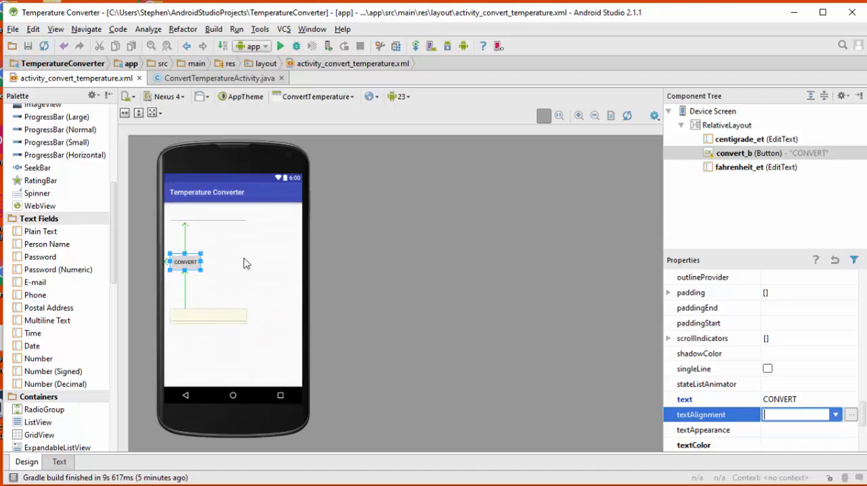
mouse_move(257, 308)
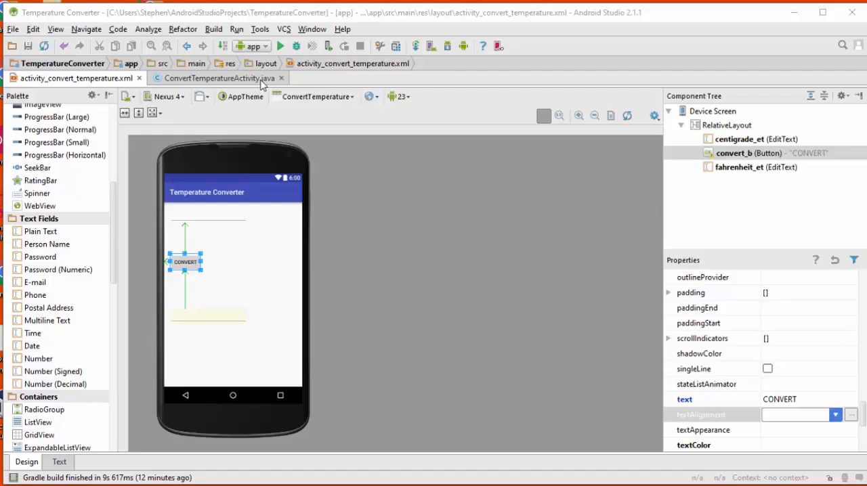
left_click(214, 79)
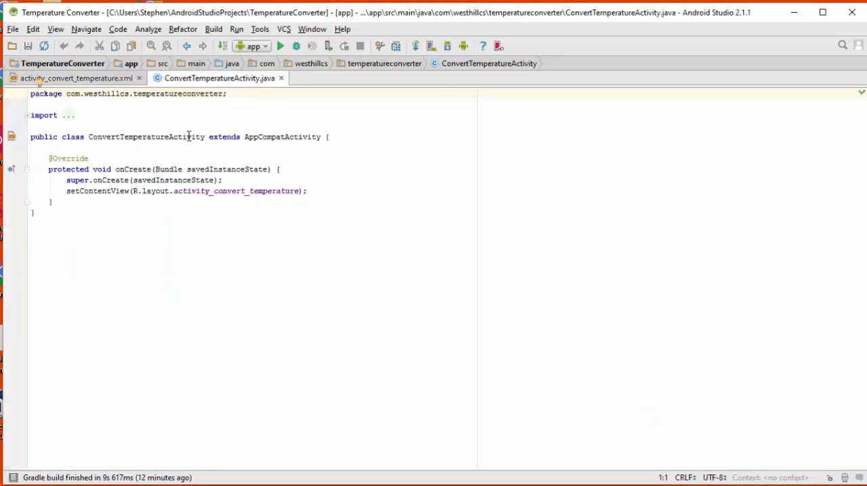
mouse_move(192, 161)
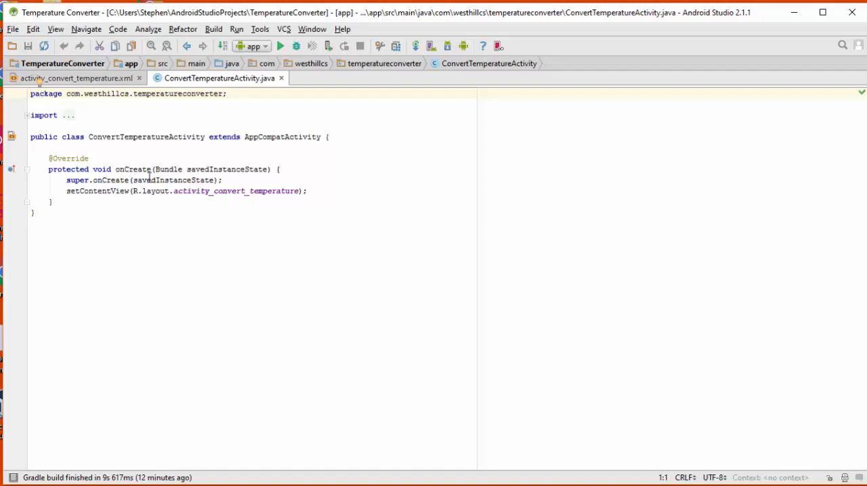
mouse_move(127, 206)
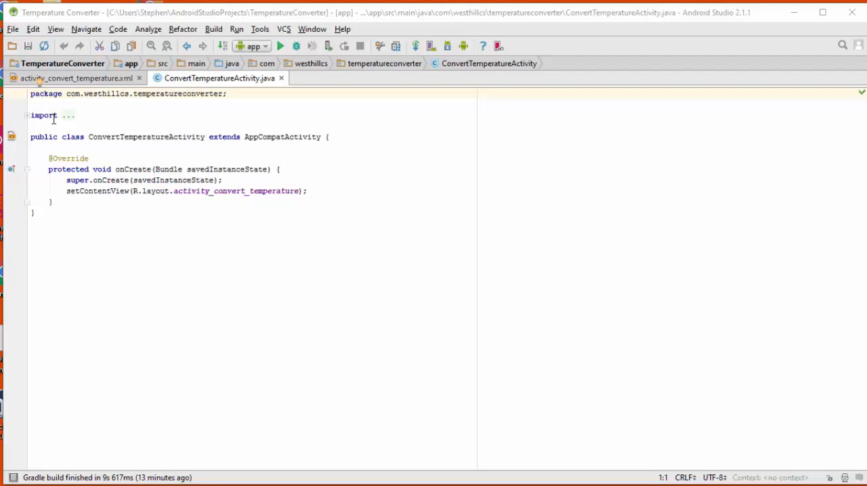
left_click(26, 115)
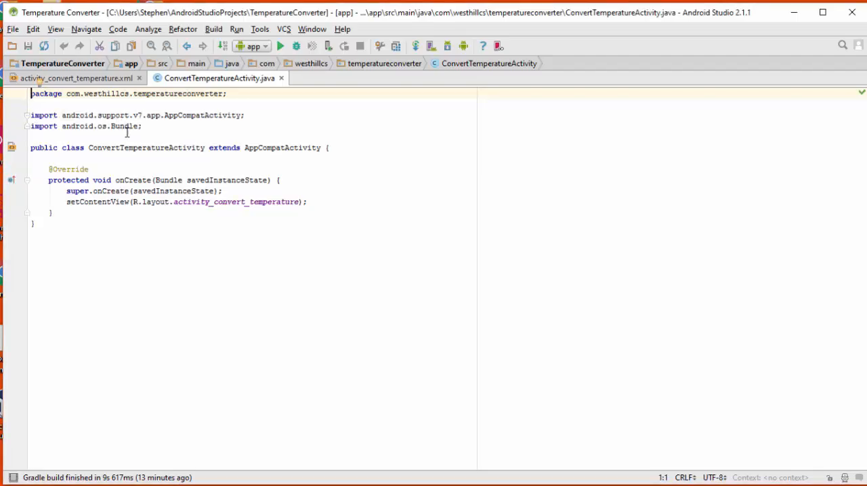
mouse_move(159, 129)
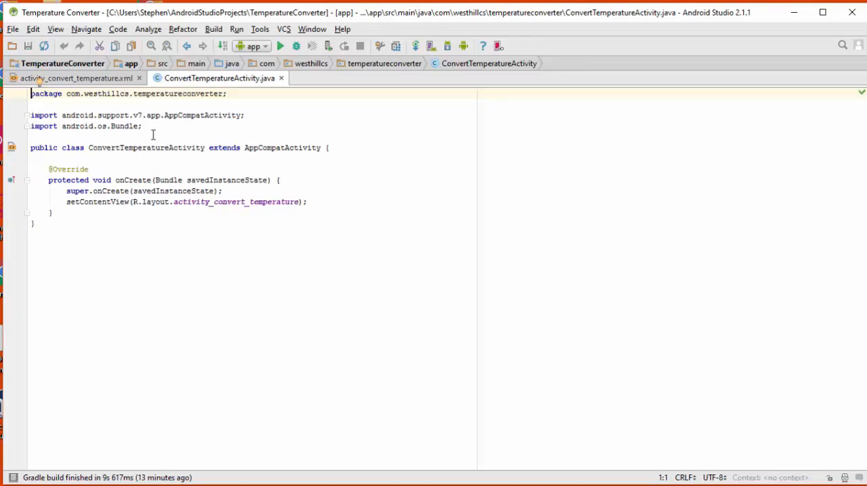
mouse_move(160, 128)
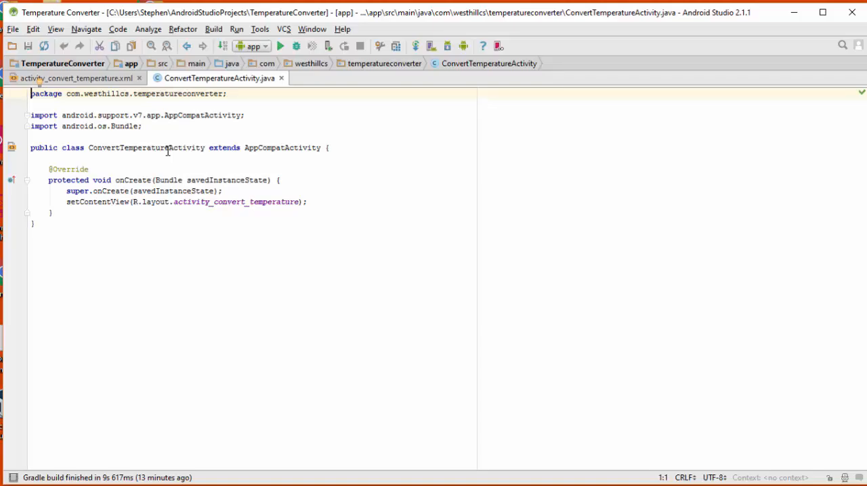
mouse_move(190, 136)
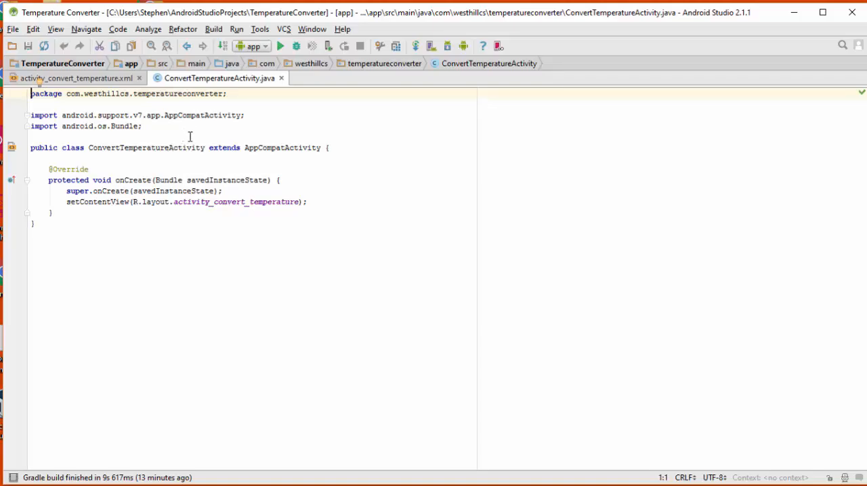
mouse_move(386, 293)
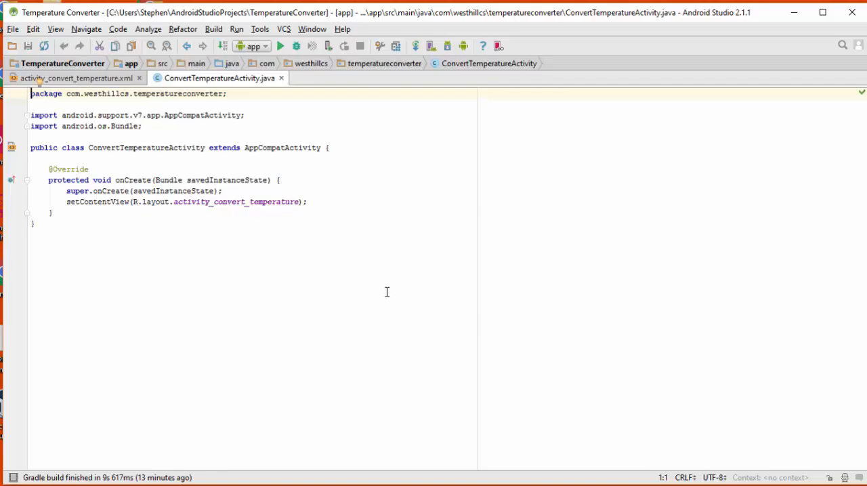
mouse_move(385, 269)
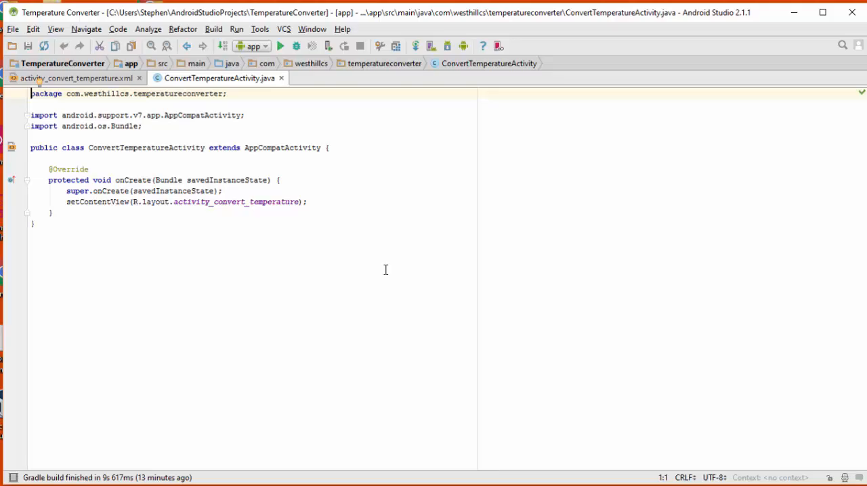
mouse_move(761, 466)
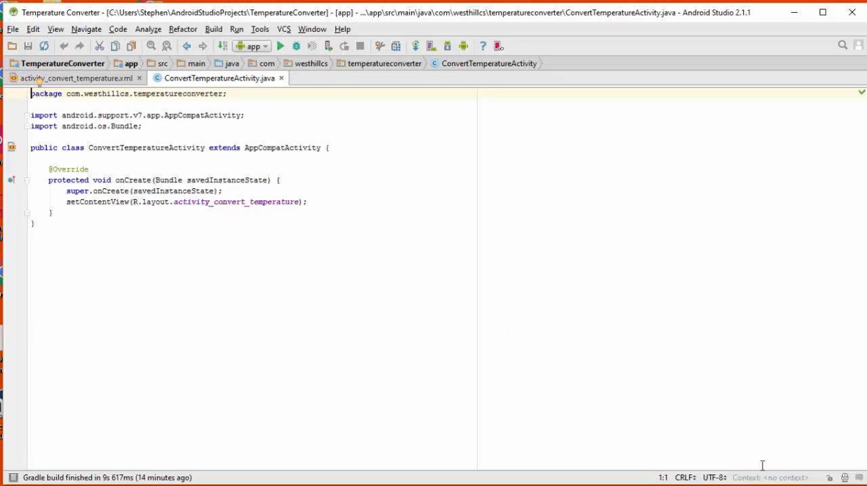
Declare 'private static EditText et_c' in the activity, then view the converter layout
type("private static")
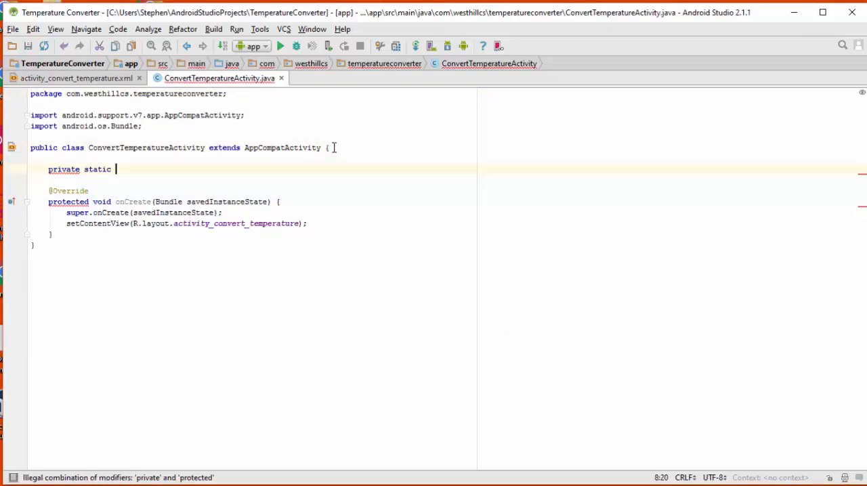
type("EditText et_c;")
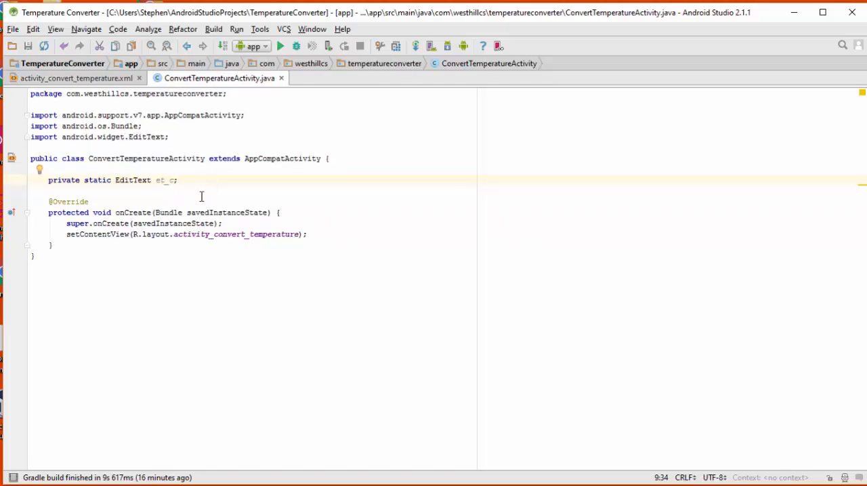
mouse_move(138, 111)
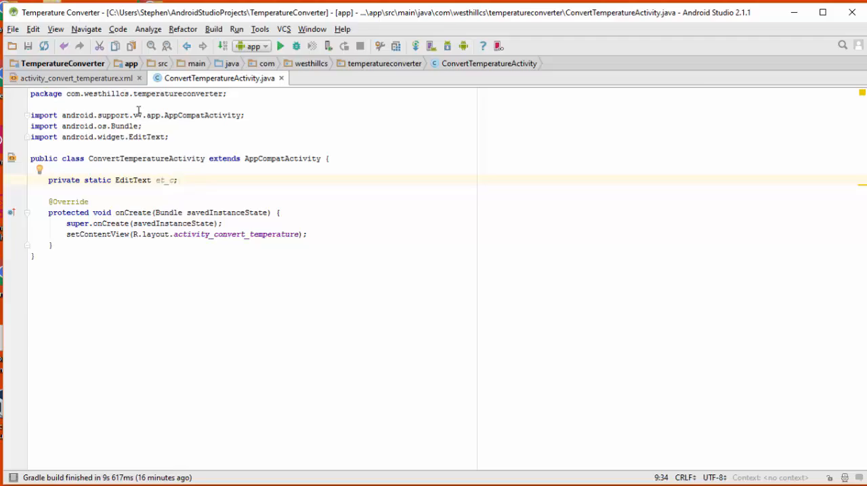
left_click(75, 78)
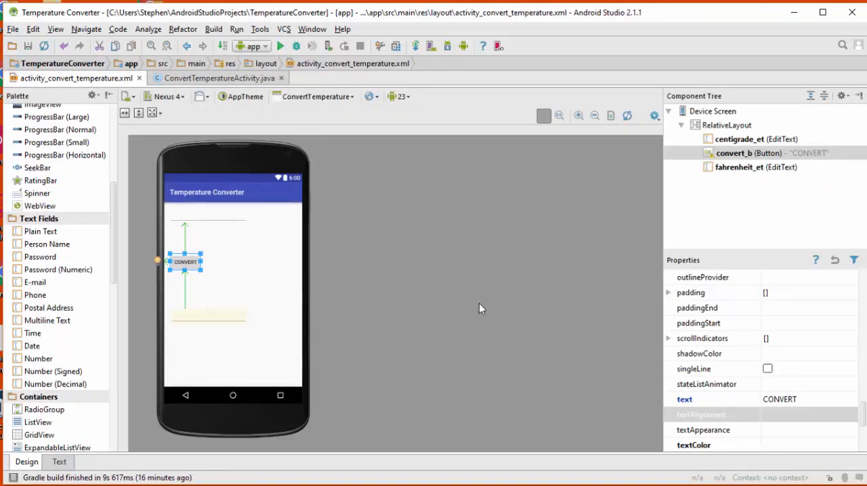
mouse_move(765, 152)
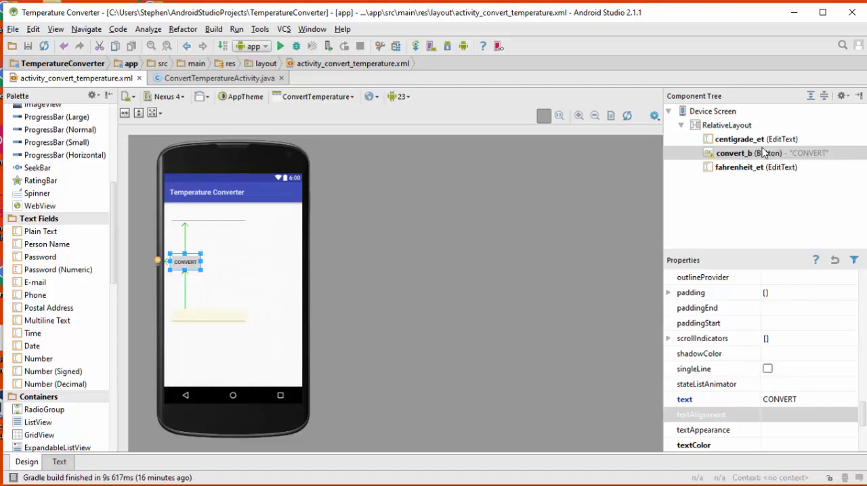
mouse_move(737, 152)
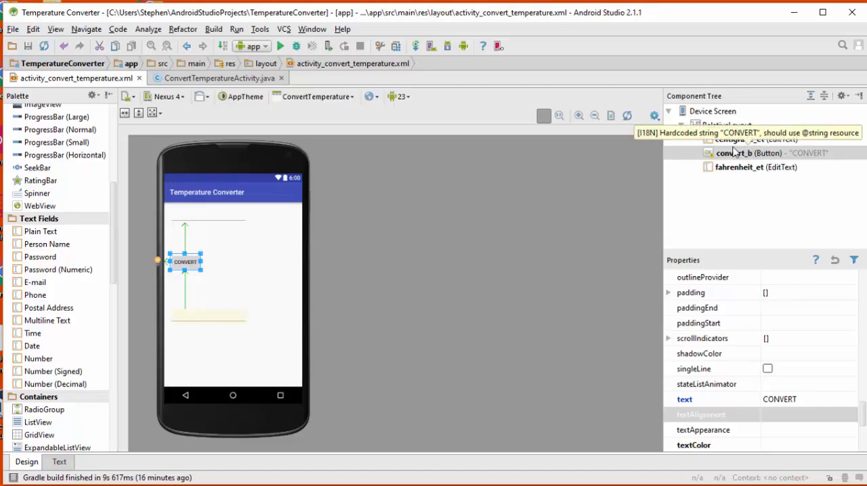
mouse_move(765, 151)
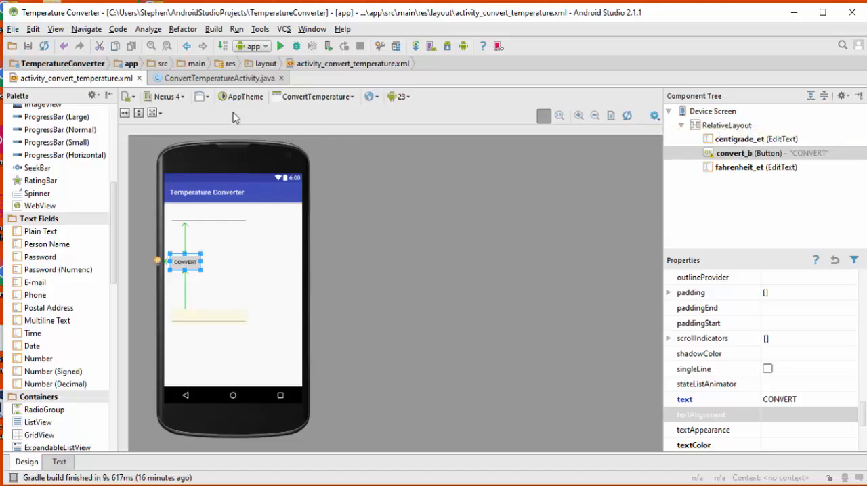
left_click(216, 79)
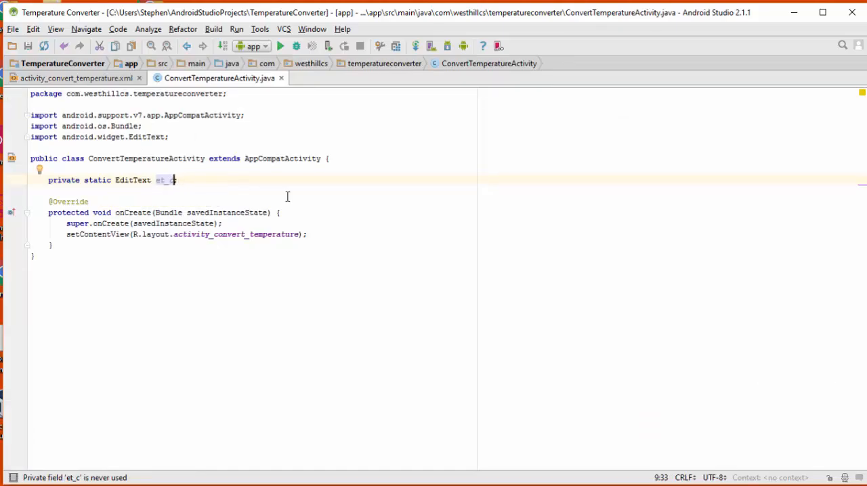
Extend the field name to et_centigrade, checking the layout ids before returning to the Java code
type("enti")
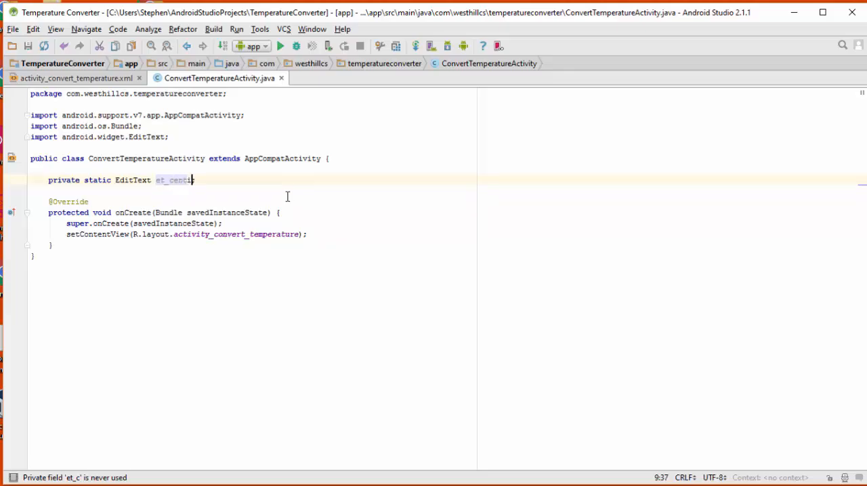
type("grade;")
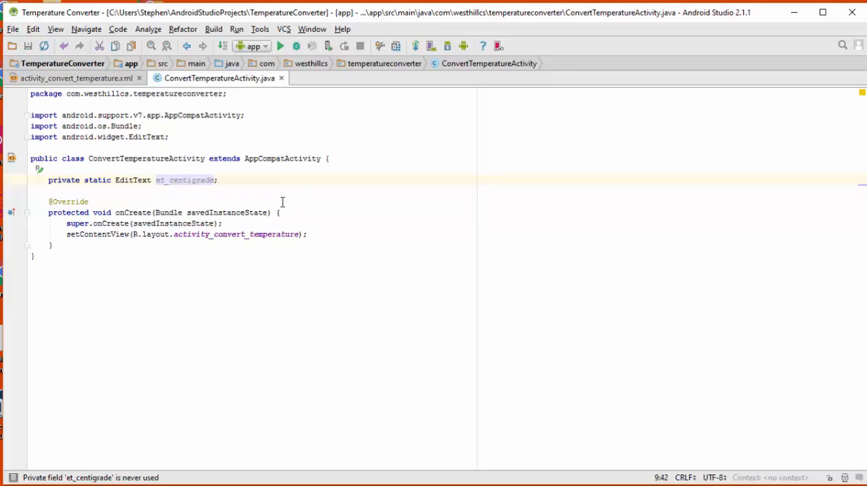
mouse_move(212, 191)
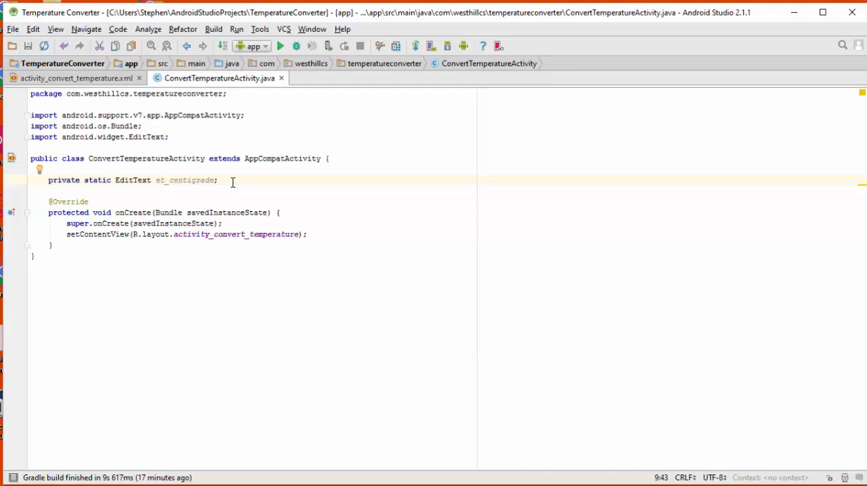
mouse_move(184, 180)
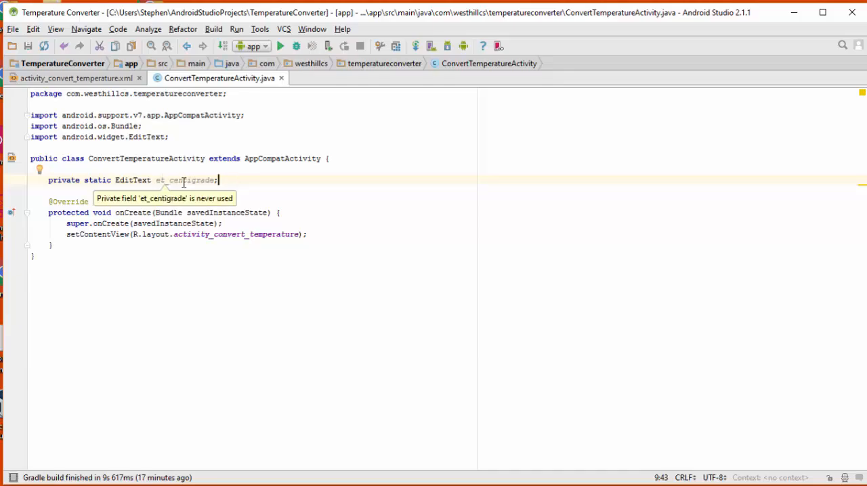
mouse_move(228, 203)
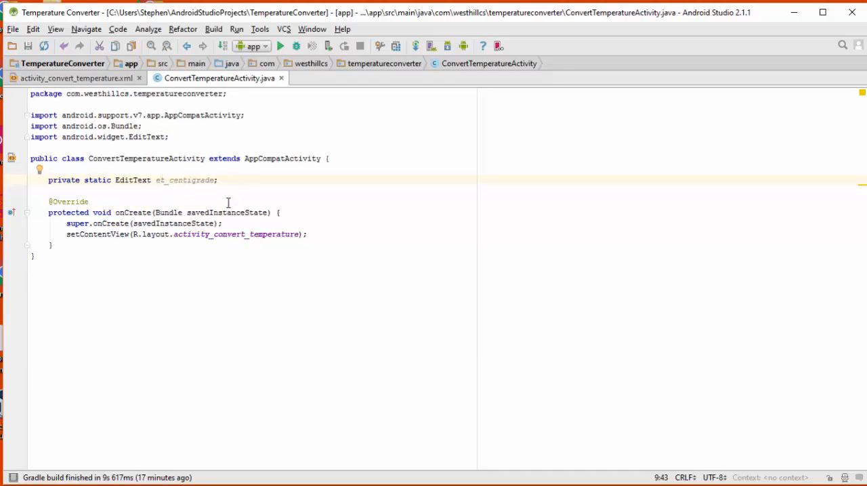
mouse_move(184, 181)
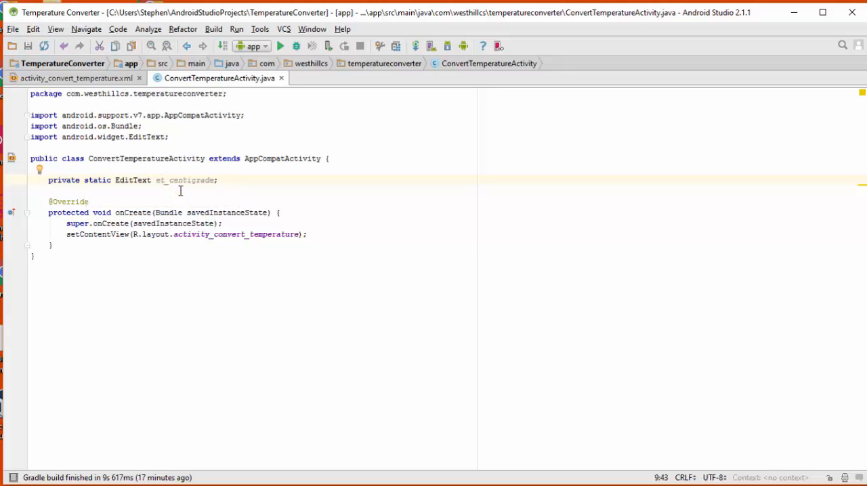
mouse_move(189, 191)
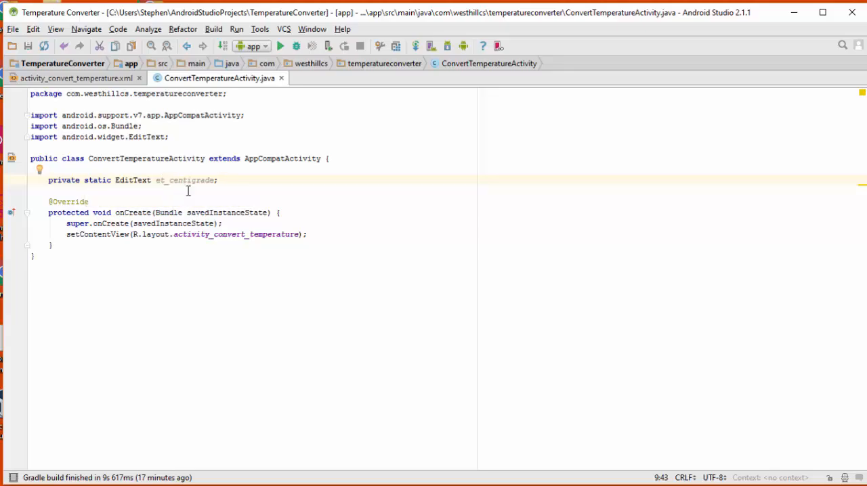
left_click(76, 78)
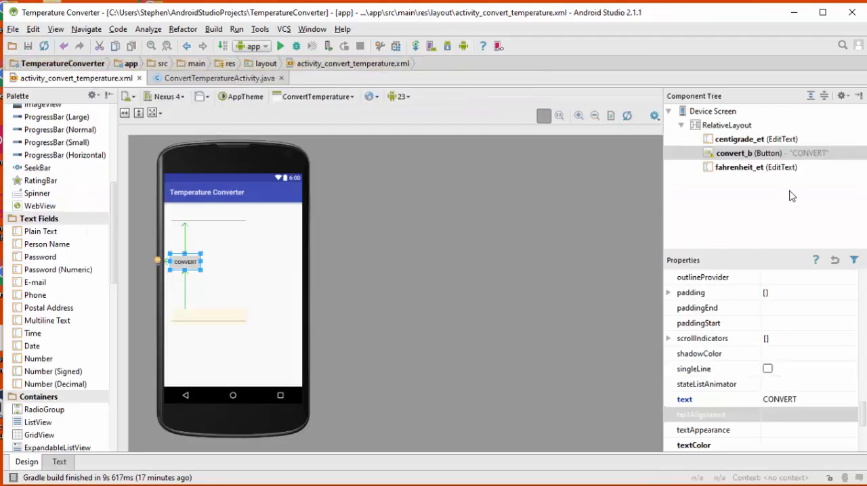
mouse_move(574, 191)
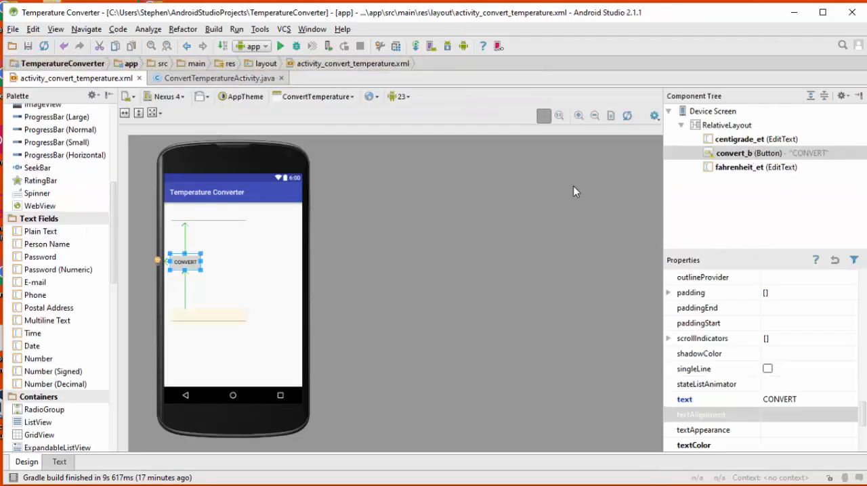
left_click(216, 79)
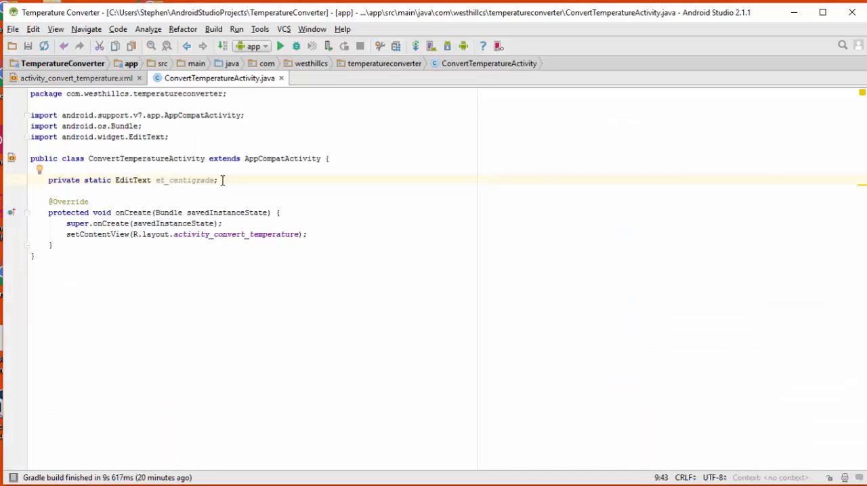
Declare static fields EditText et_fahrenheit and Button b_convert, importing android.widget.Button
type("private static EditText et_fahrenheit;")
type("private static Button b_convert;")
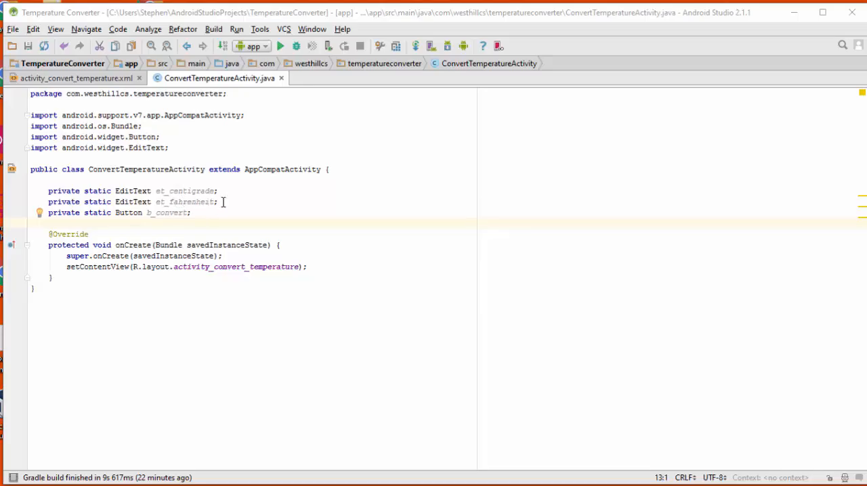
mouse_move(236, 371)
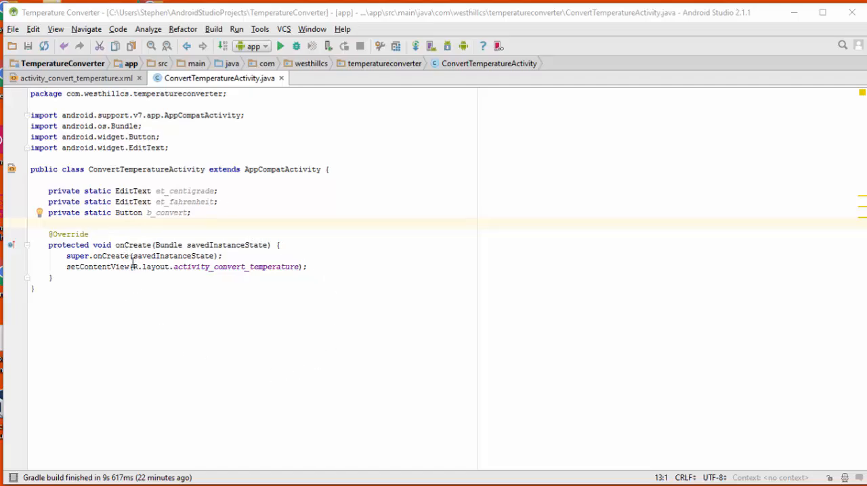
left_click(306, 266)
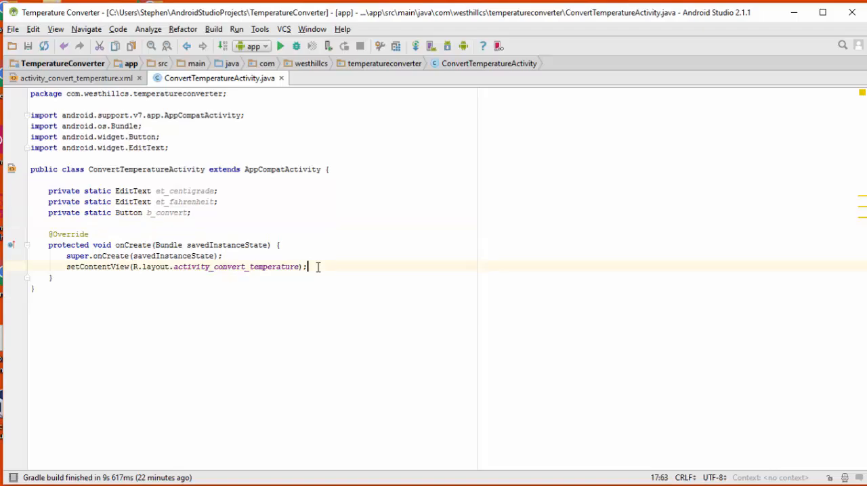
Call this.initialize(); in onCreate right after setContentView
type("t")
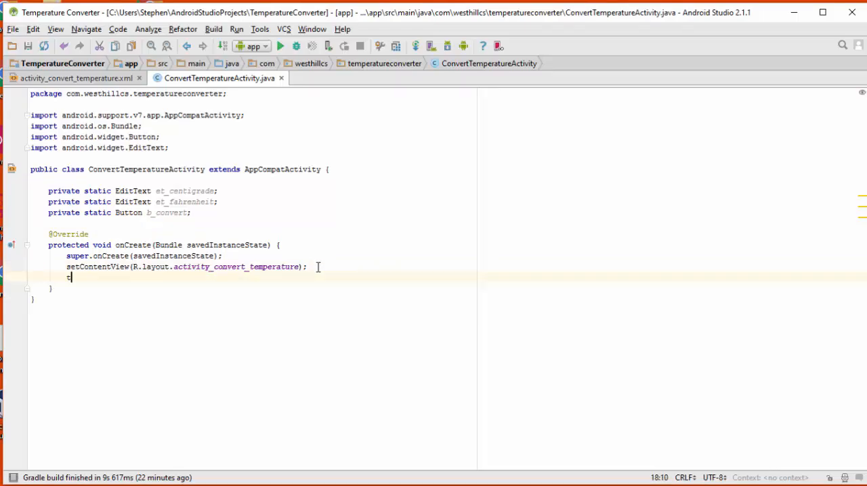
type("his.i")
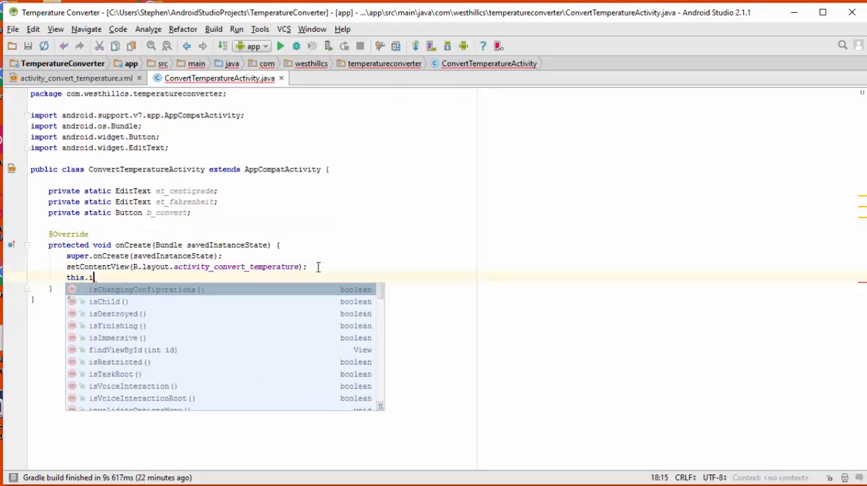
type("nitial")
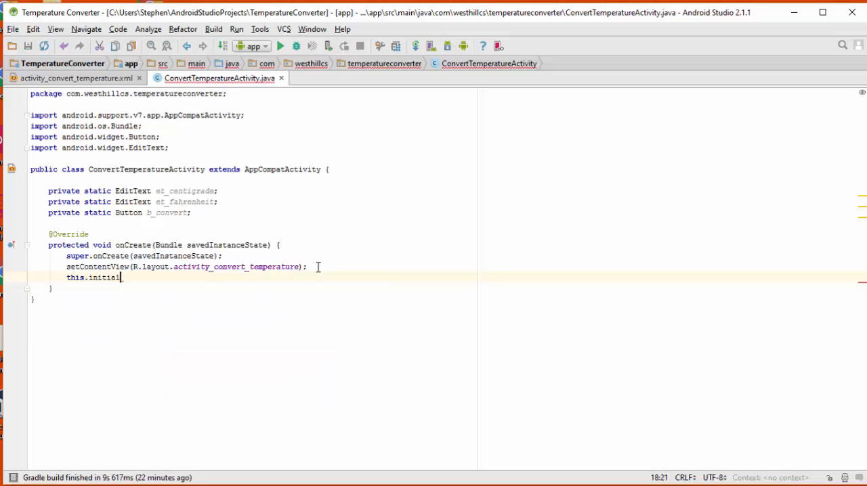
type("ze")
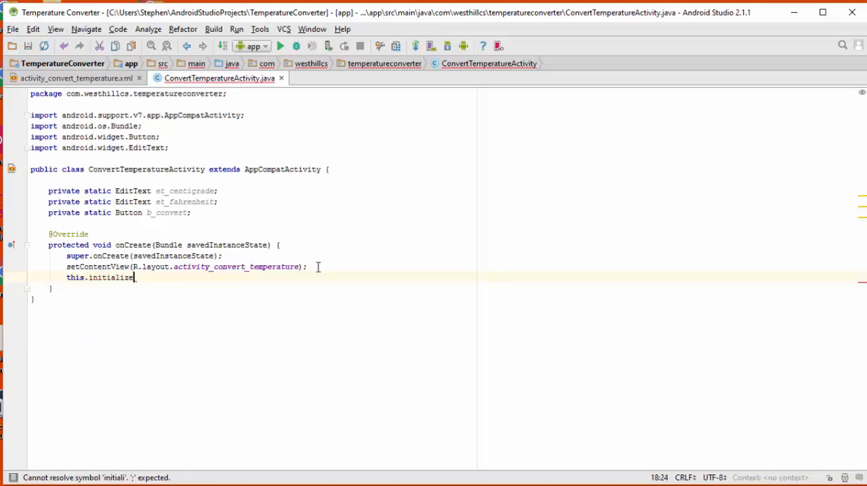
type("();")
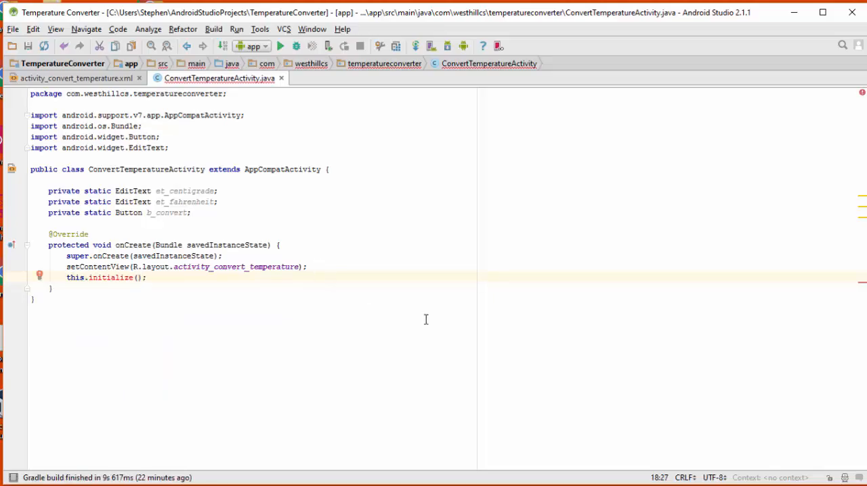
mouse_move(135, 320)
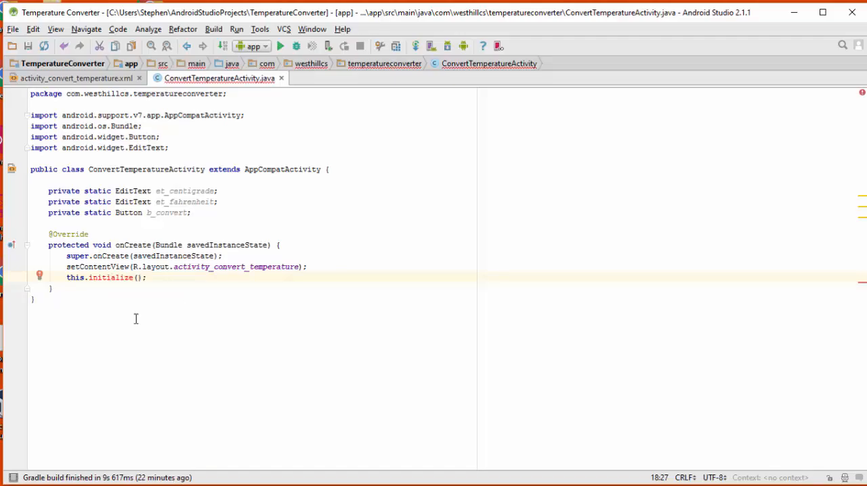
mouse_move(154, 294)
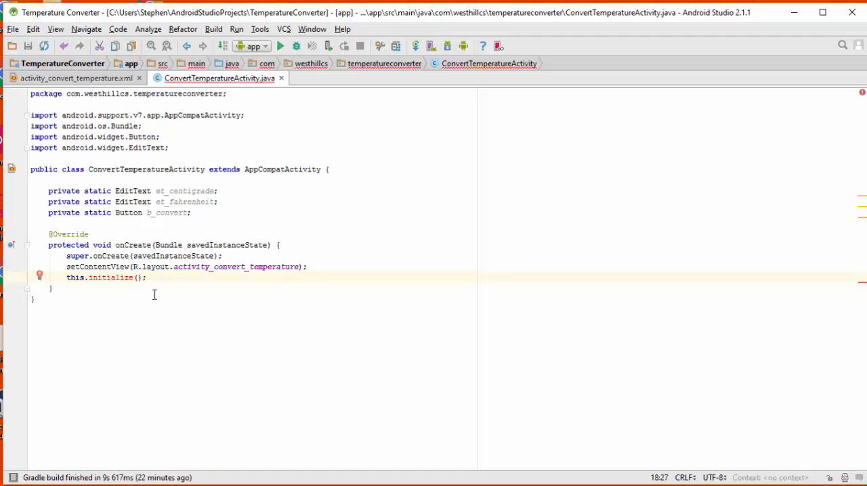
mouse_move(213, 346)
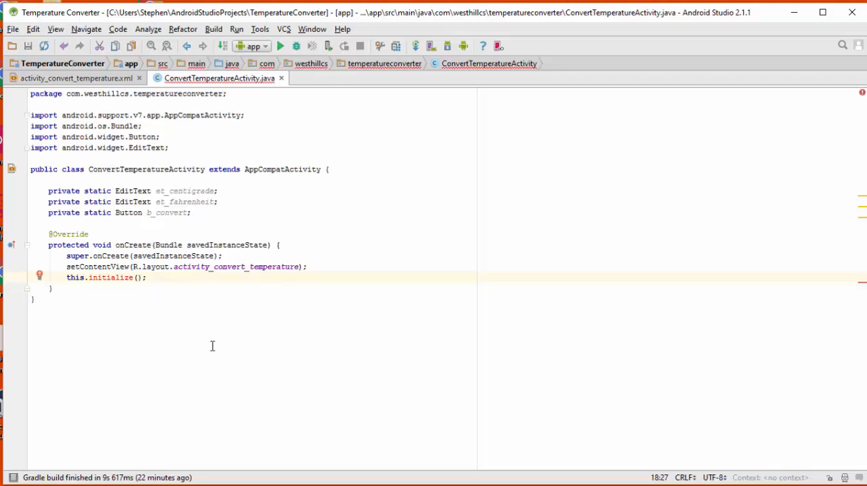
left_click(152, 277)
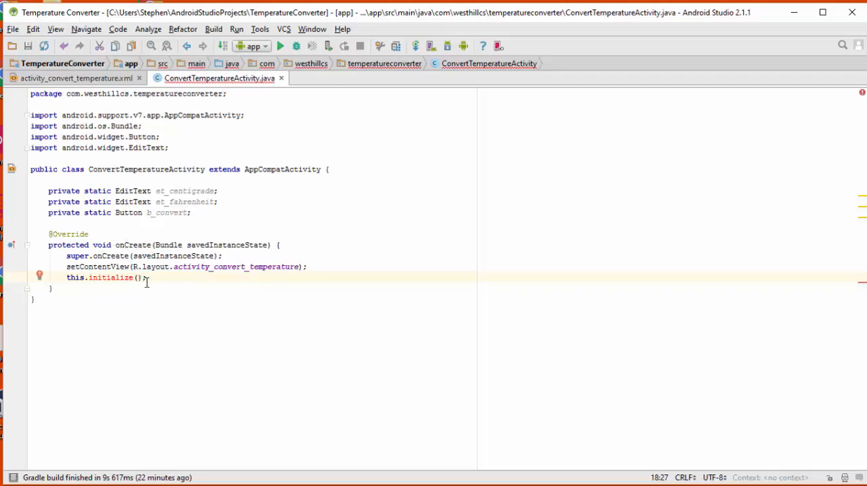
mouse_move(160, 306)
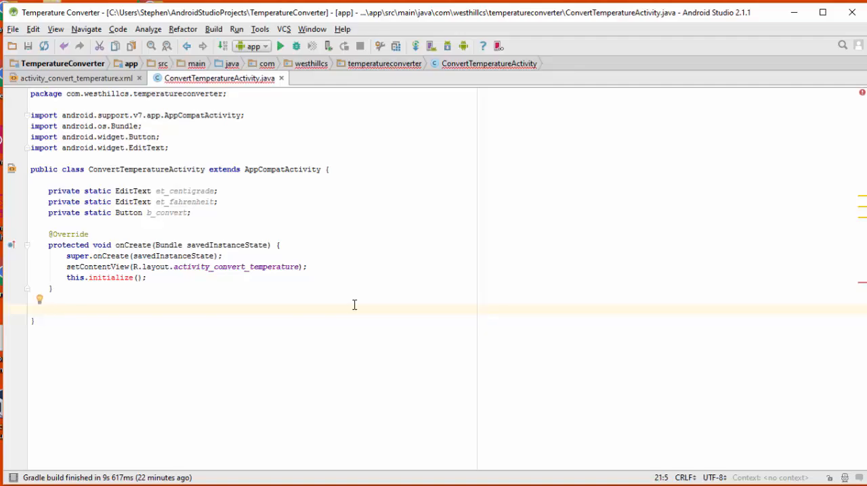
Add an empty private void initialize() method below onCreate, checking widget ids in activity_convert_temperature.xml
type("private")
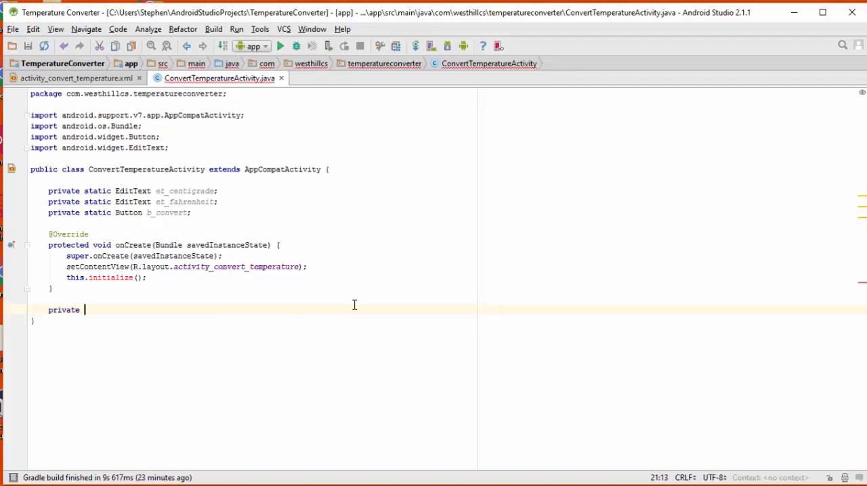
type("void initialize() {")
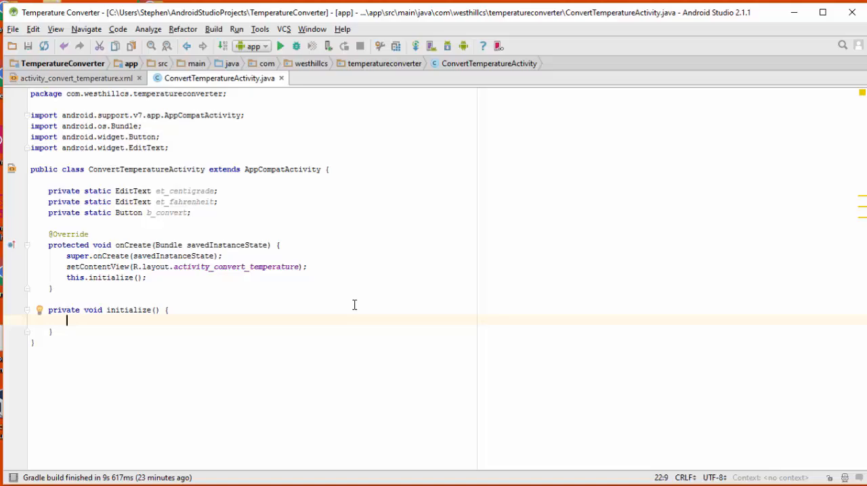
mouse_move(144, 233)
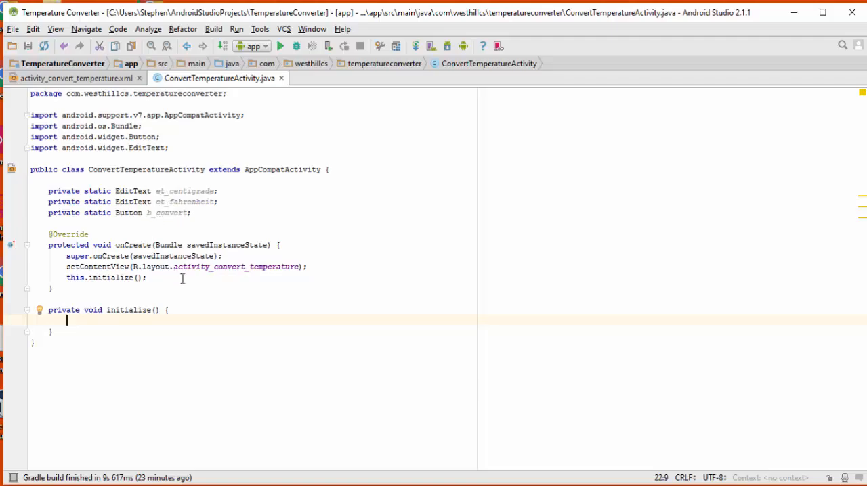
left_click(75, 79)
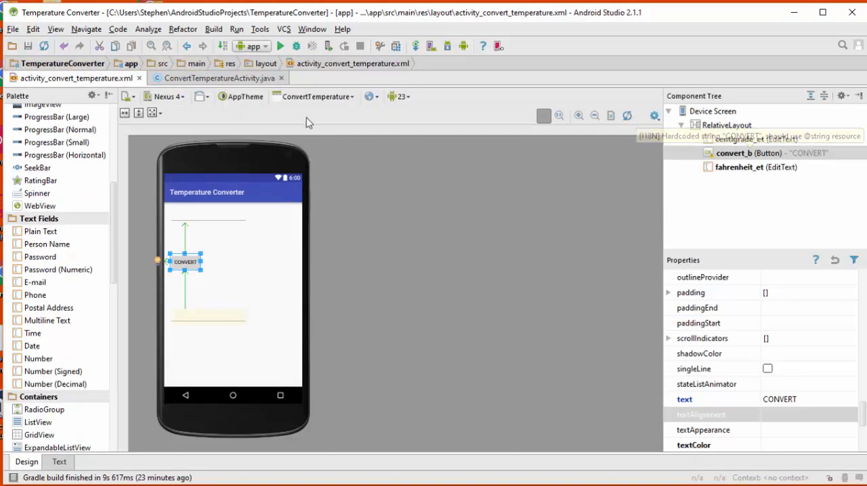
left_click(217, 79)
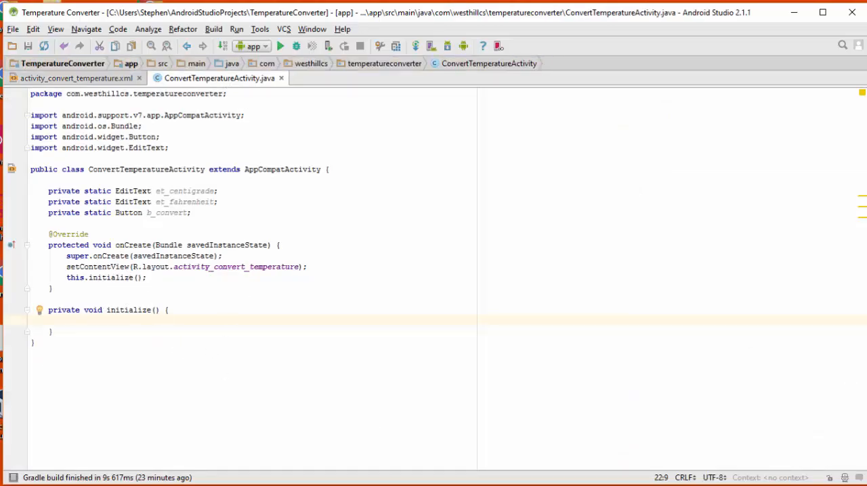
Assign et_centigrade, et_fahrenheit and b_convert via findViewById to centigrade_et, fahrenheit_et and convert_b
type("et_centigrade")
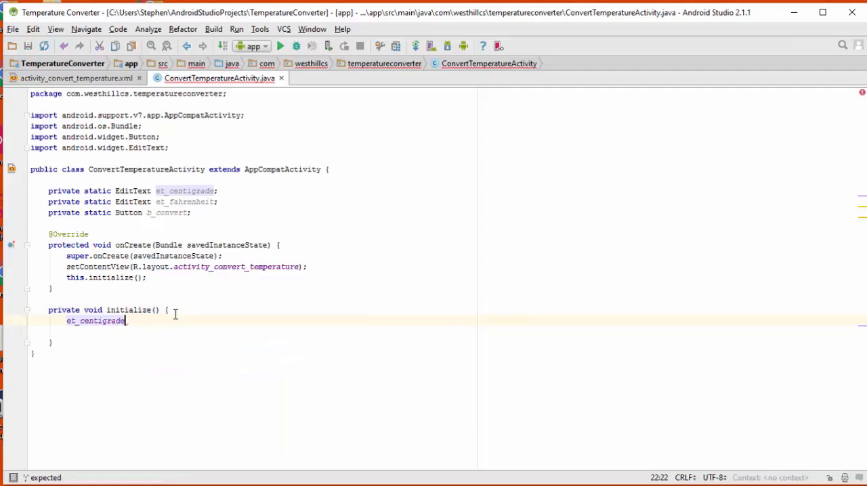
type("= (EditText)findViewById(R.id.centigrade_et_et);")
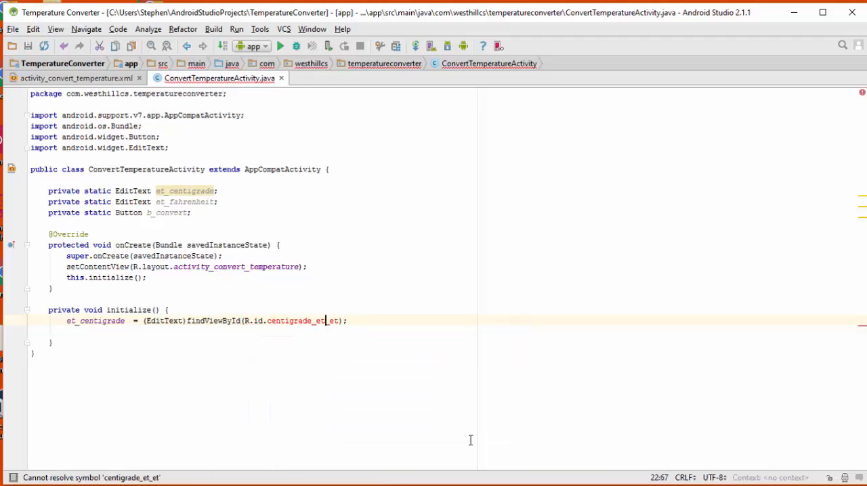
key("BackSpace")
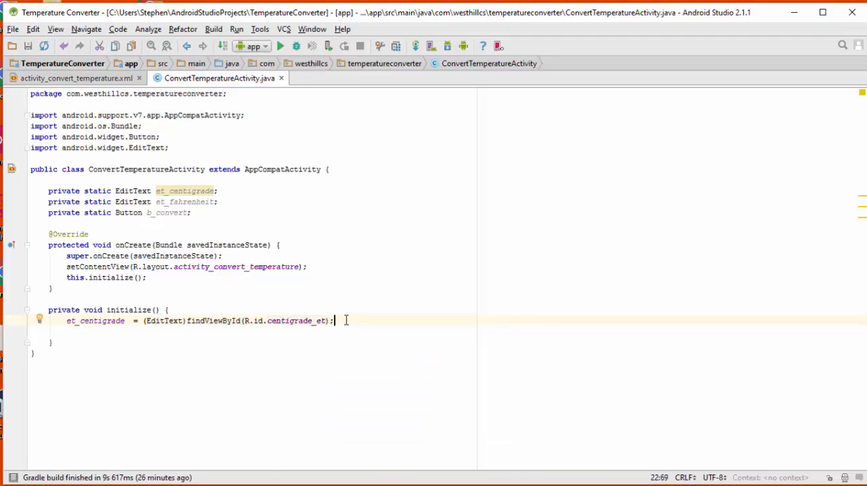
type("et_")
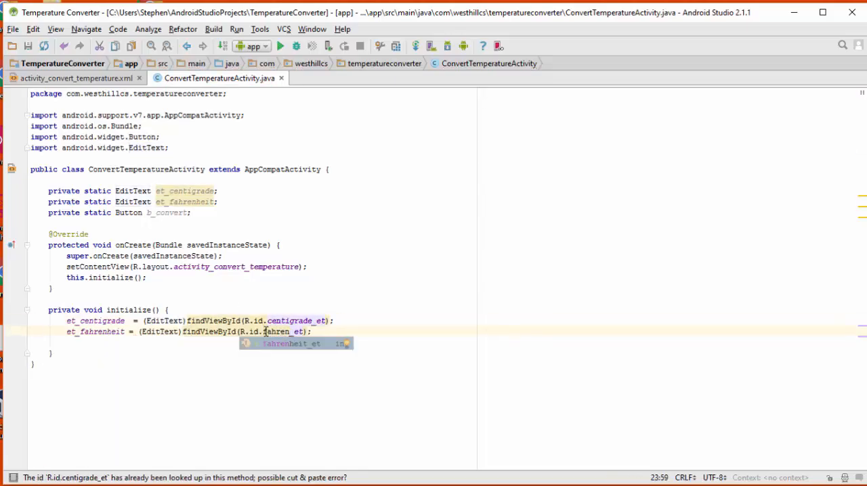
key("Return")
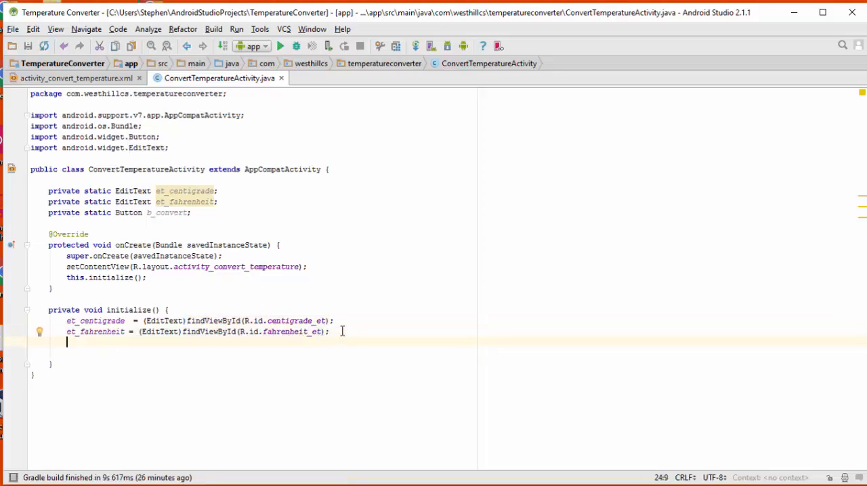
type("b_convert = (Button")
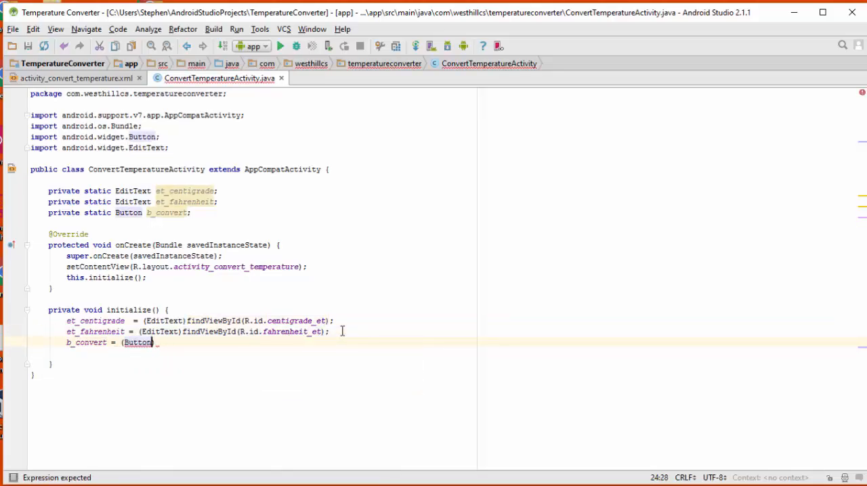
type("findViewById(R.id.convert_b);")
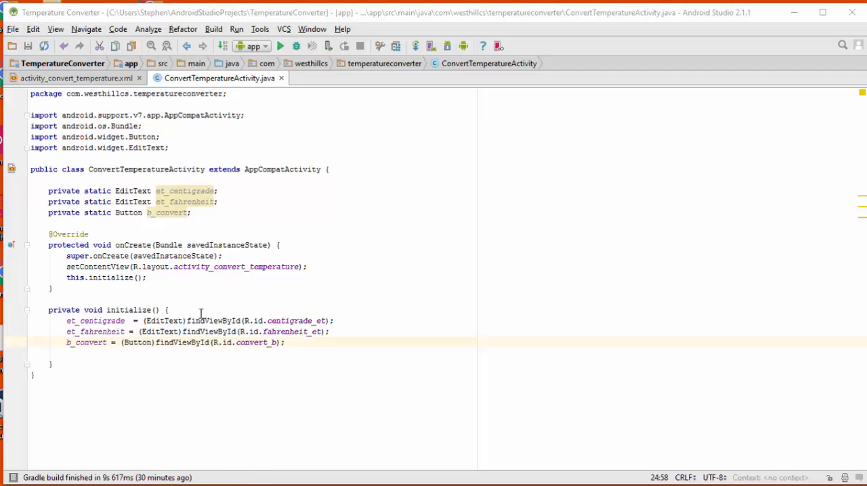
mouse_move(228, 341)
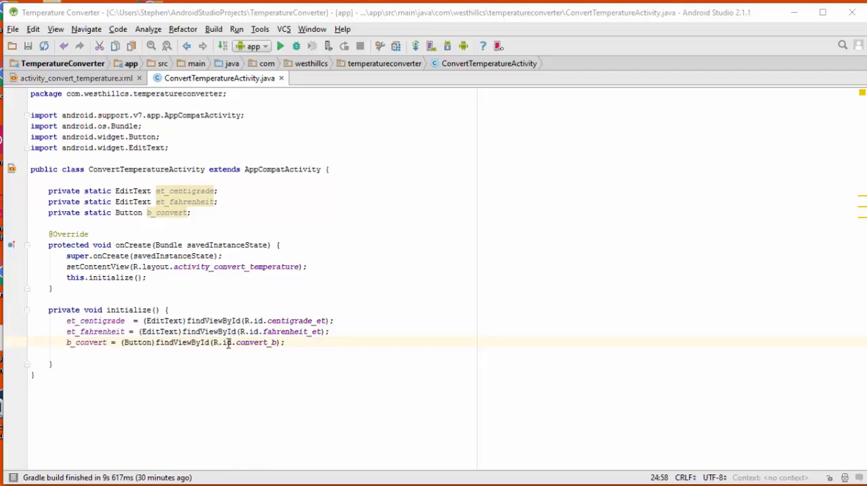
mouse_move(244, 380)
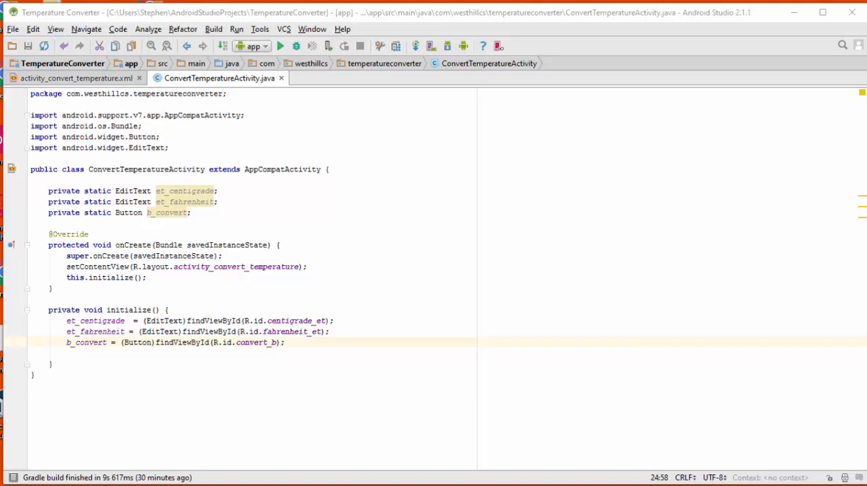
Attach a new View.OnClickListener to b_convert and choose the Implement methods quick fix
type("b_convert.setOnClickListener();")
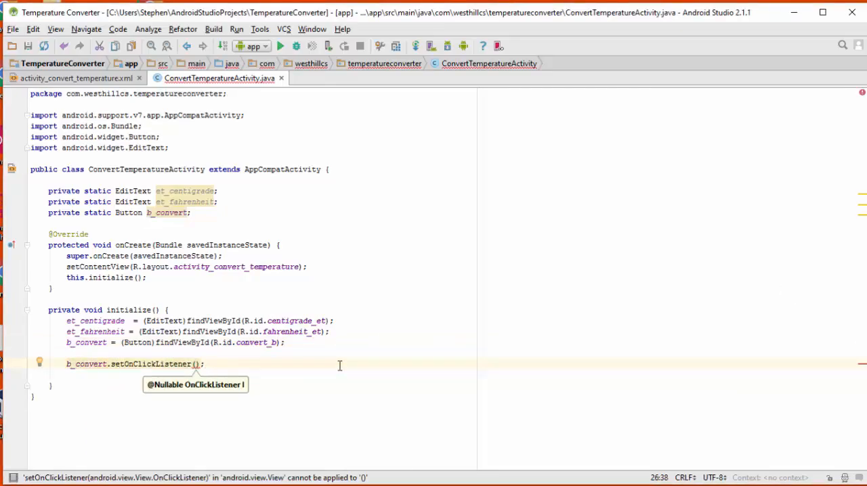
type("new View.")
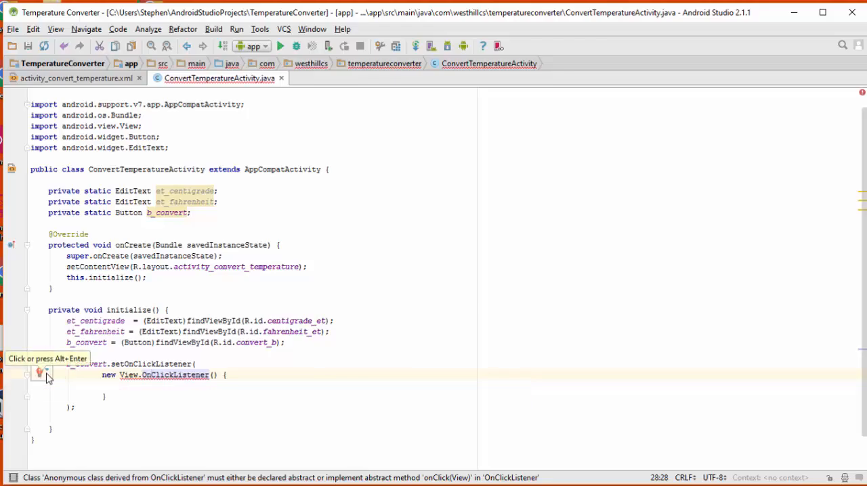
left_click(39, 374)
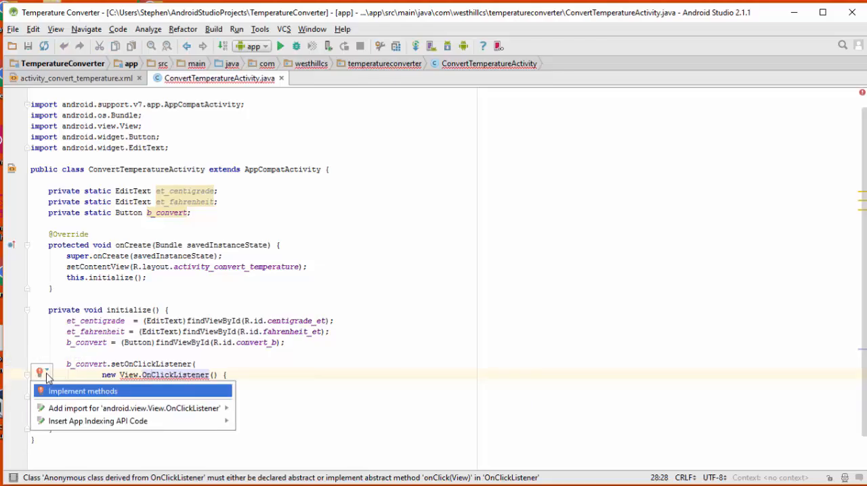
mouse_move(42, 382)
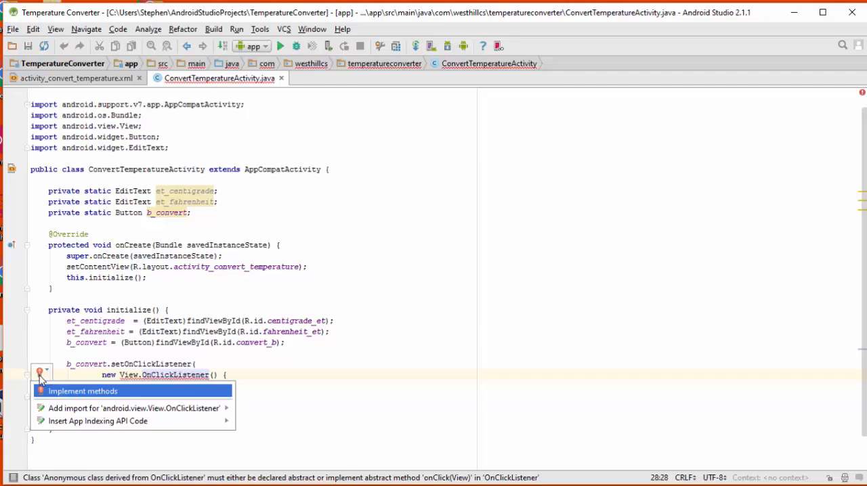
mouse_move(41, 374)
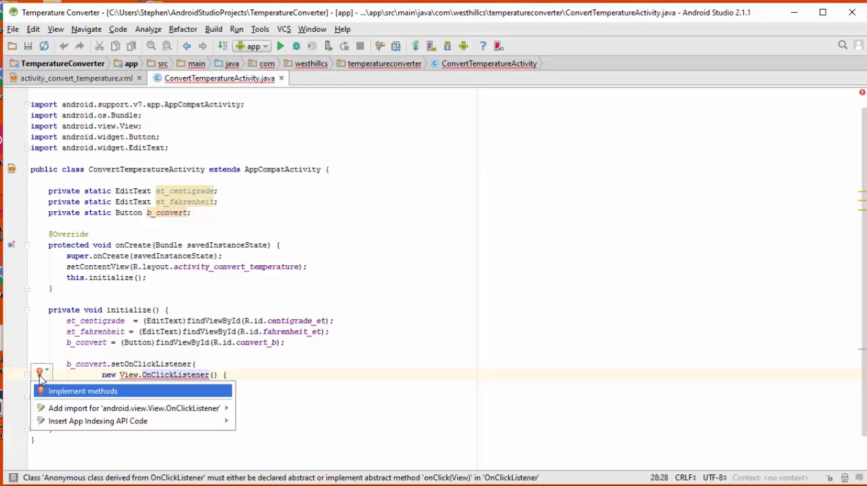
mouse_move(65, 396)
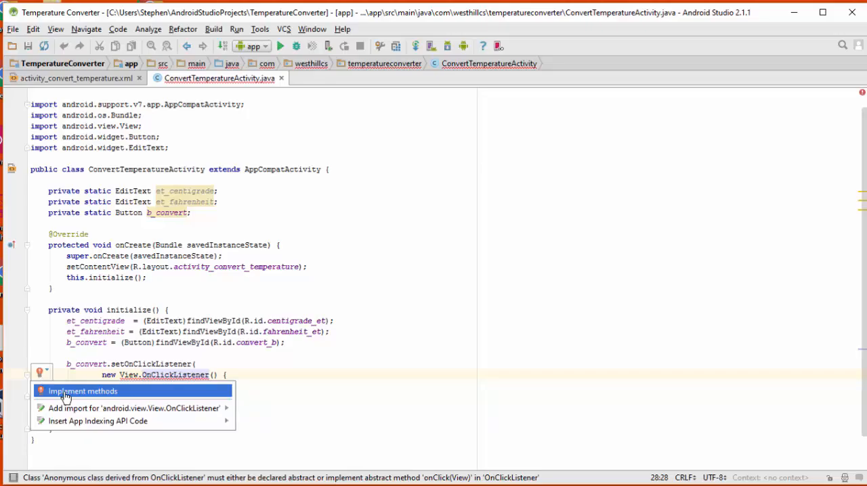
left_click(82, 390)
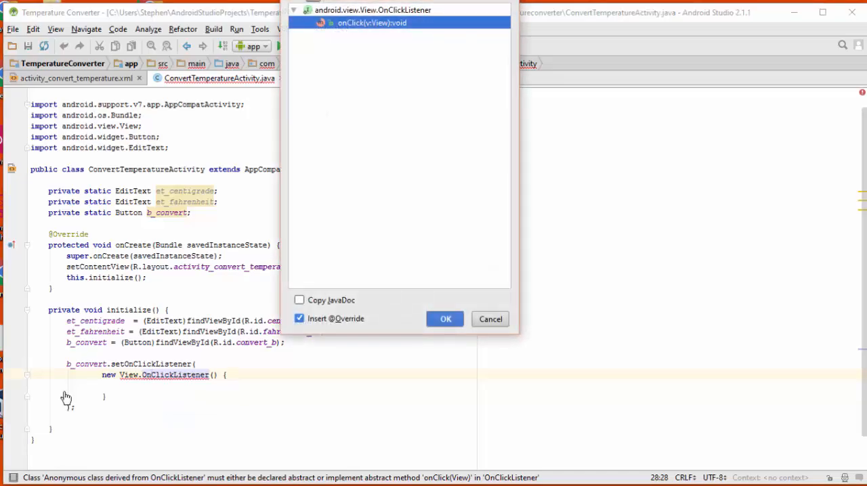
Generate the empty onClick(View v) override in the listener via OK
left_click(444, 319)
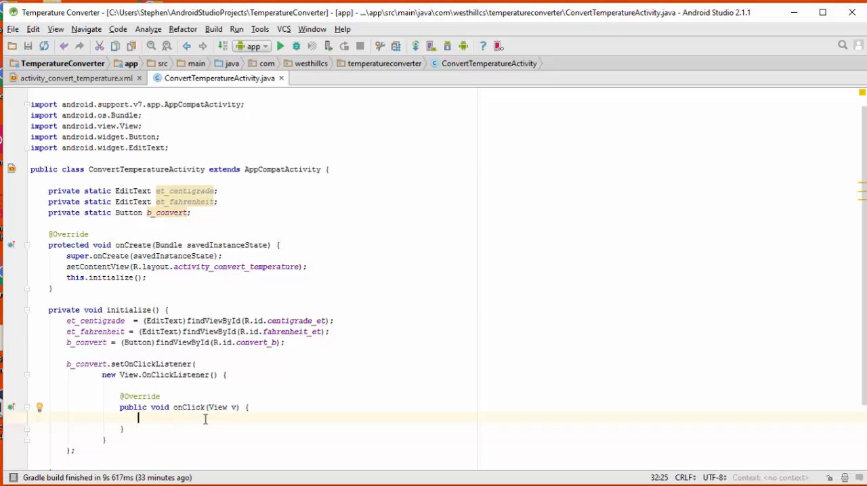
mouse_move(208, 420)
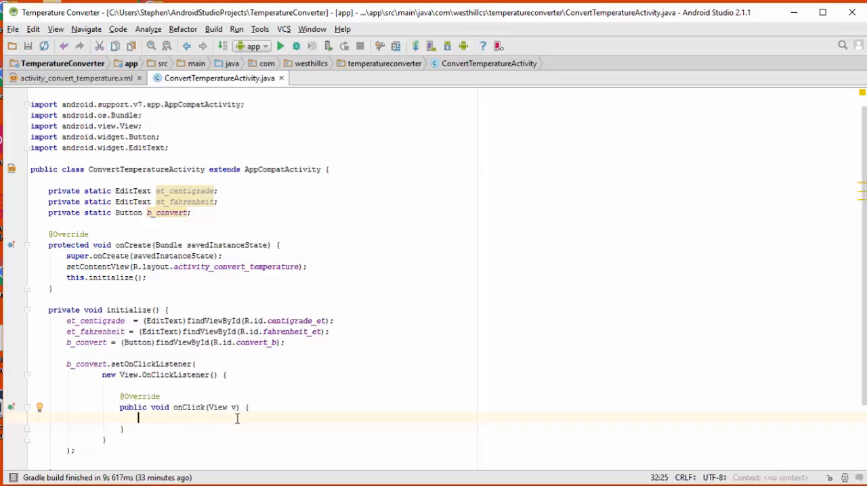
In onClick, parse et_centigrade into c, compute f = (9.0/5.0)*c + 32.0 and set et_fahrenheit's text to f
scroll("up", 3)
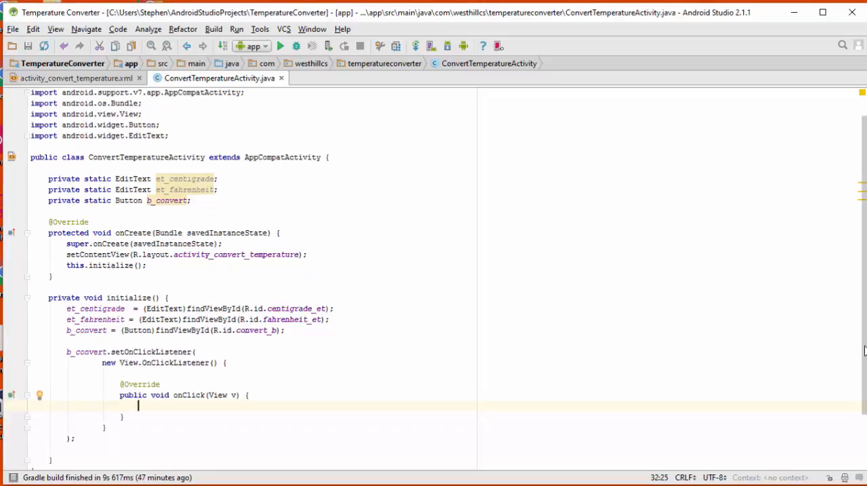
type("double c = Double.parseDouble(")
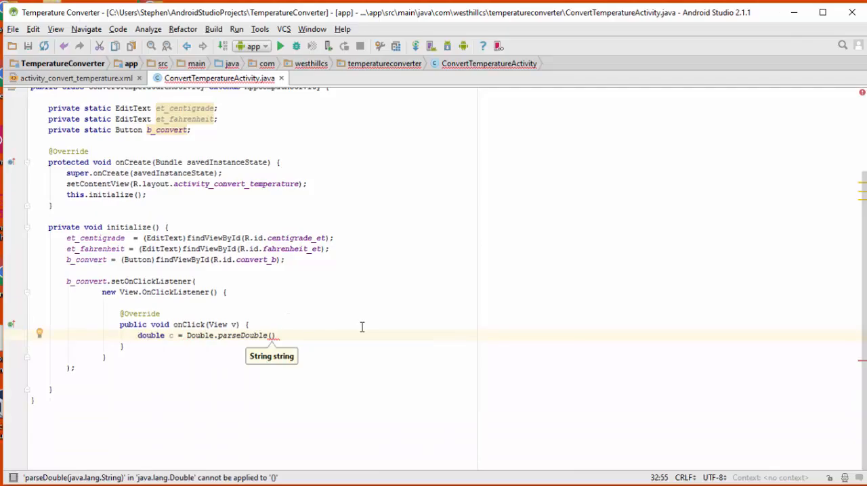
type("et_centigrade")
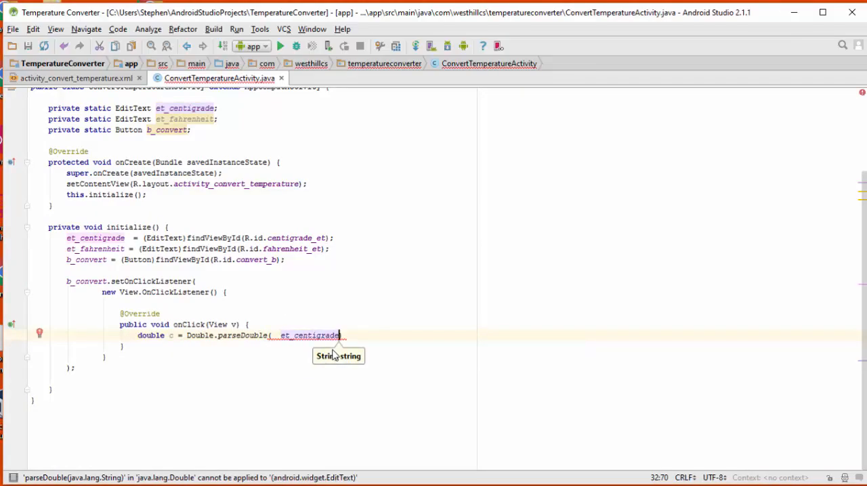
type(".getText().toString());")
type("double f = (9.0")
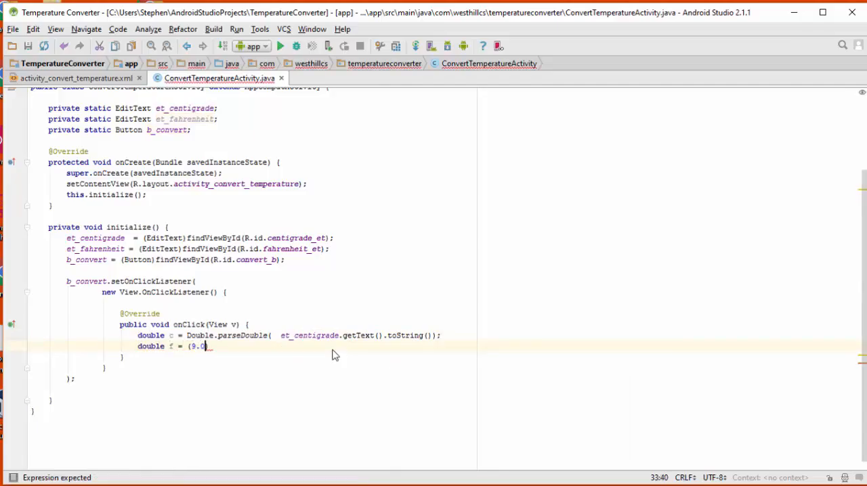
type("/5.0)*c + 32.0;")
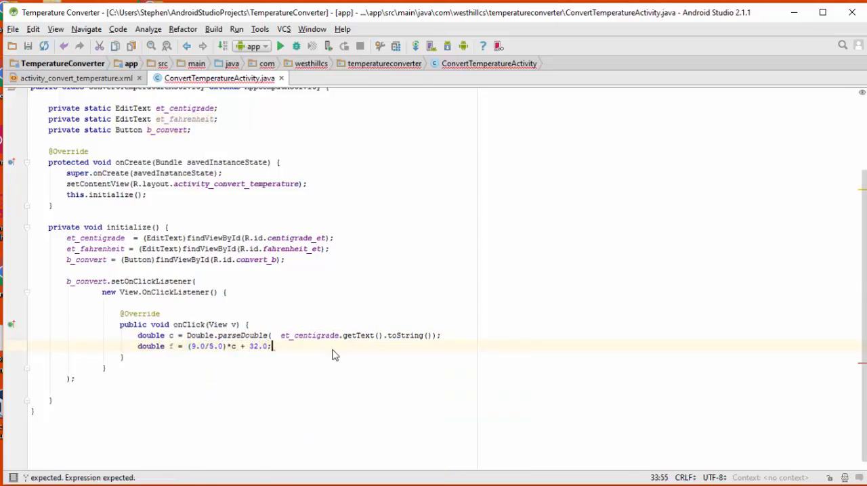
type("et_fahrenheit.setText(  f + \"\" );")
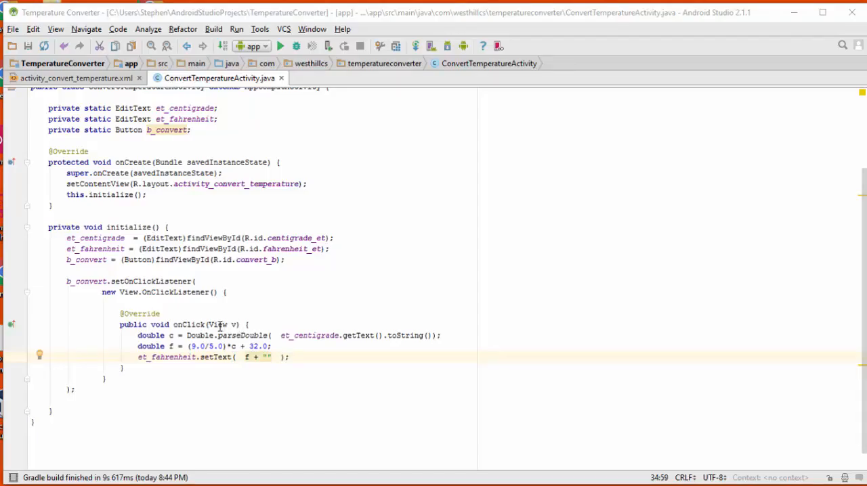
mouse_move(203, 409)
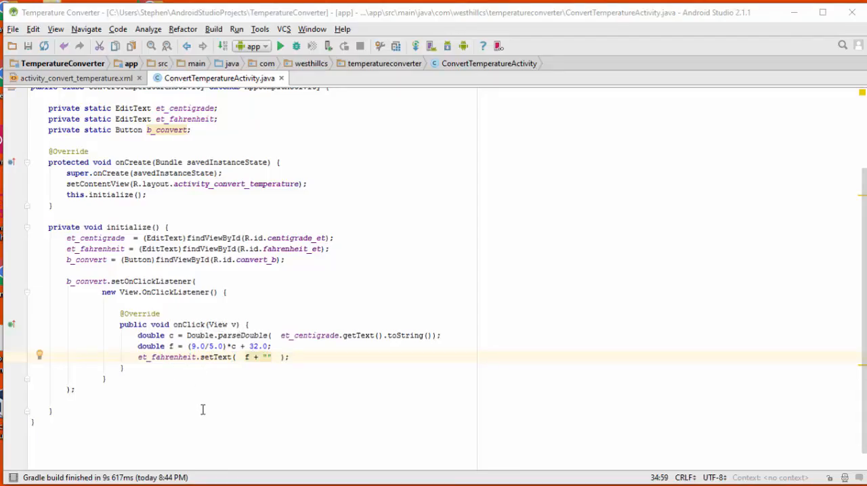
mouse_move(316, 343)
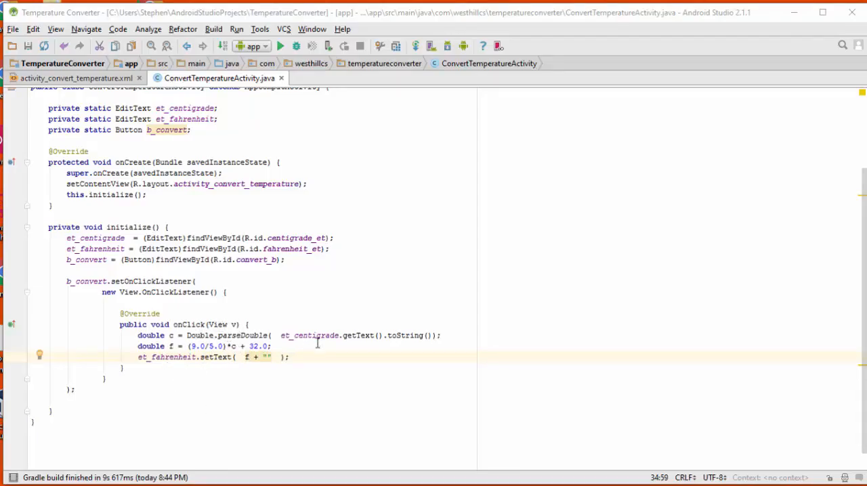
left_click(342, 336)
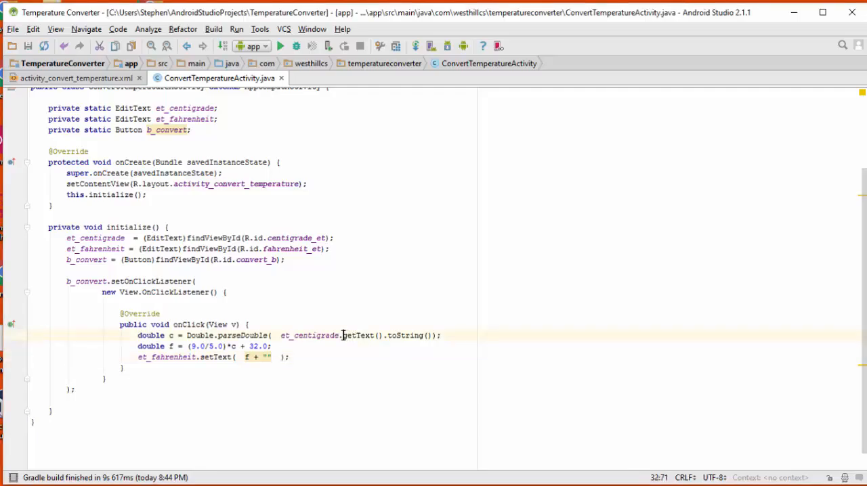
double_click(359, 336)
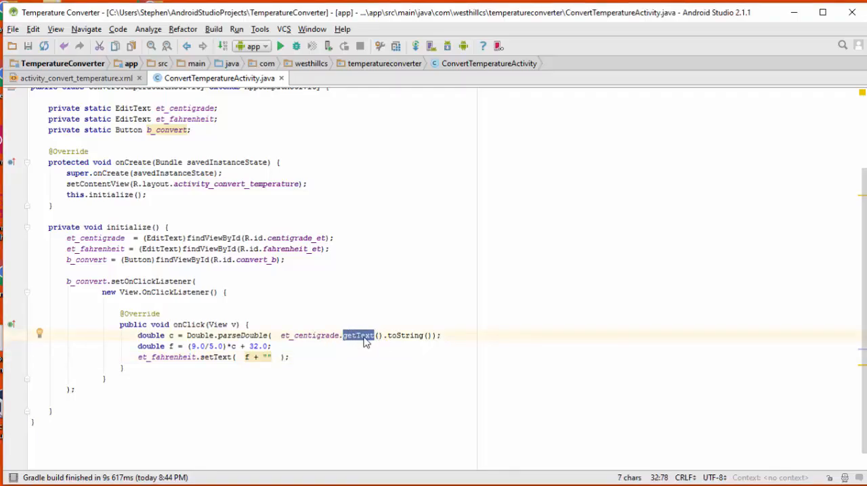
mouse_move(403, 336)
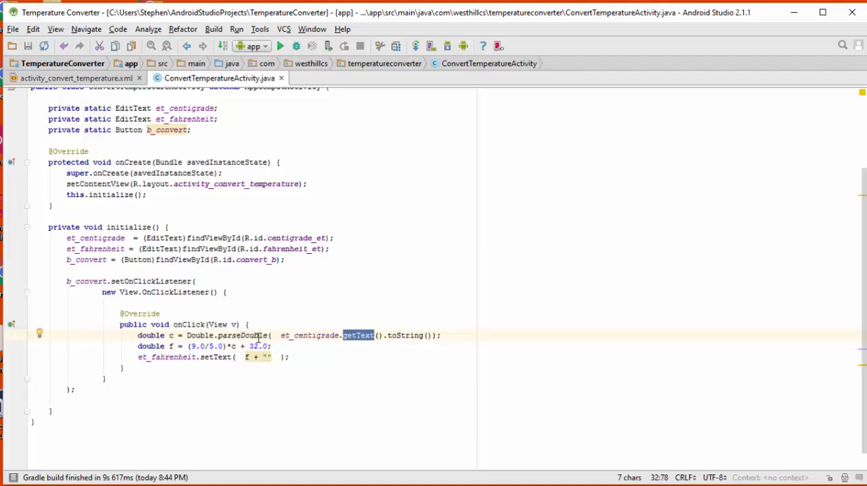
double_click(200, 336)
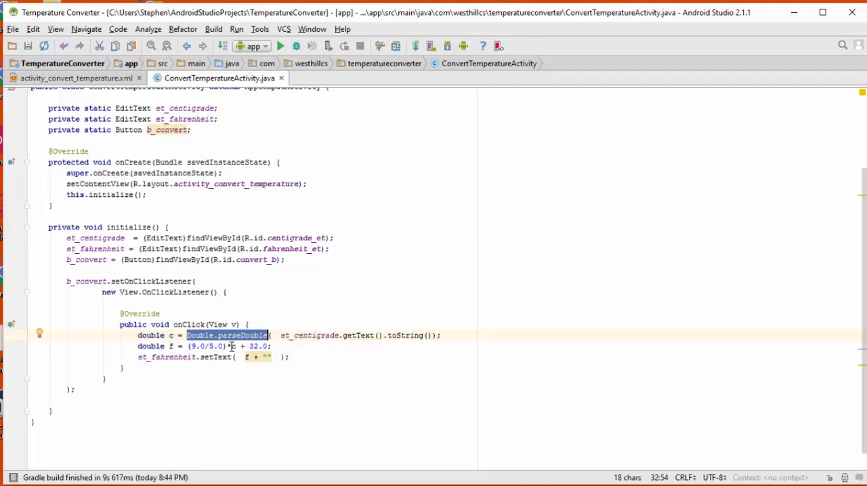
mouse_move(255, 358)
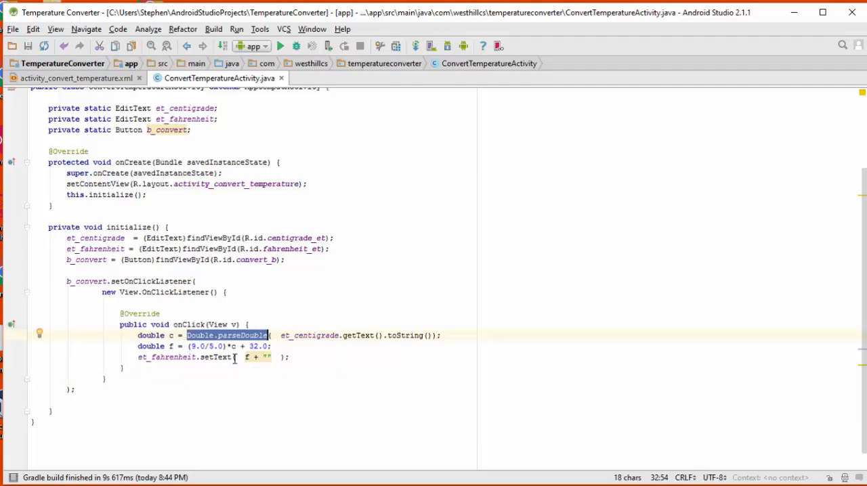
mouse_move(284, 463)
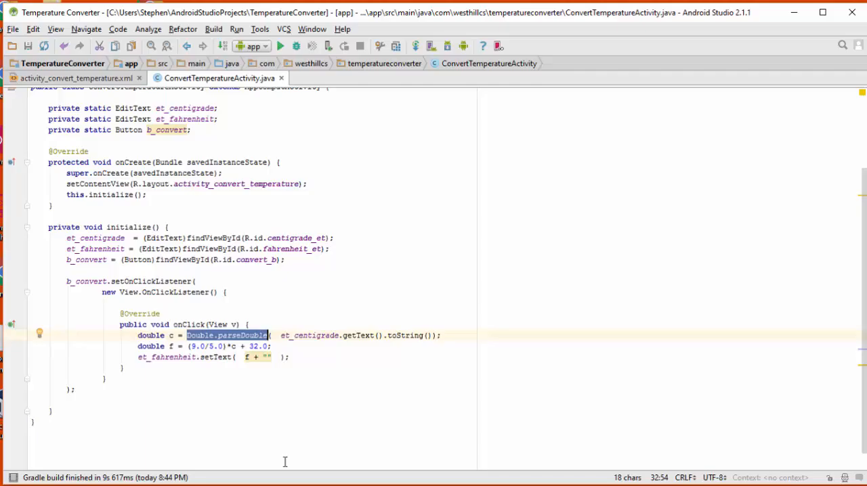
Run the app in the emulator and focus the Centigrade field to bring up the numeric keypad
left_click(279, 46)
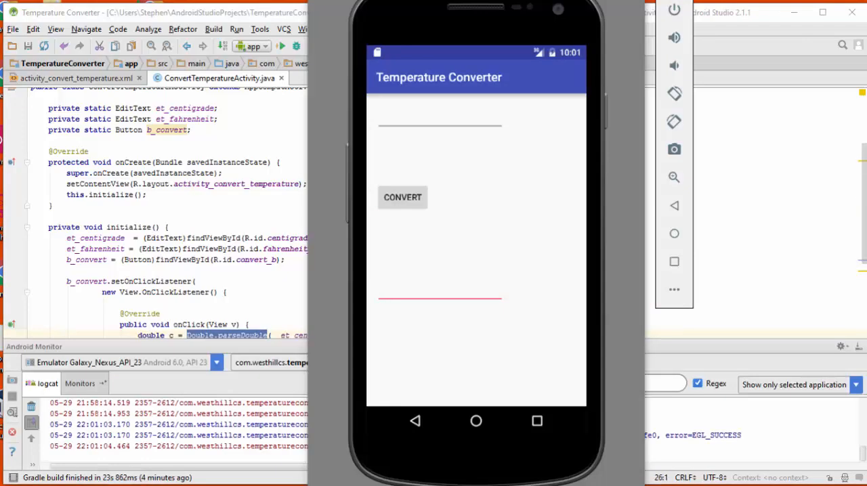
mouse_move(281, 46)
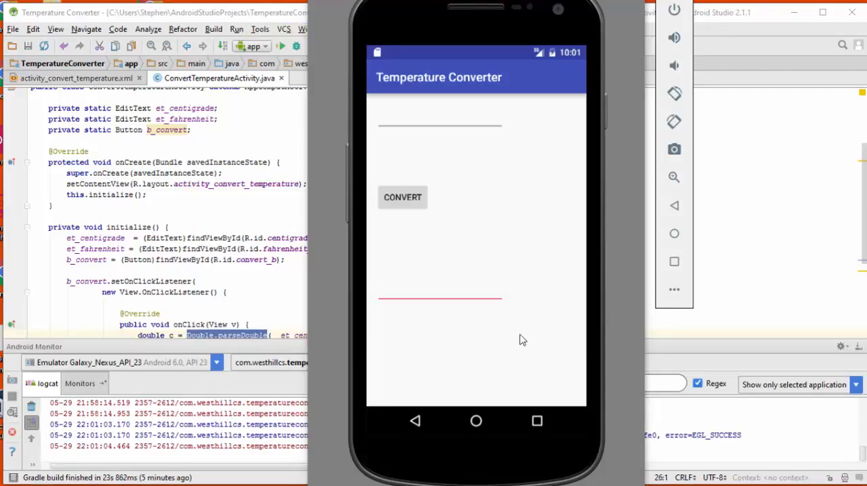
mouse_move(493, 361)
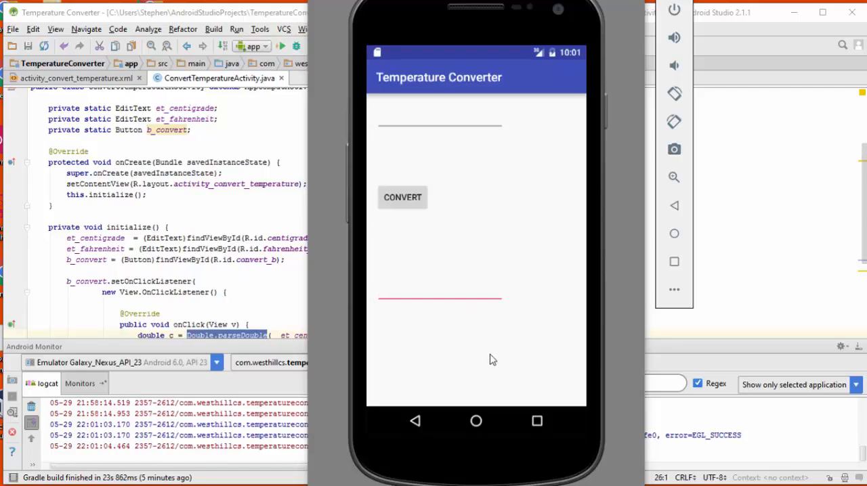
mouse_move(396, 125)
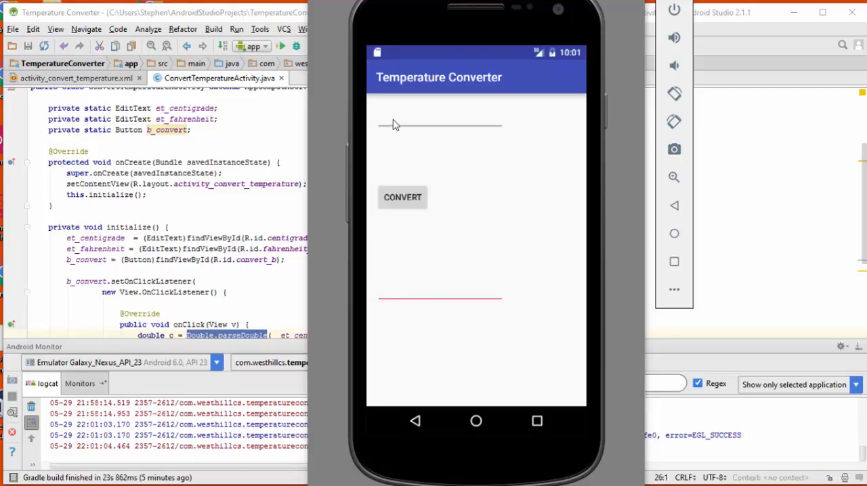
left_click(440, 124)
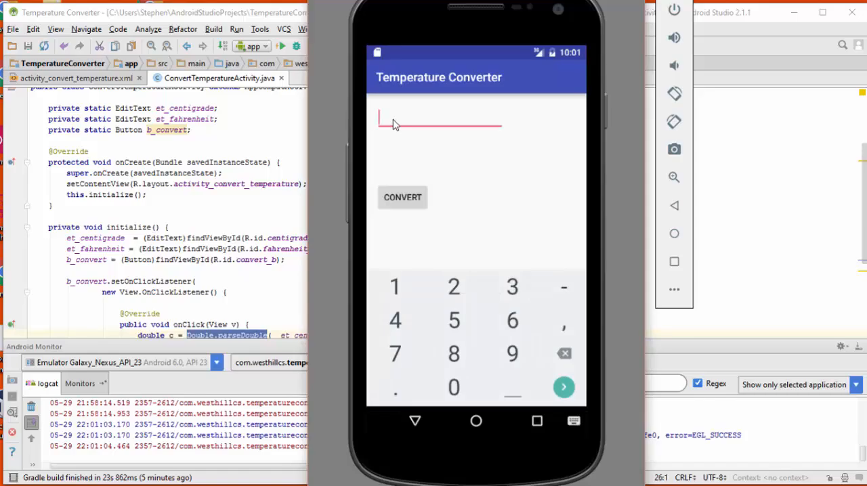
mouse_move(444, 303)
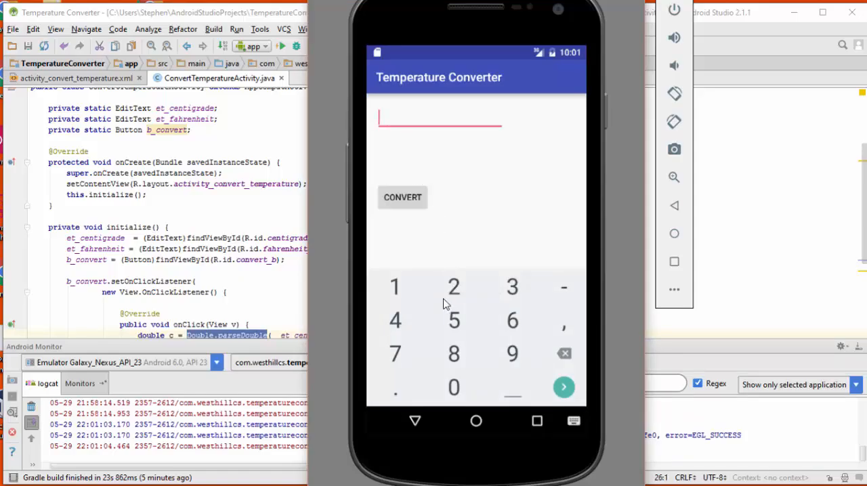